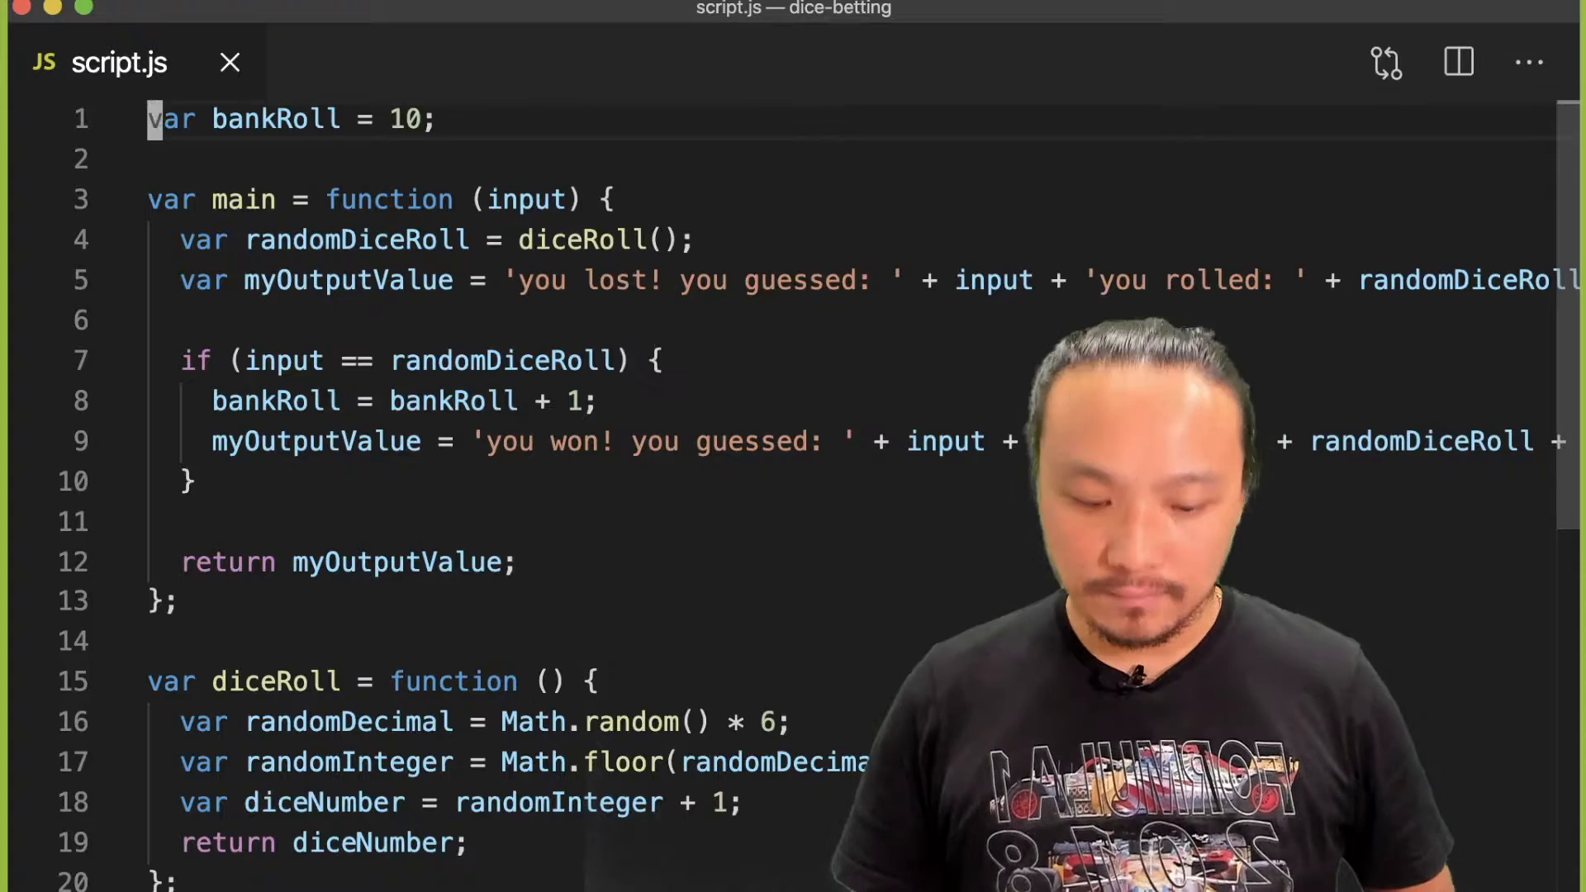
# Step: Declare var currentGameMode = 'waiting for user name'; on line 2 of script.js
pyautogui.write('var')
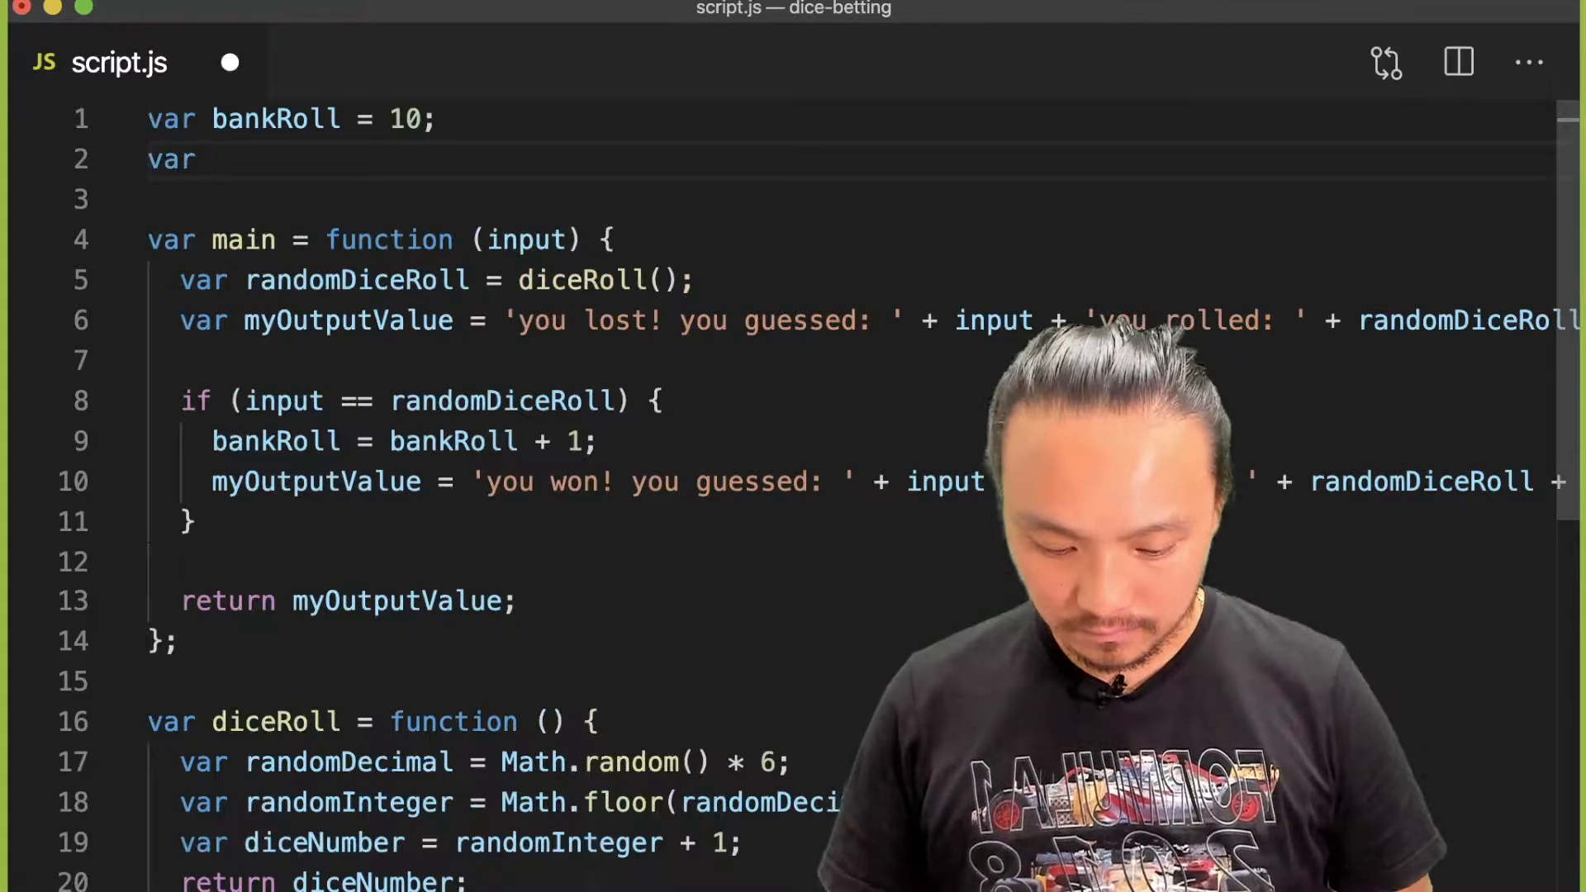
pyautogui.write('currentGa')
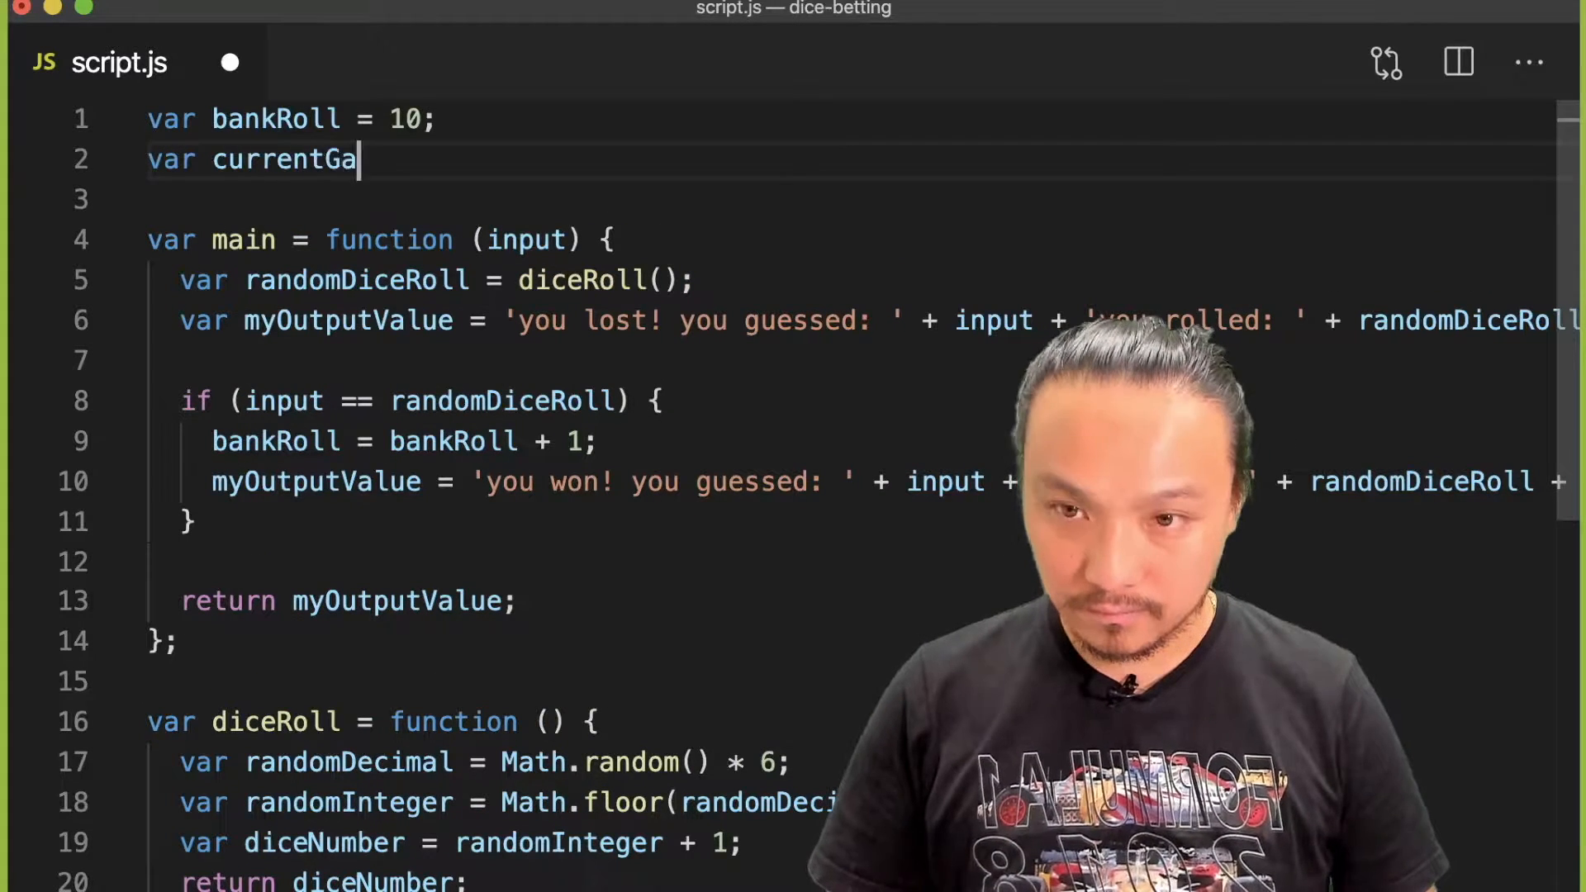
pyautogui.write('meMode')
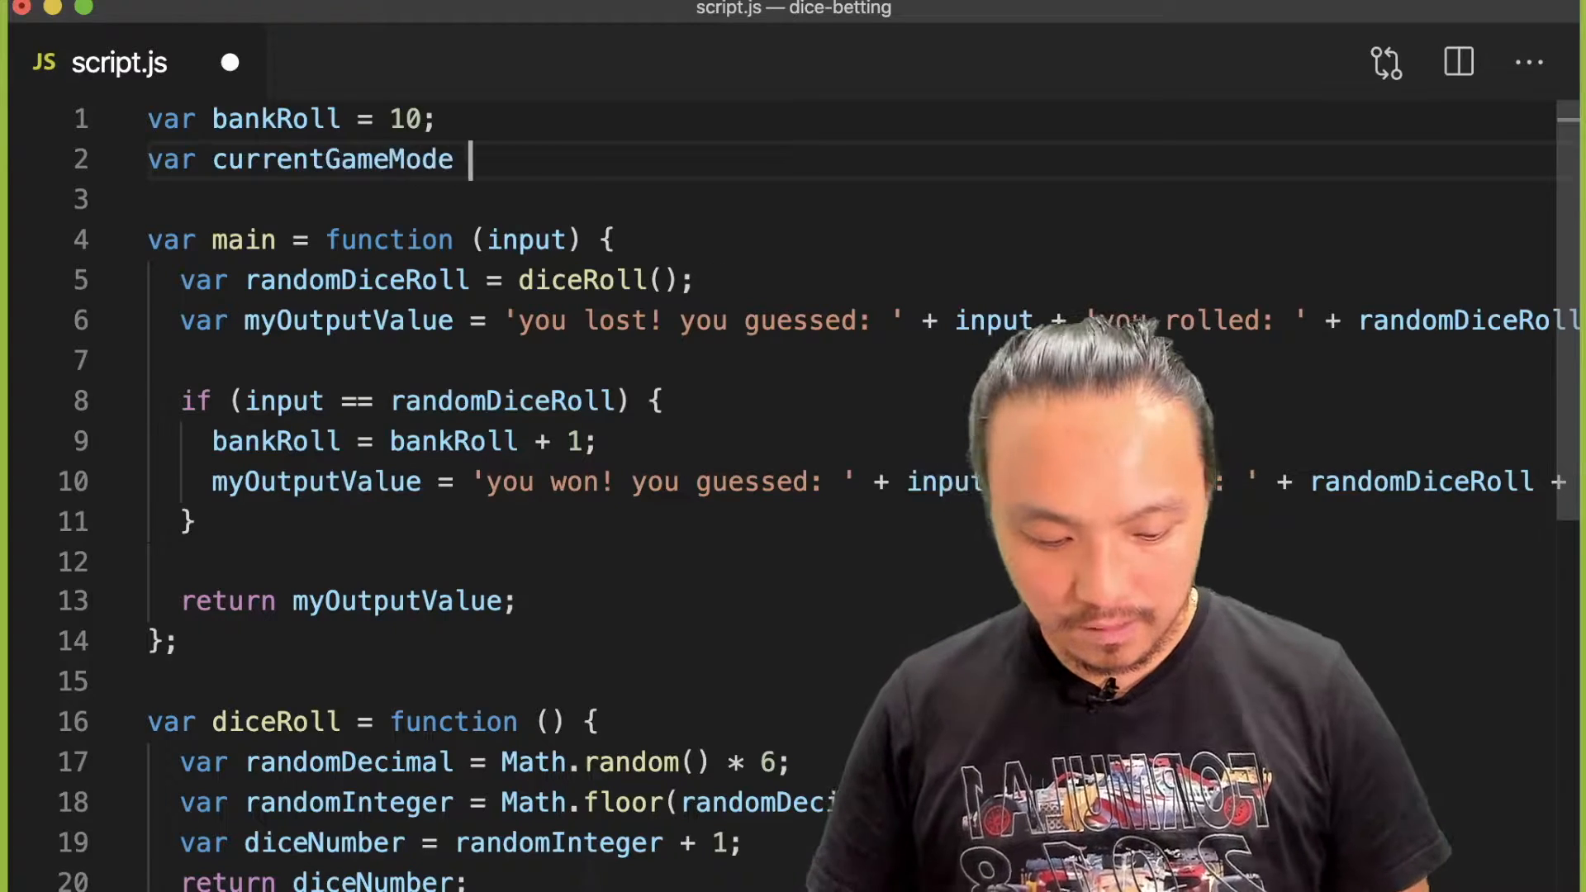
pyautogui.write("= '';")
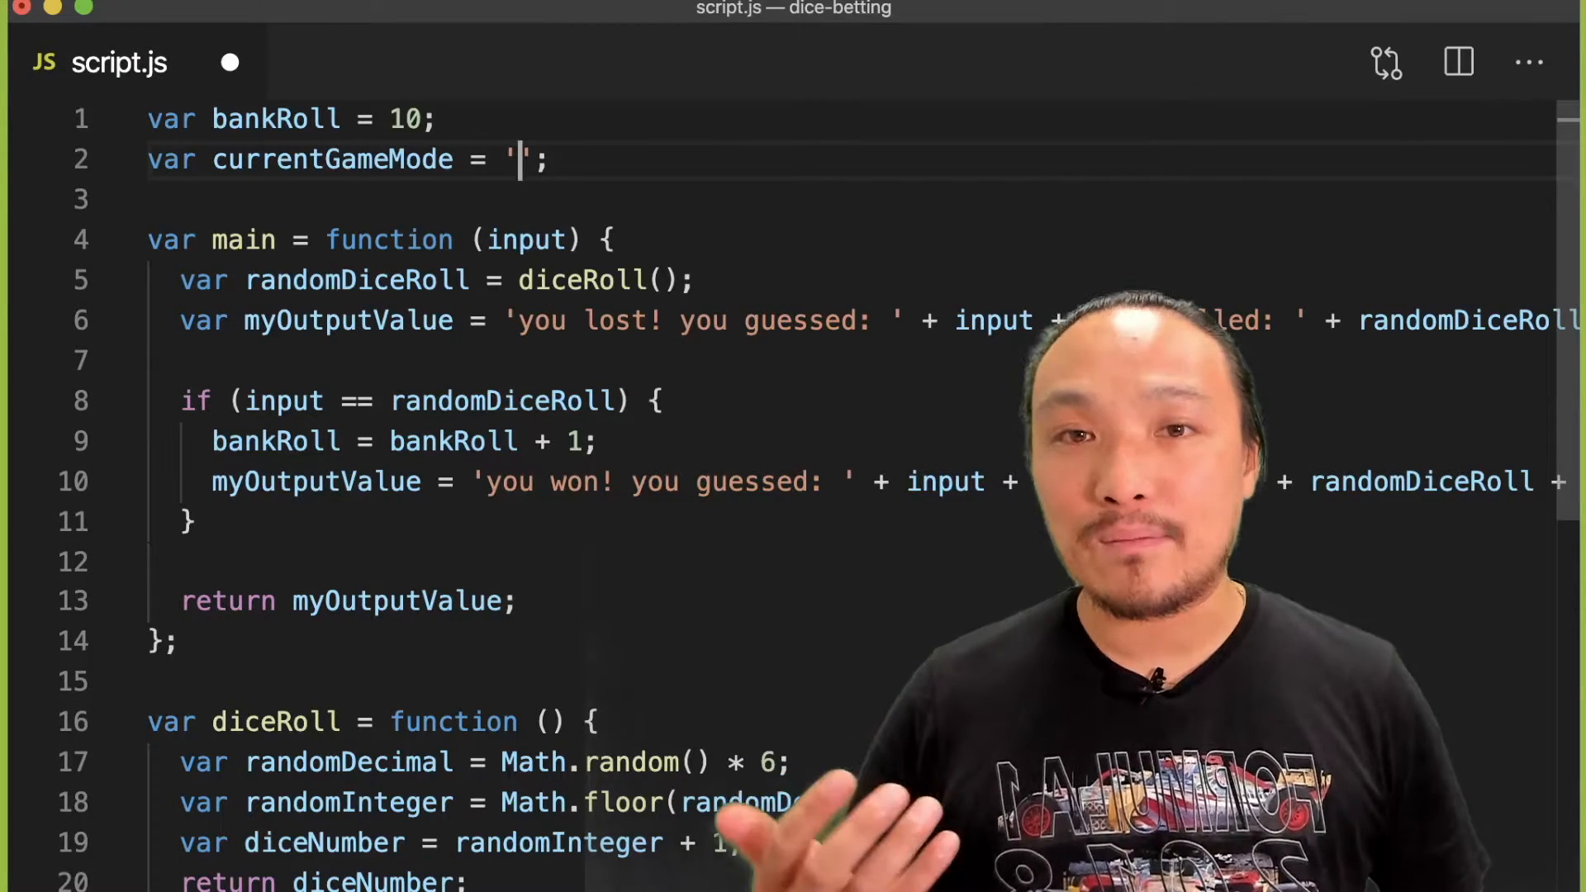
pyautogui.write('wai')
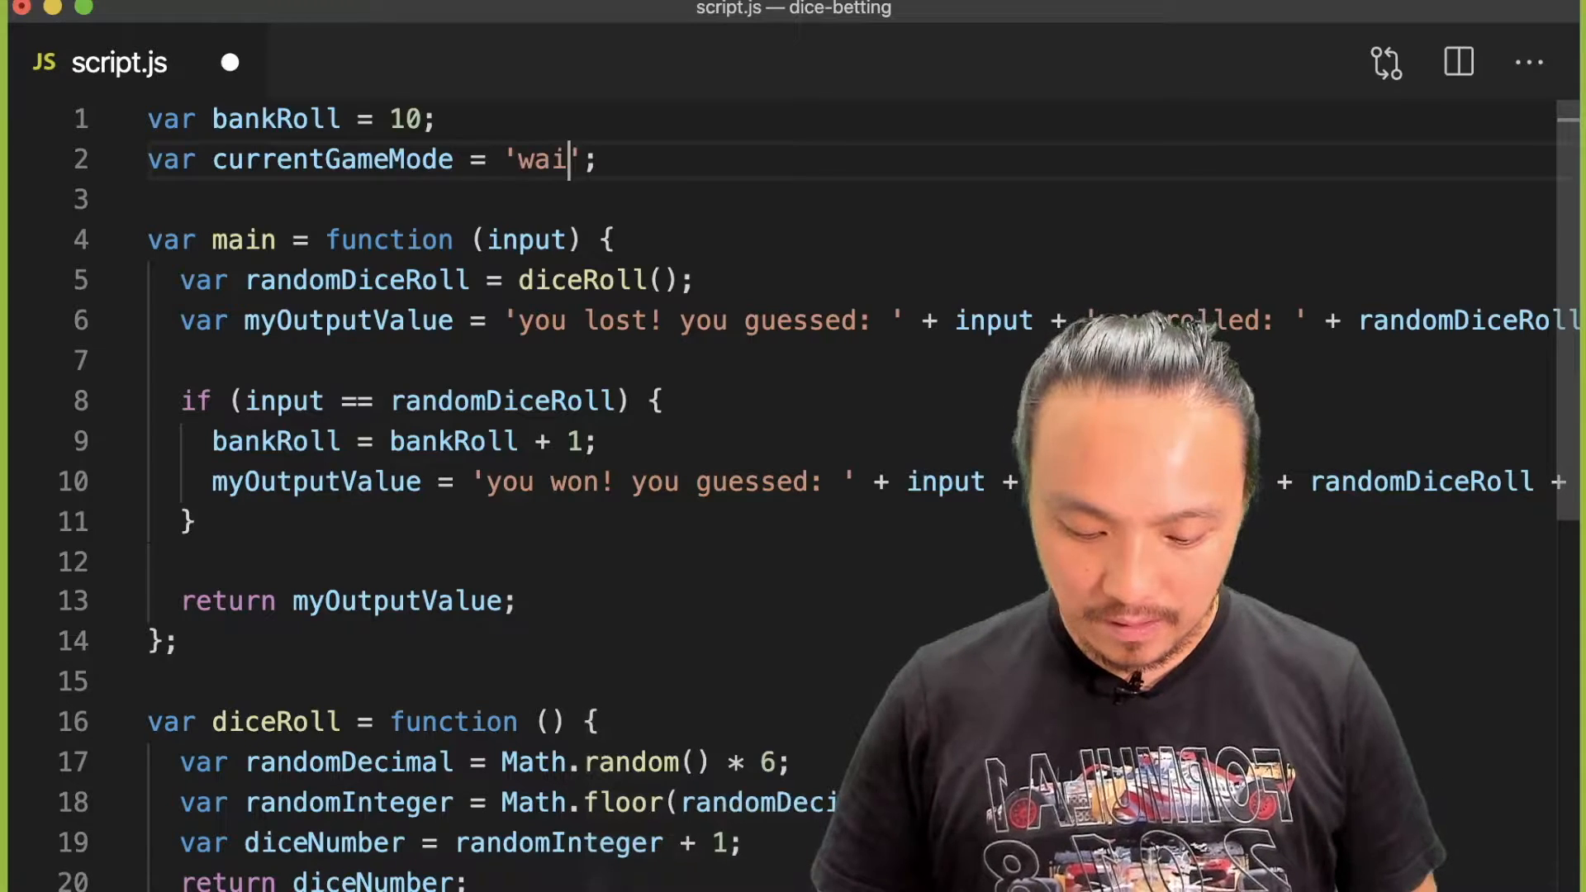
pyautogui.write('ting or')
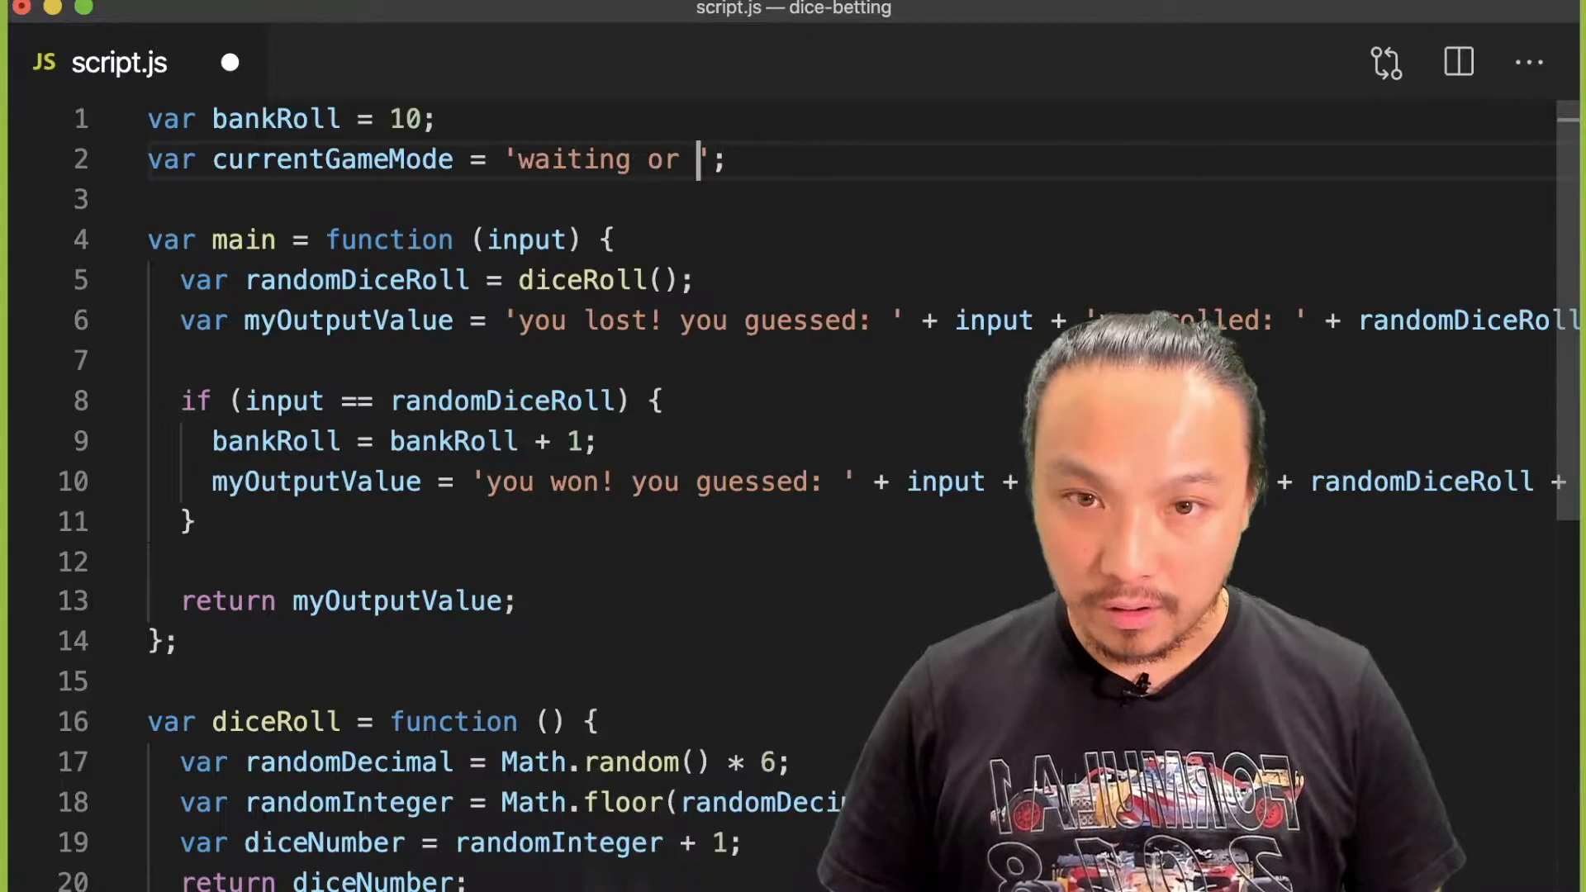
pyautogui.write('for')
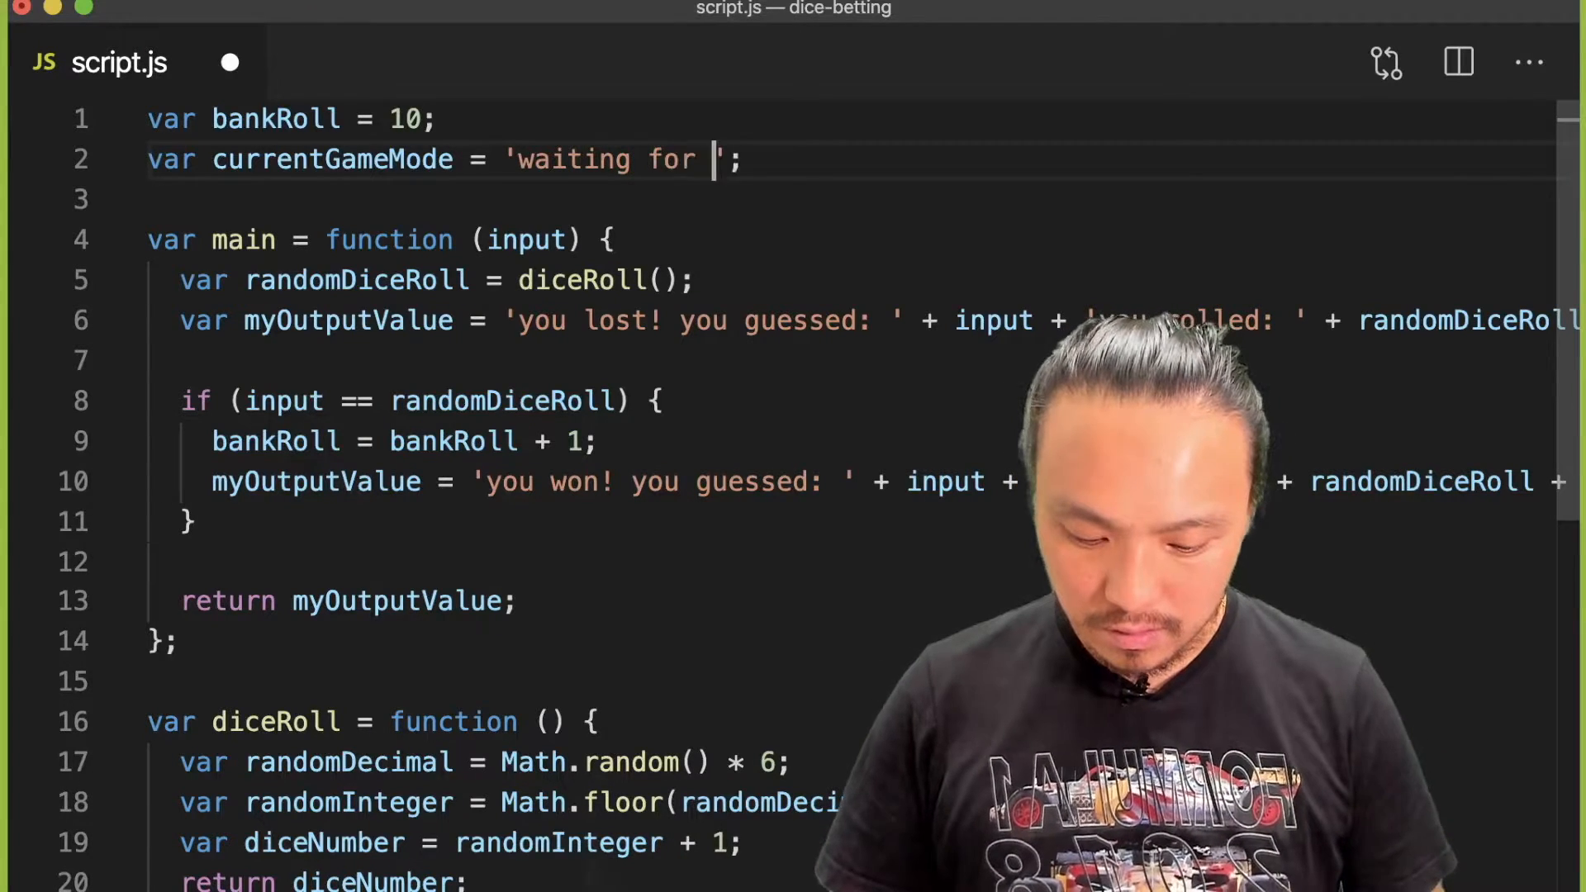
pyautogui.write('user name')
pyautogui.write('if( ')
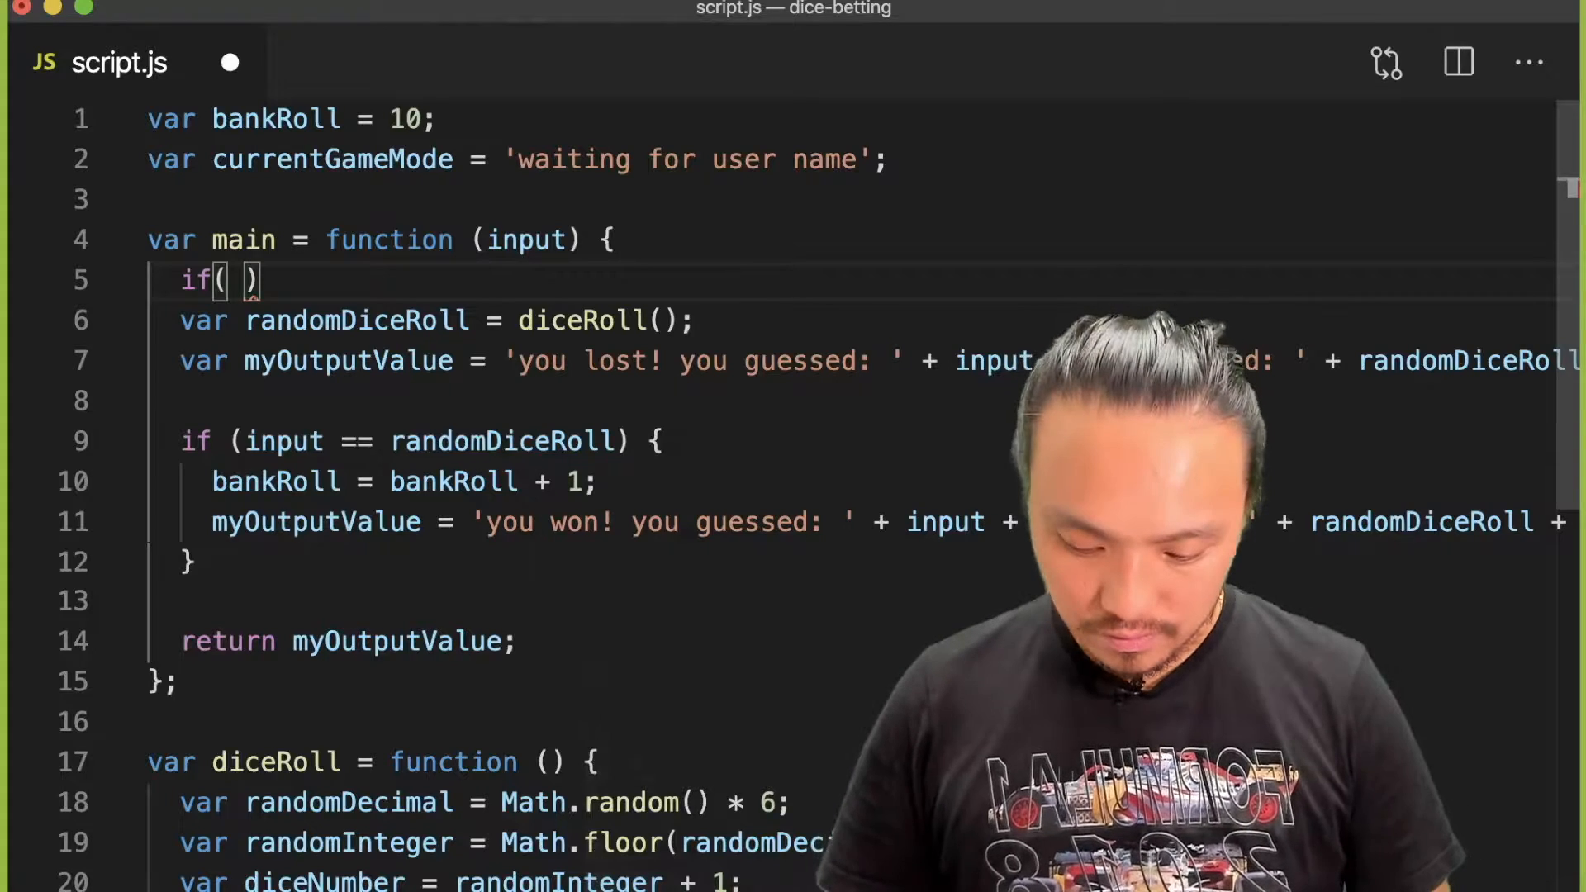
# Step: Write if (currentGameMode == 'waiting for user name') with a '// set the name' comment inside
pyautogui.write('currentGa')
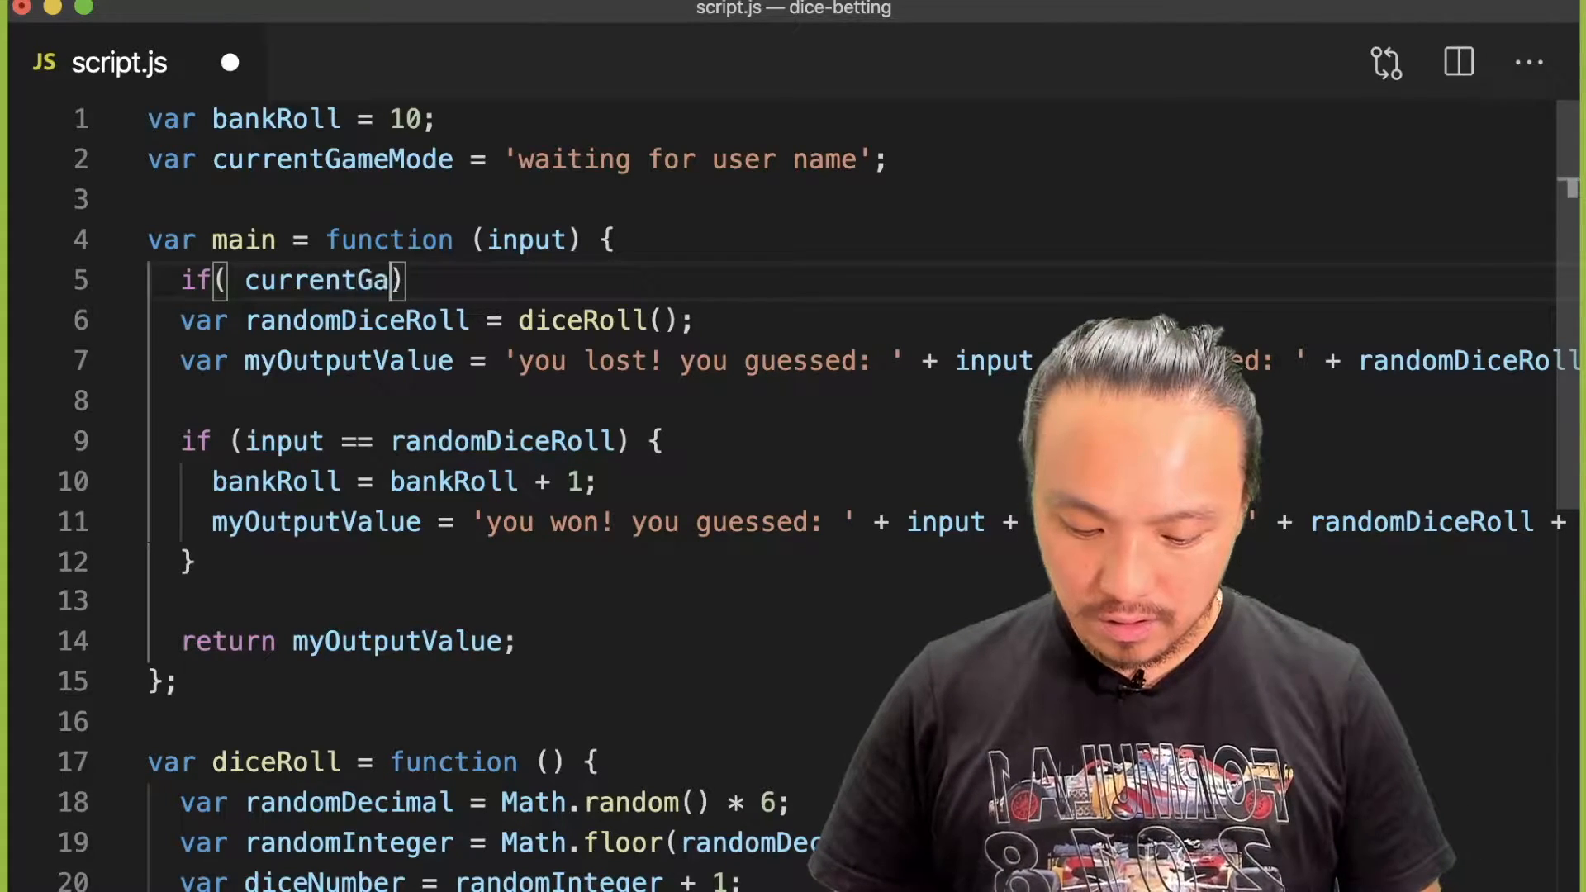
pyautogui.write('meMode =')
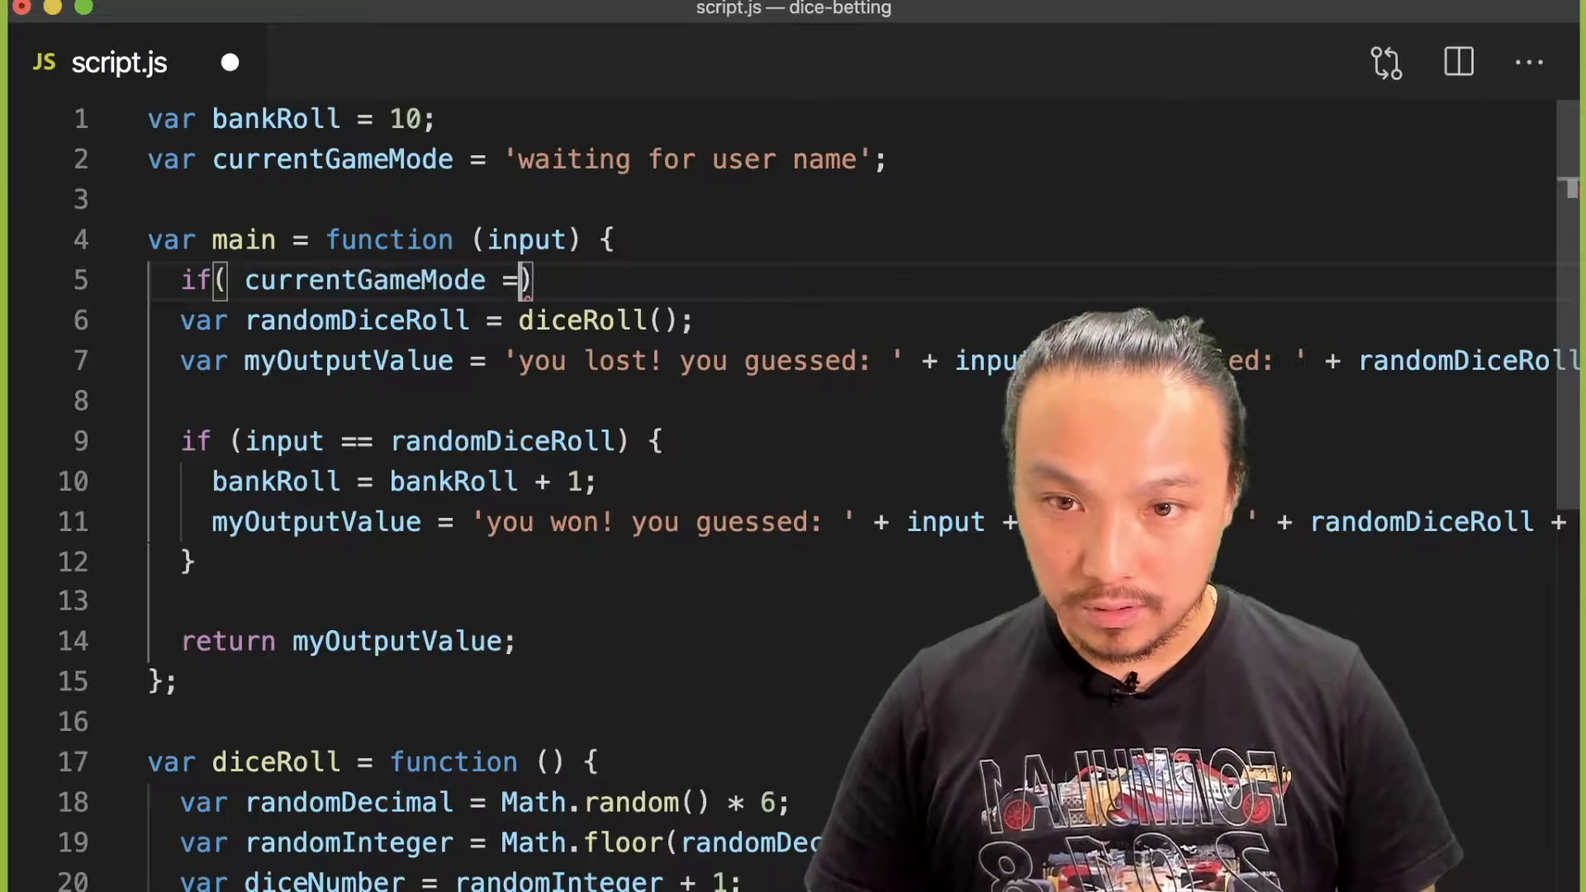
pyautogui.write("= ''")
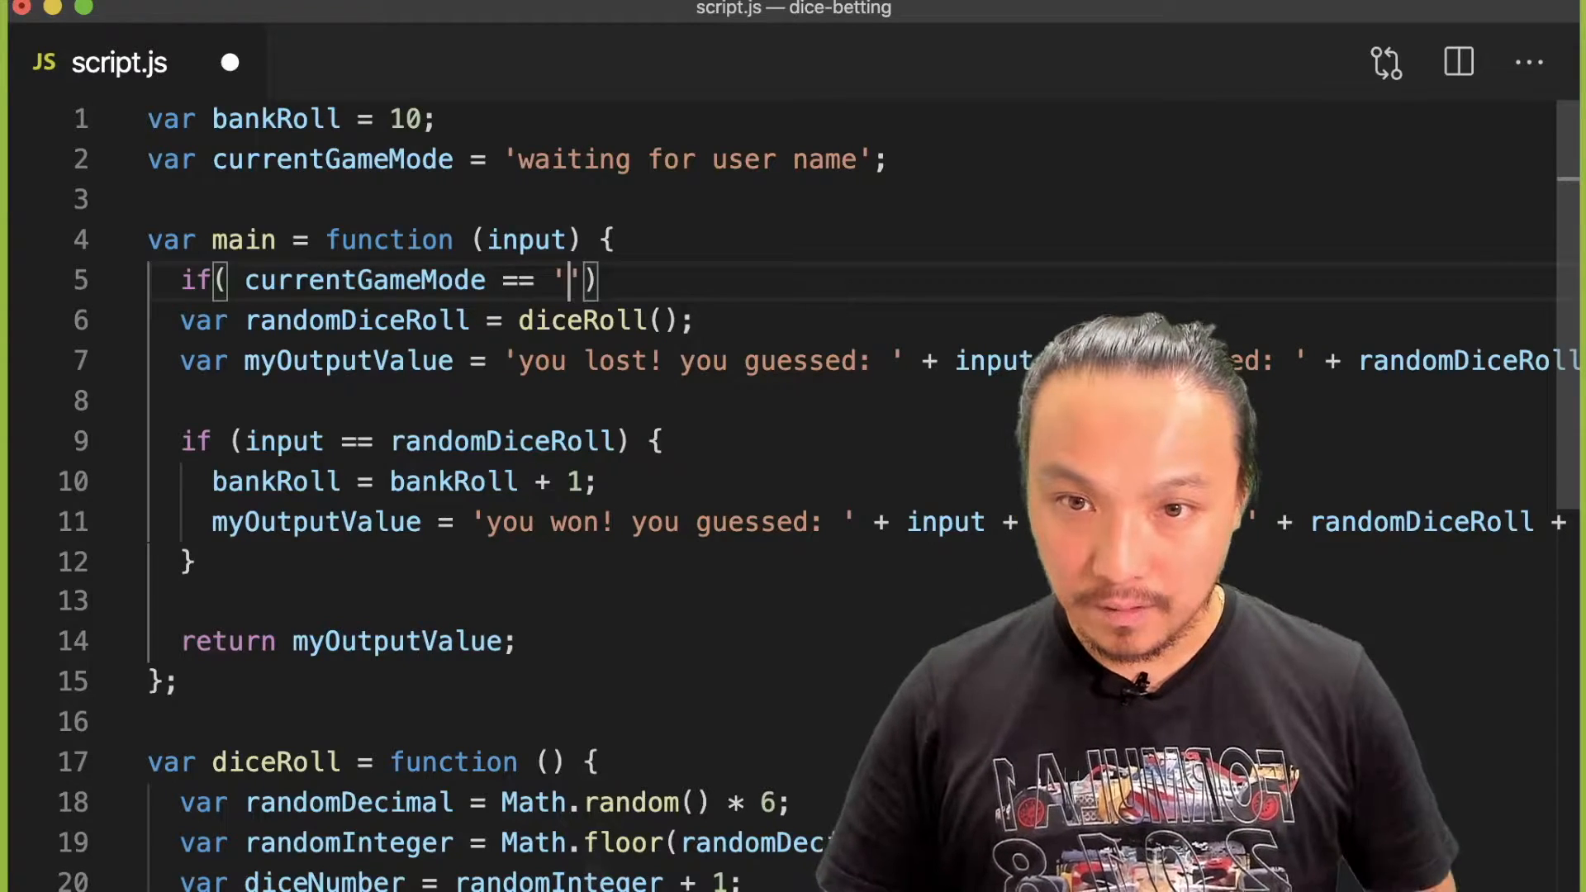
pyautogui.write('waiting')
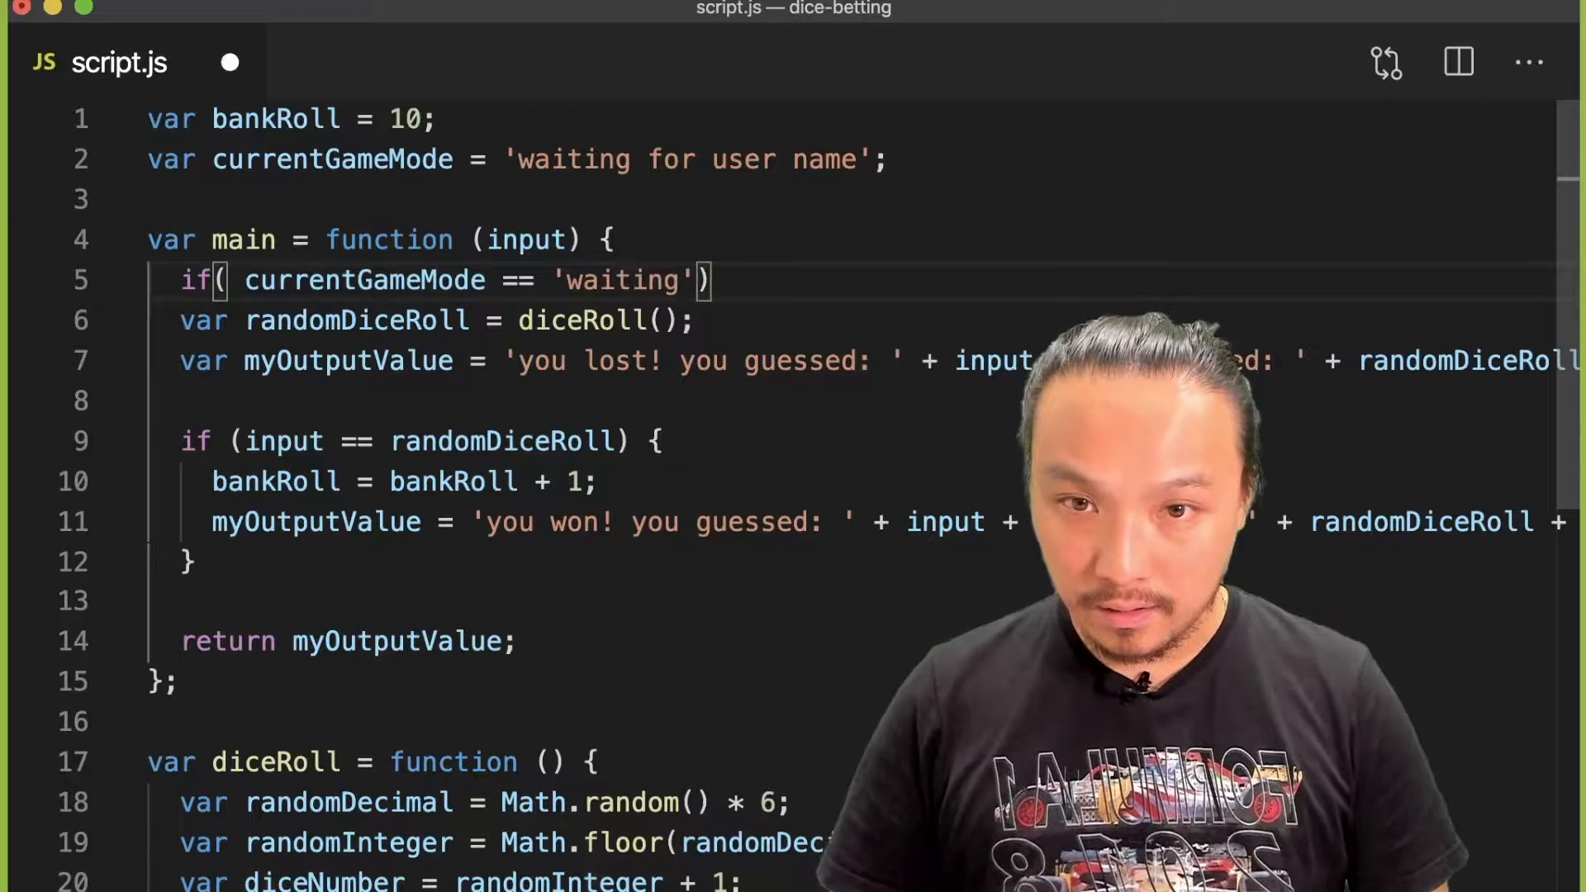
pyautogui.write('for user')
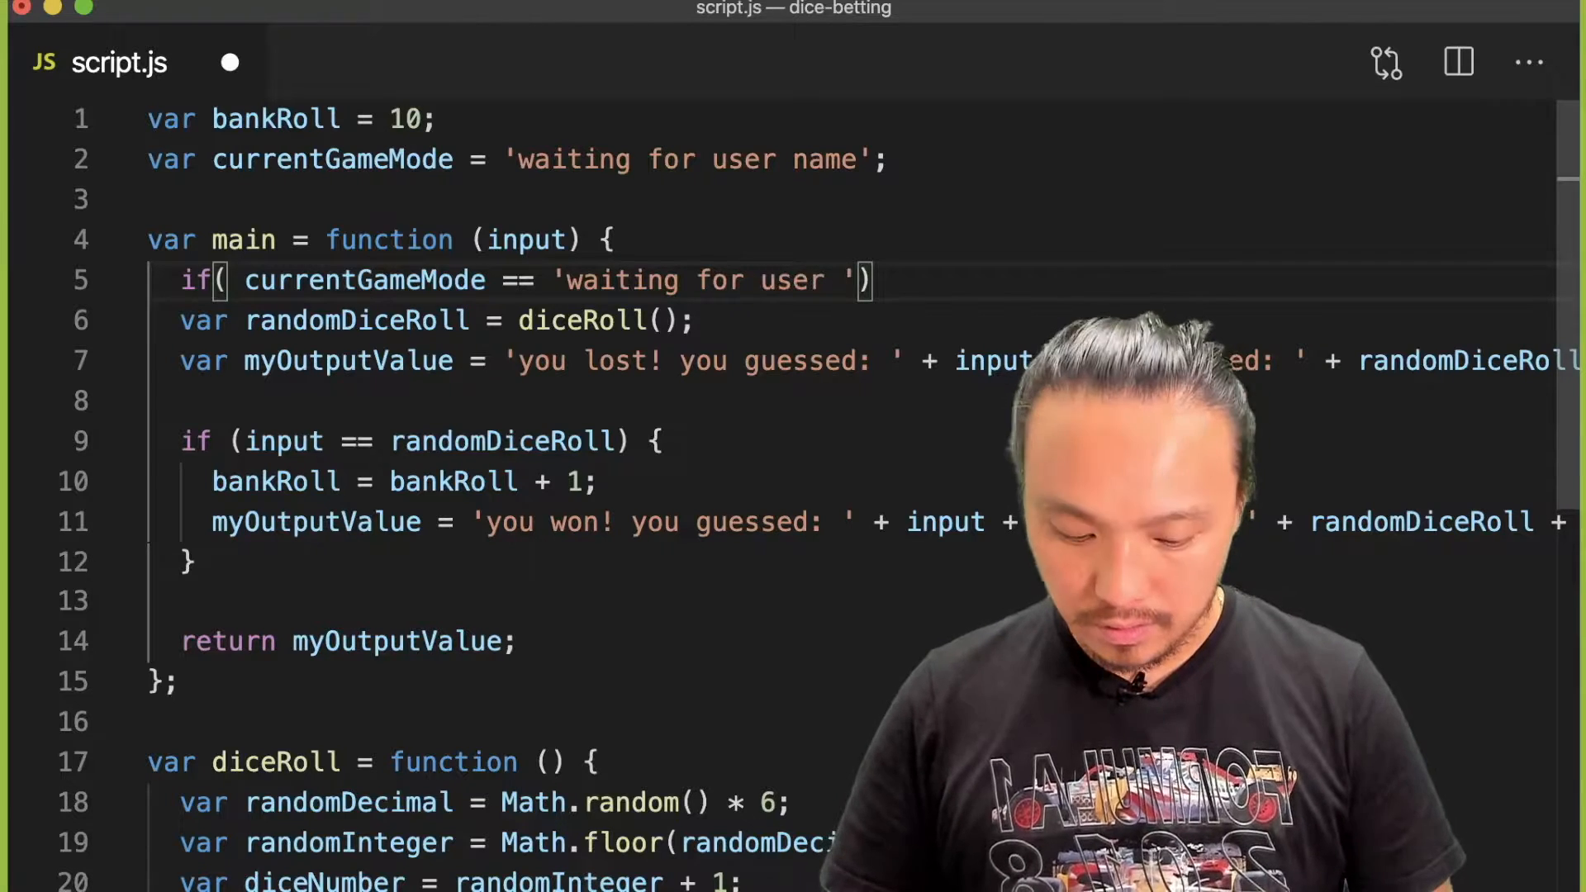
pyautogui.write('name')
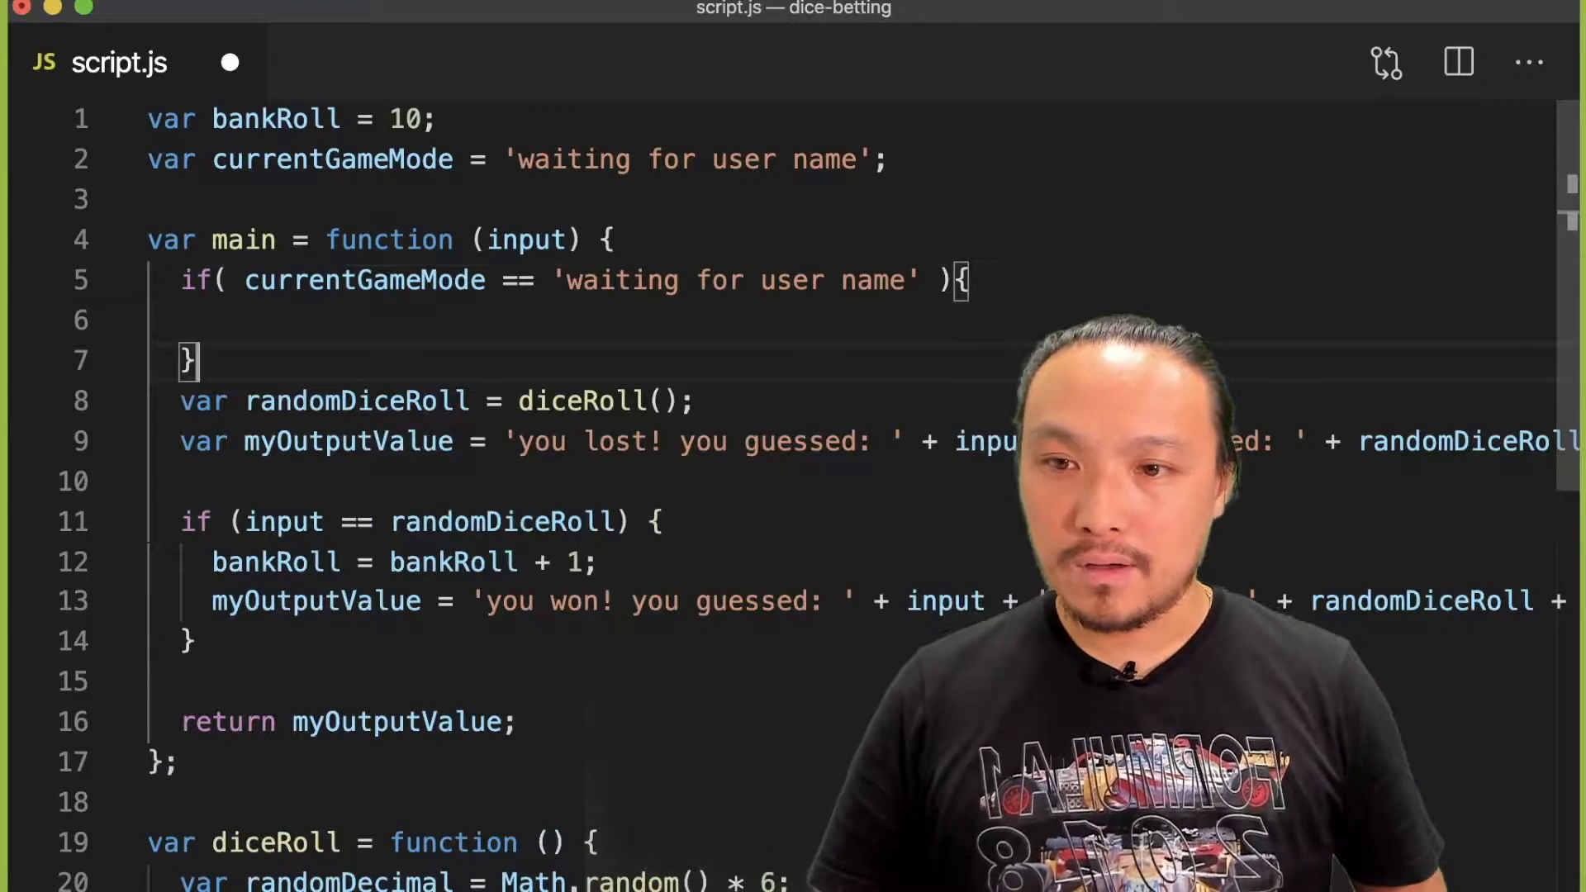
pyautogui.write('//')
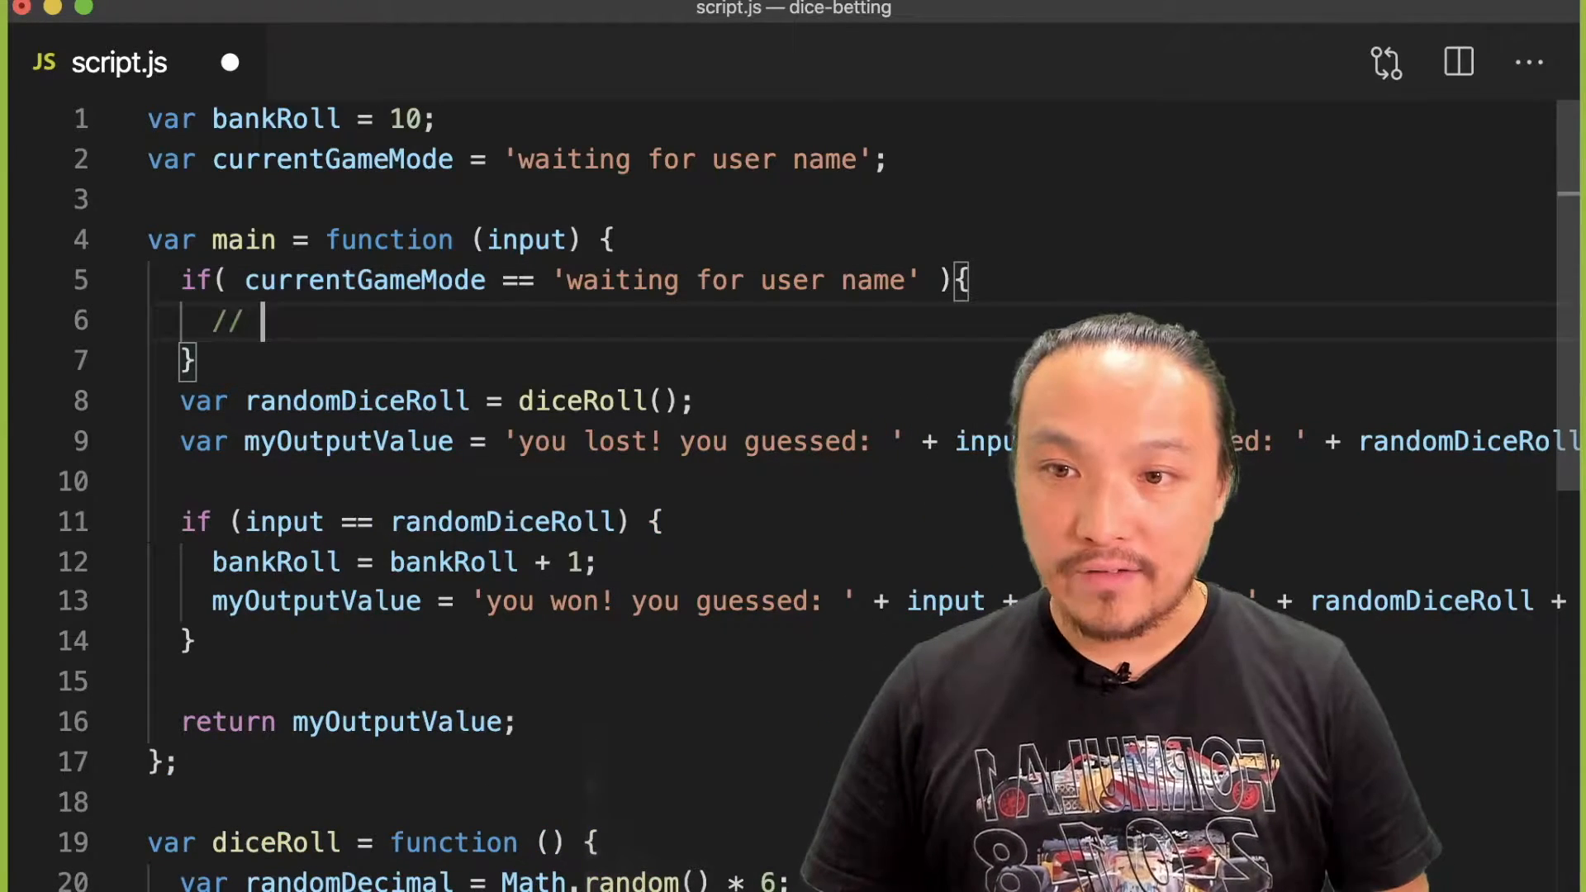
pyautogui.write('set the')
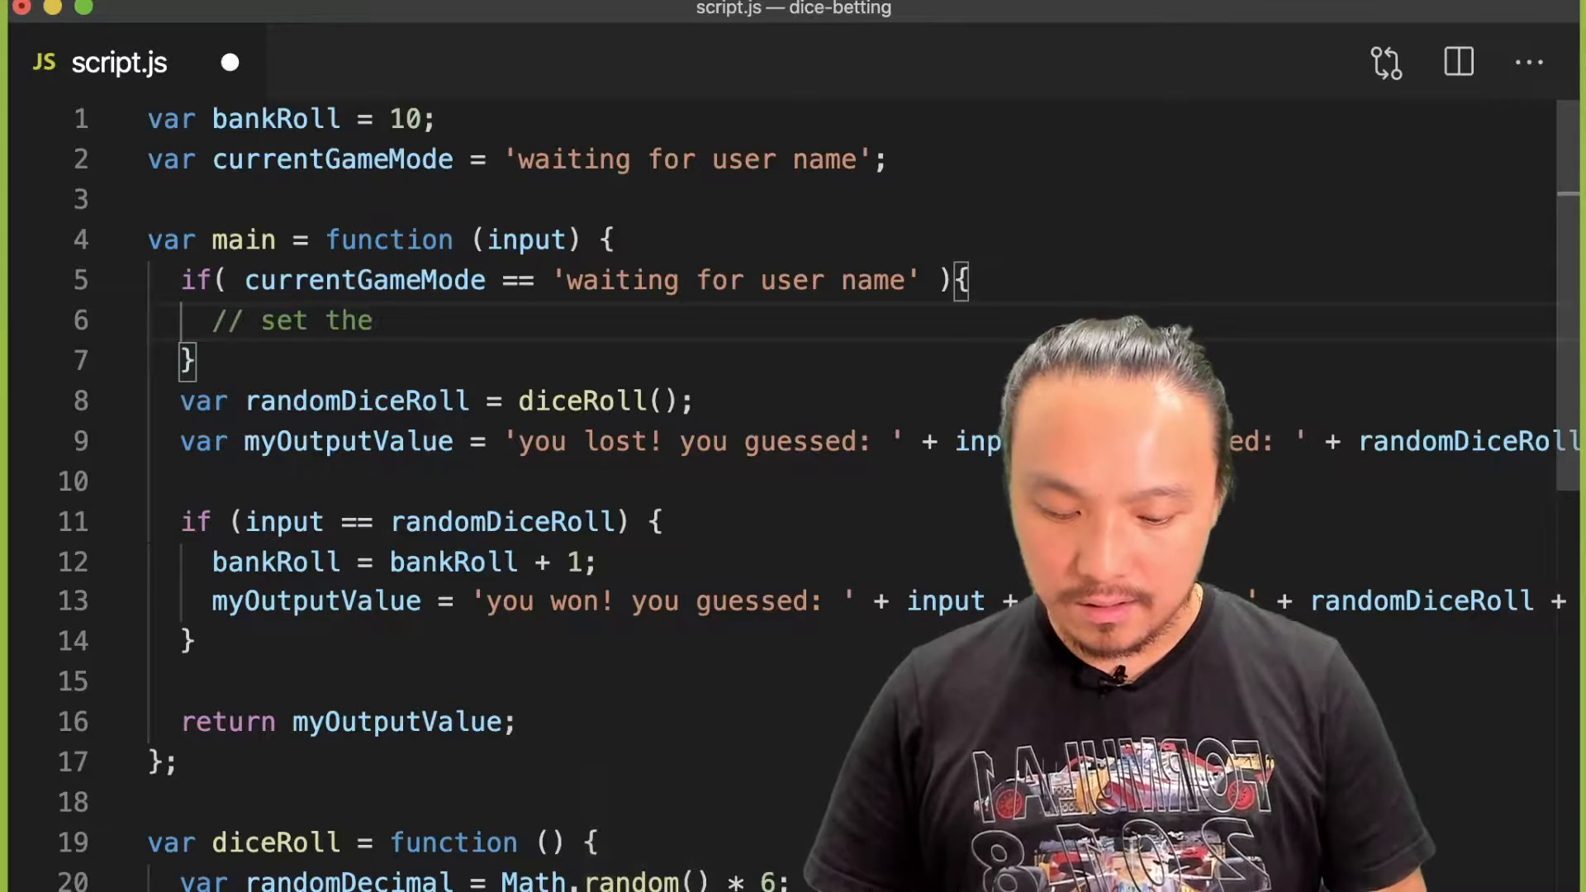
pyautogui.write('name')
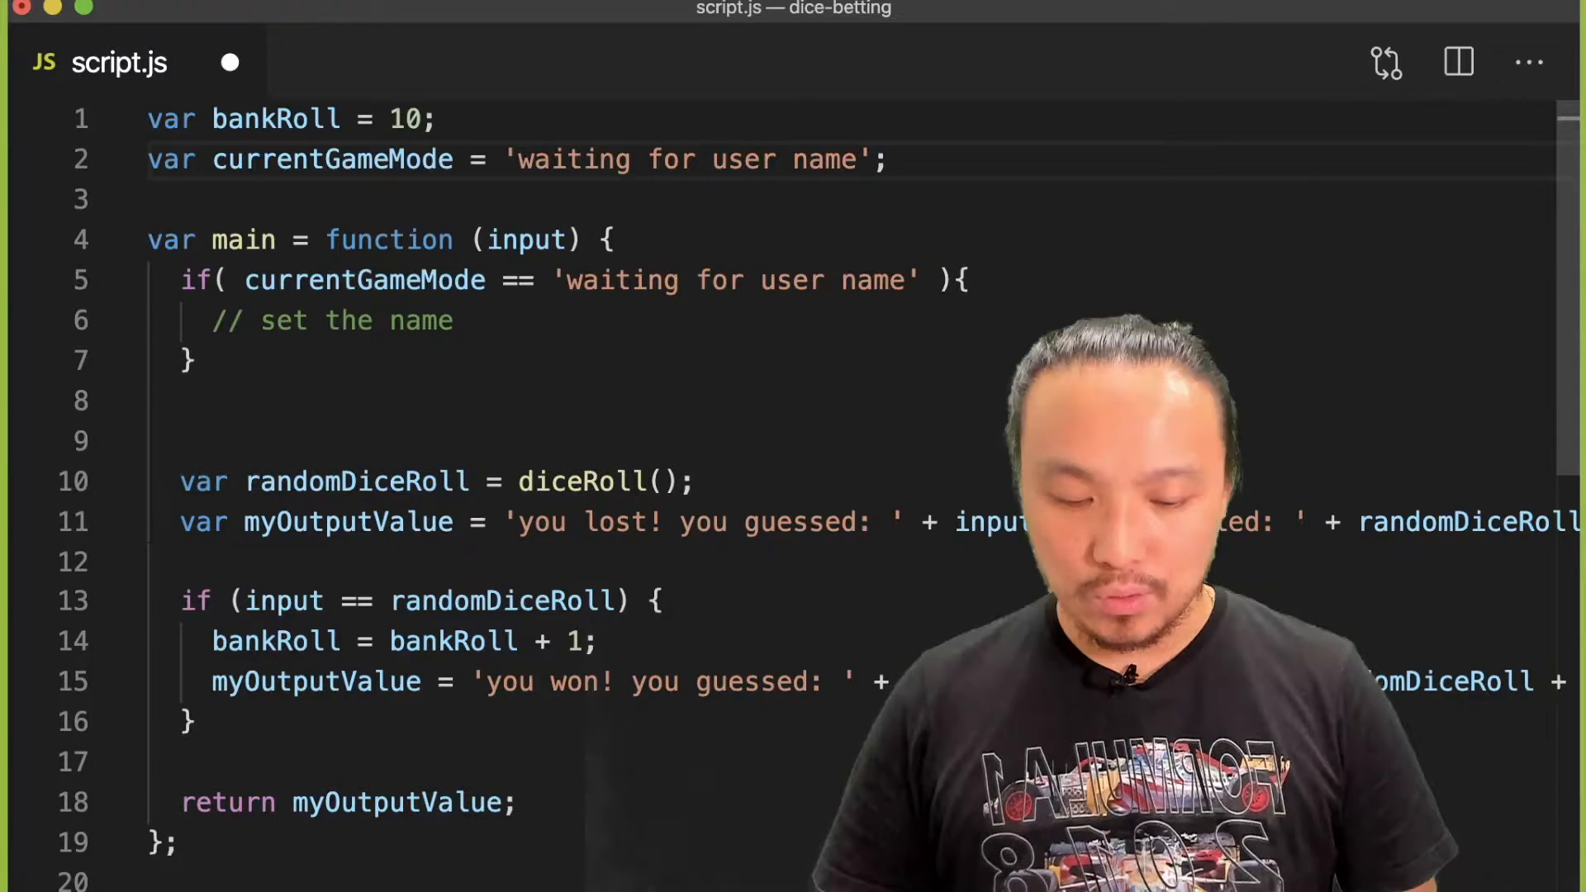
# Step: Declare var userName = ''; globally and assign userName = input; inside the name-mode block
pyautogui.write('var userName =')
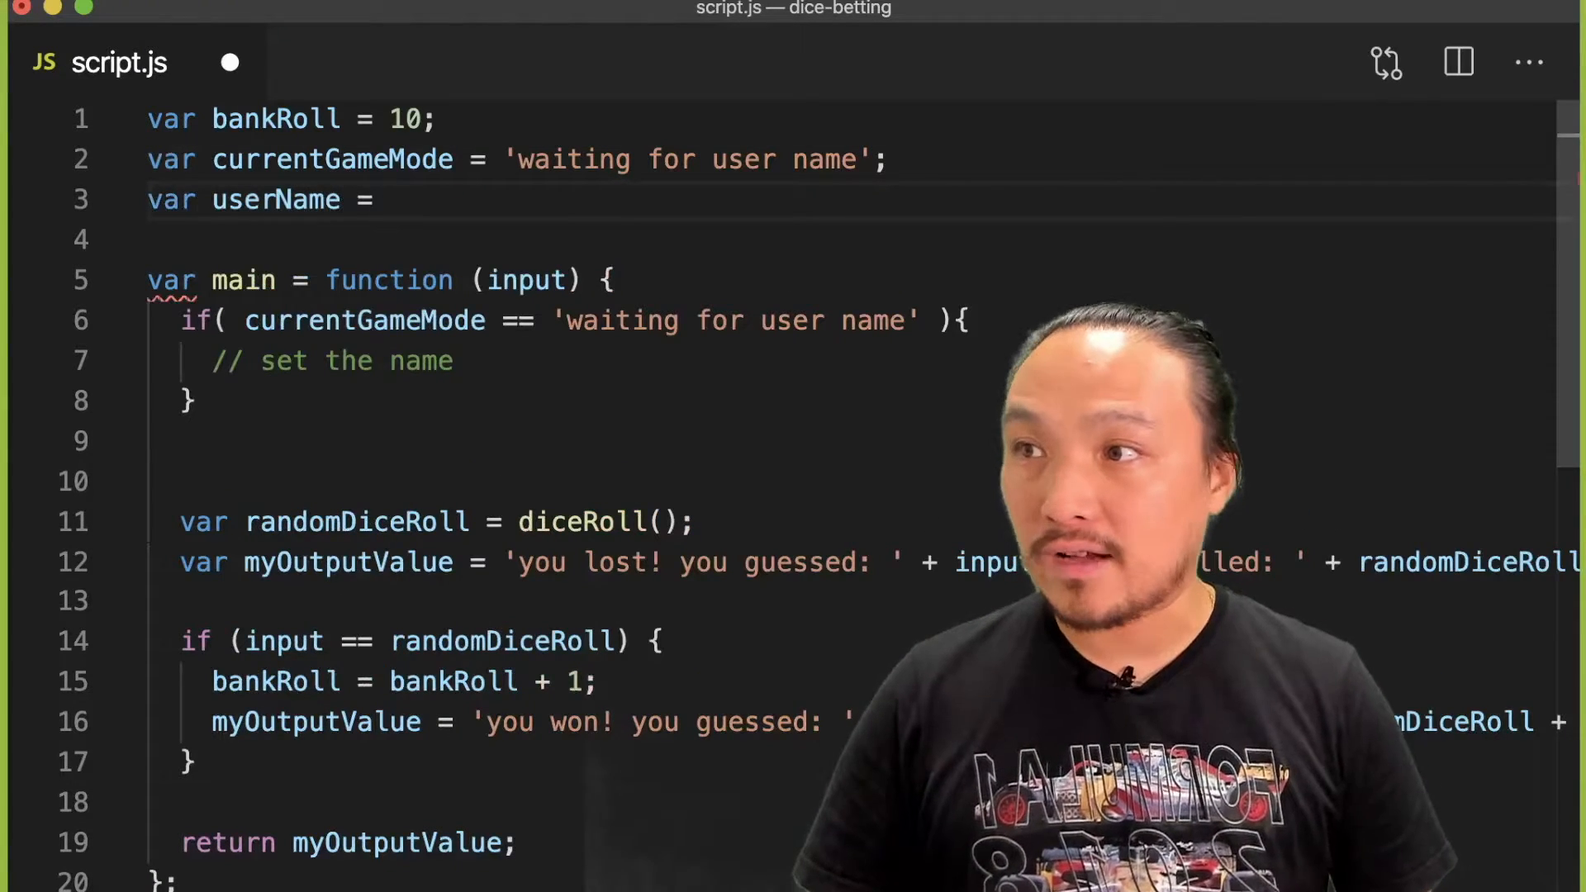
pyautogui.write("'';")
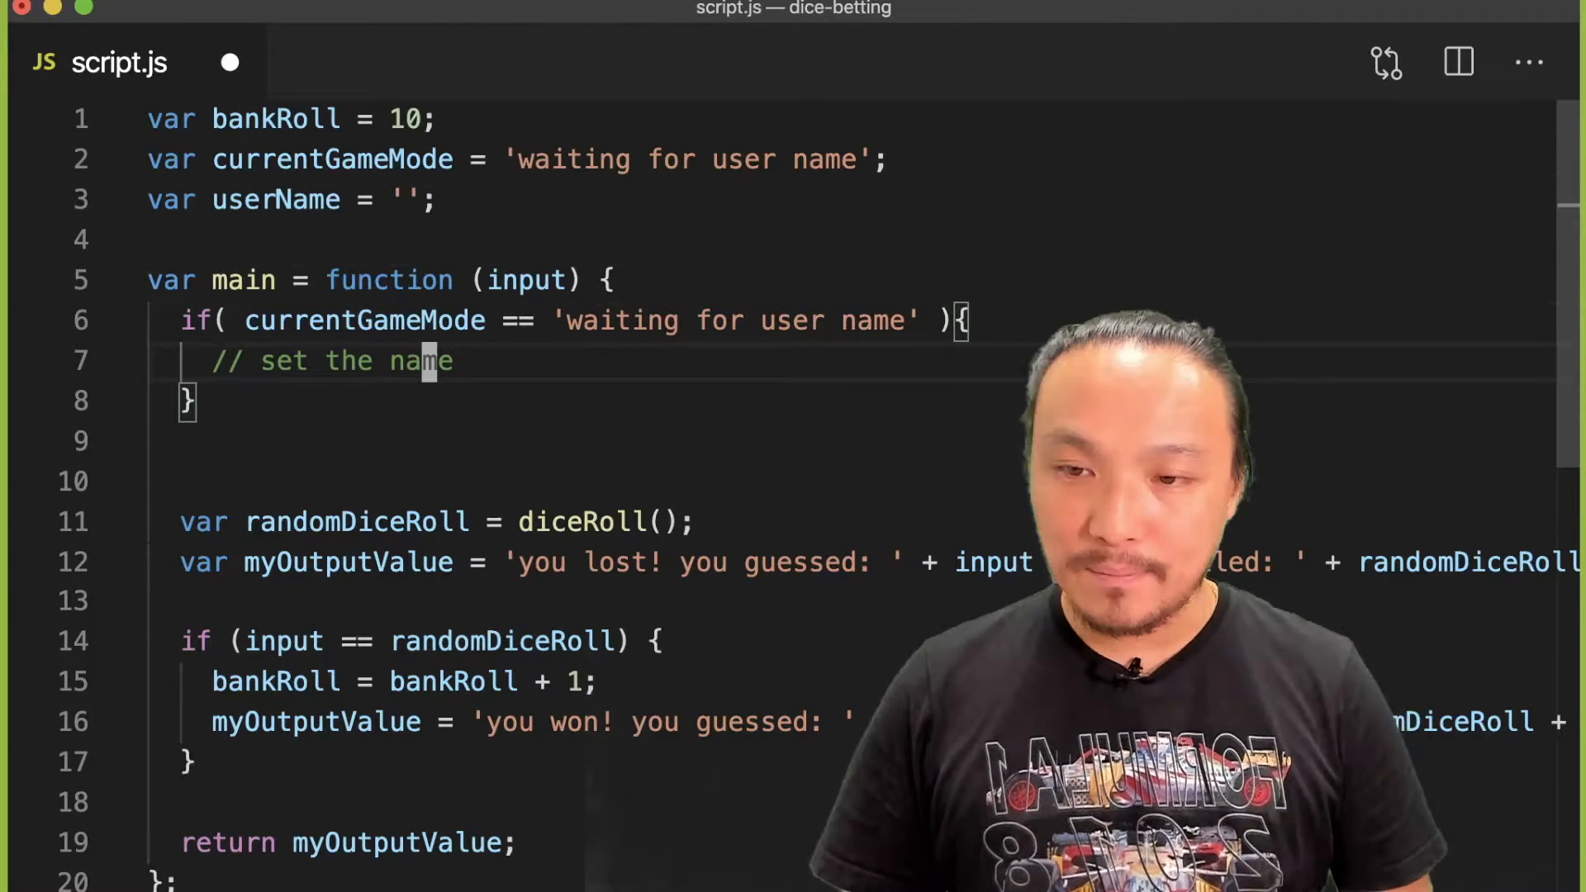
pyautogui.write('user')
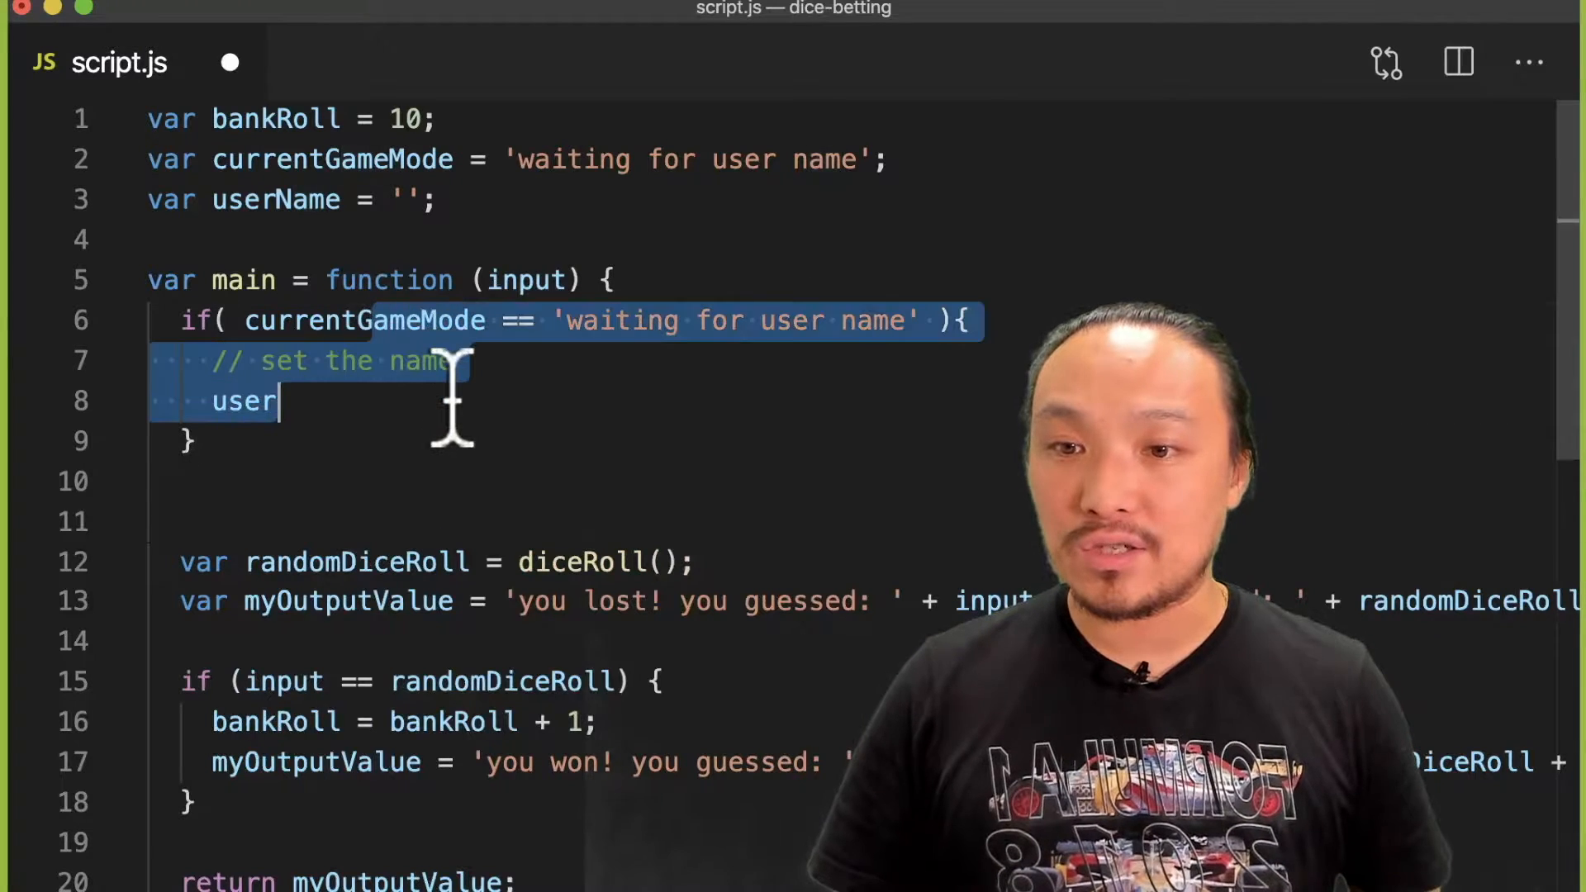
pyautogui.write('Nma')
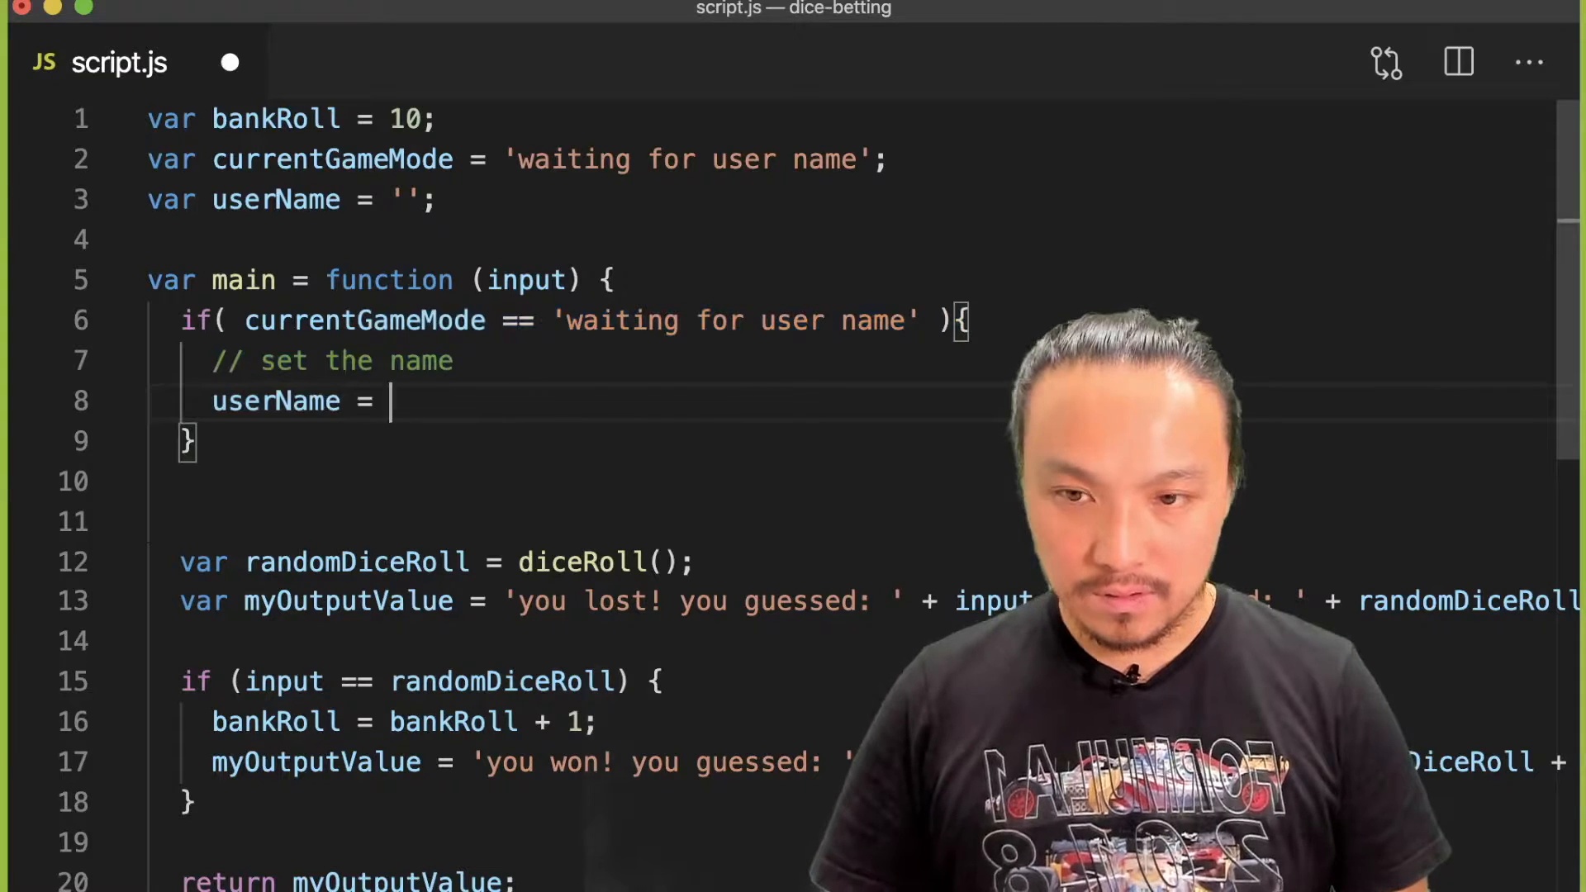
pyautogui.write('input;')
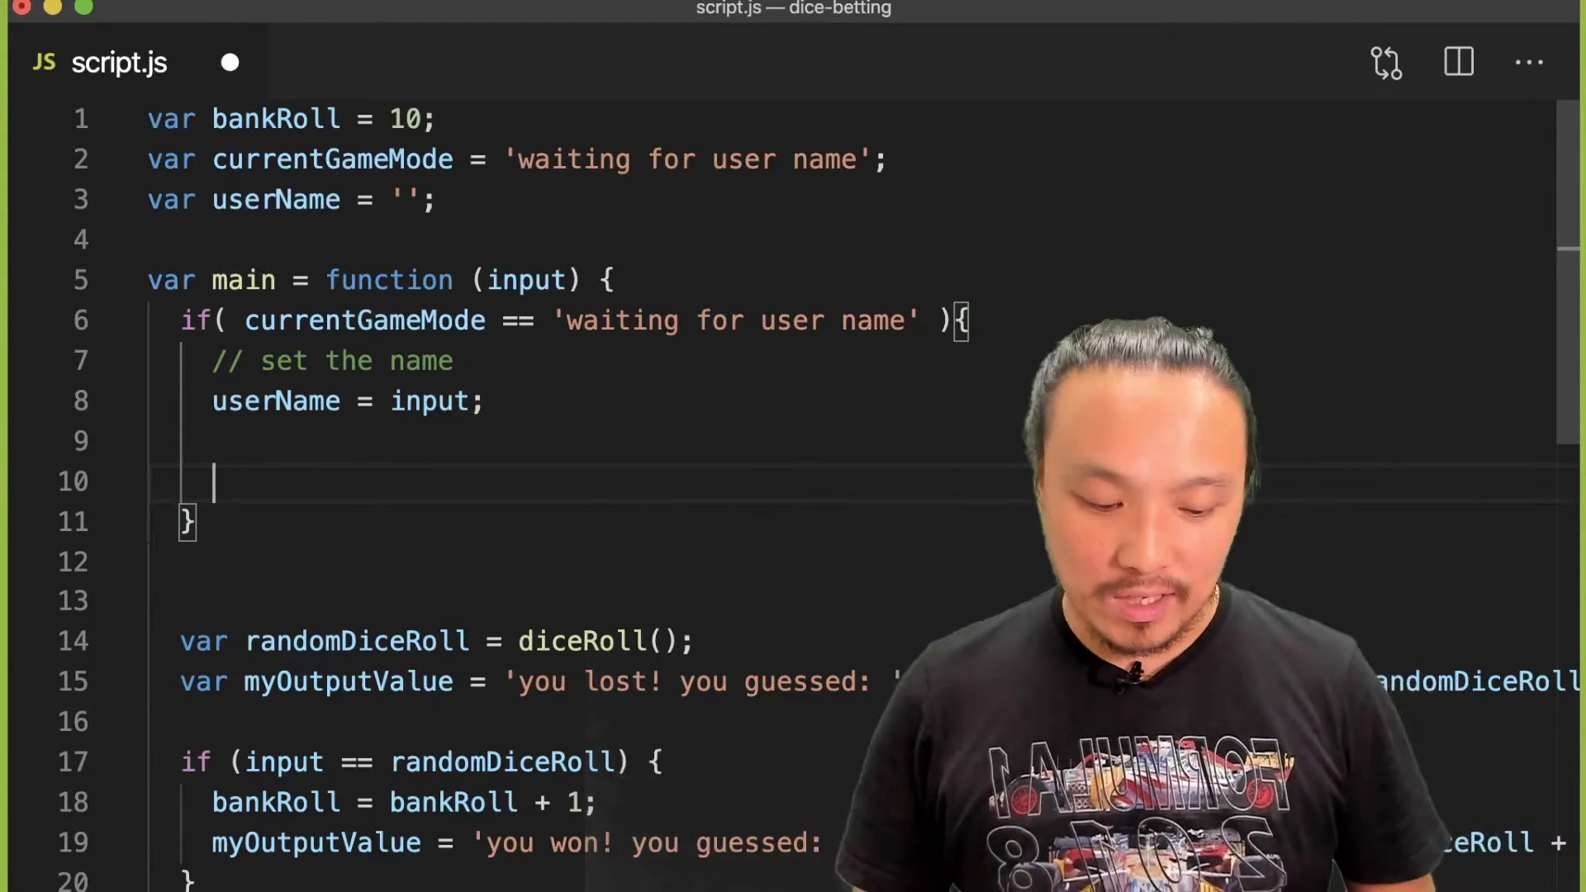
# Step: Add a comment and set currentGameMode = 'dice game'; after storing the user name
pyautogui.write('//')
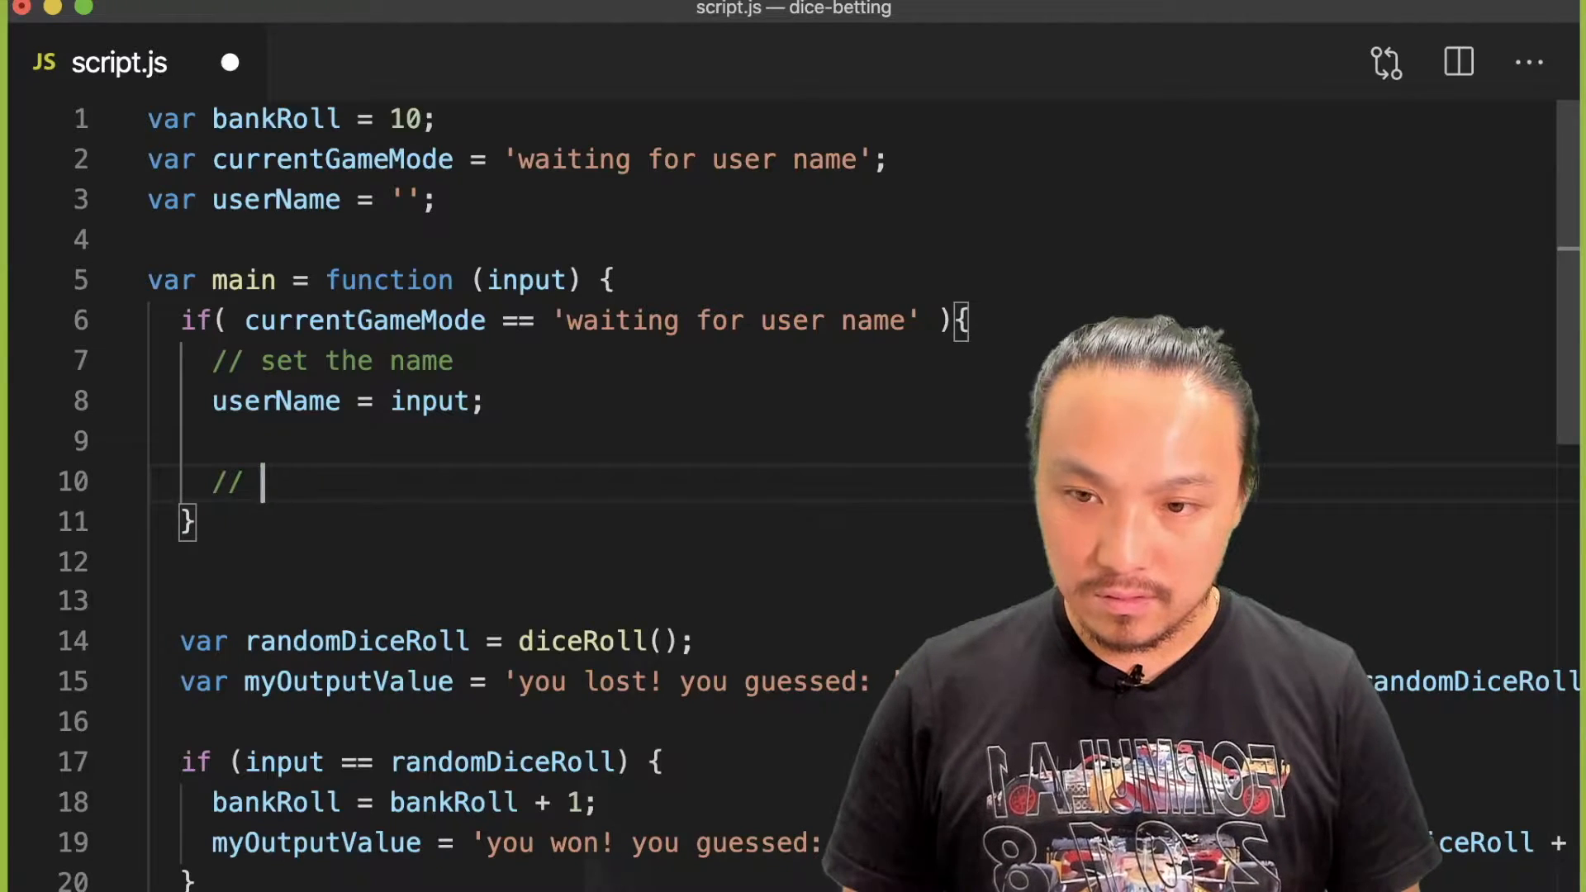
pyautogui.write('now that we have the n')
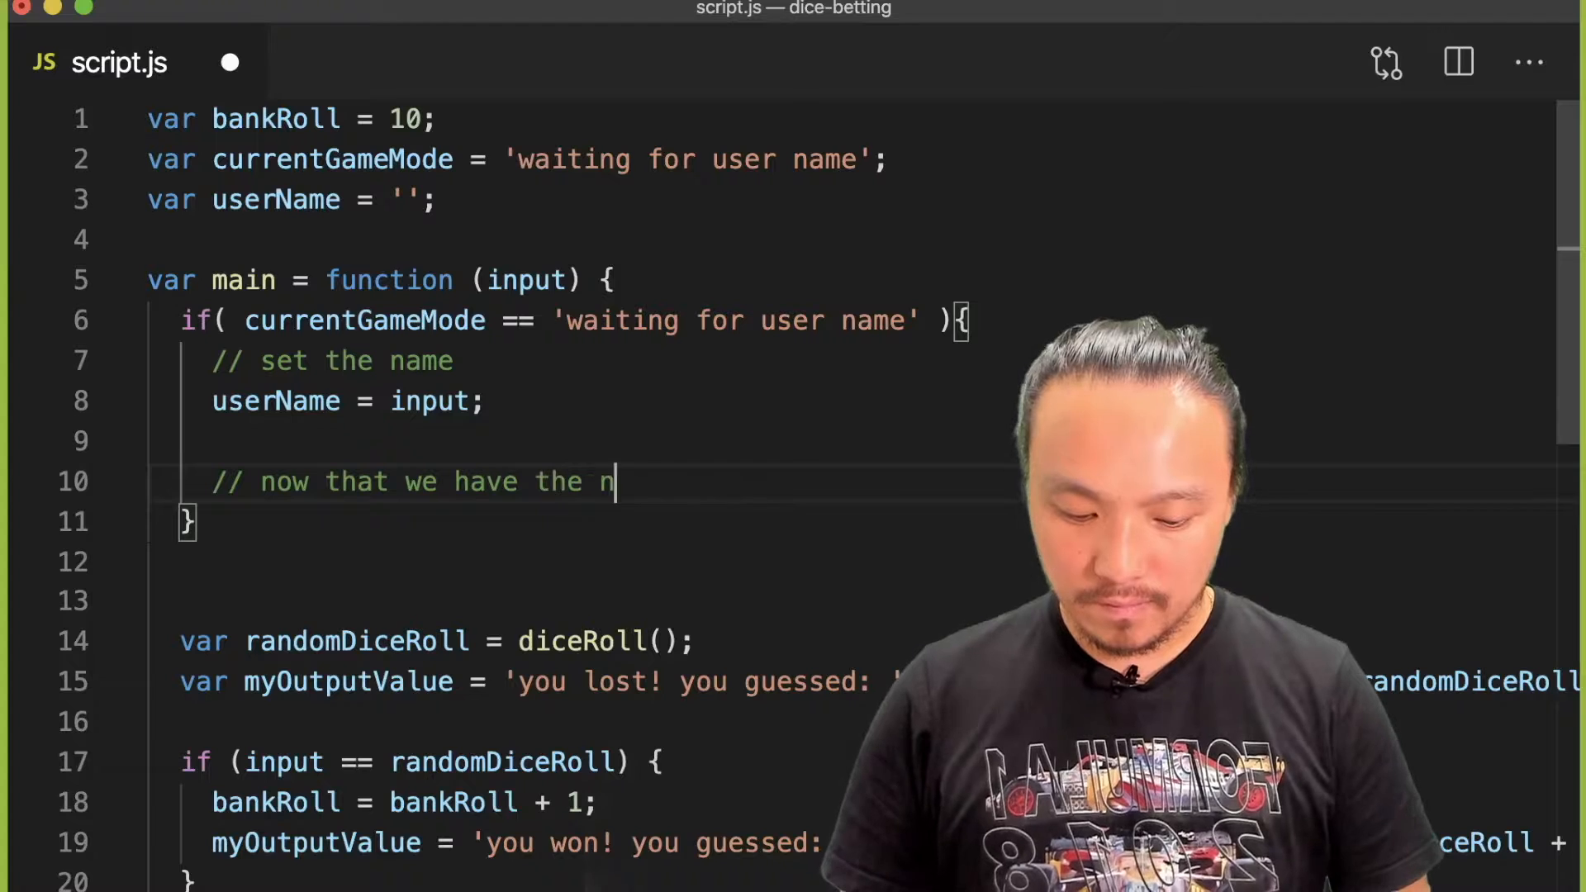
pyautogui.write('ame, swi')
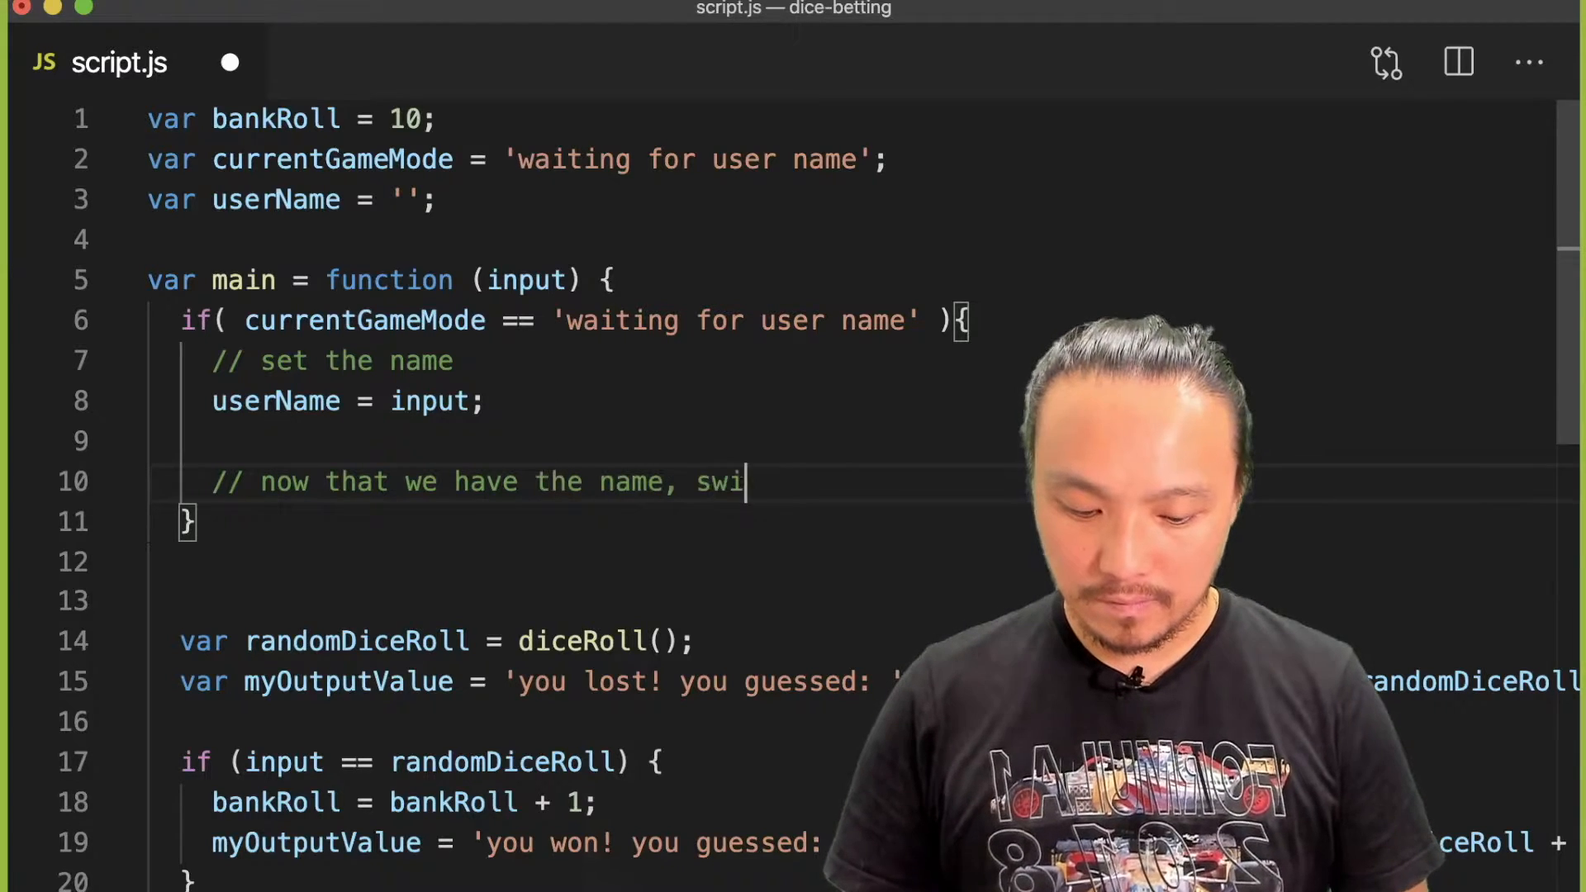
pyautogui.write('tch the')
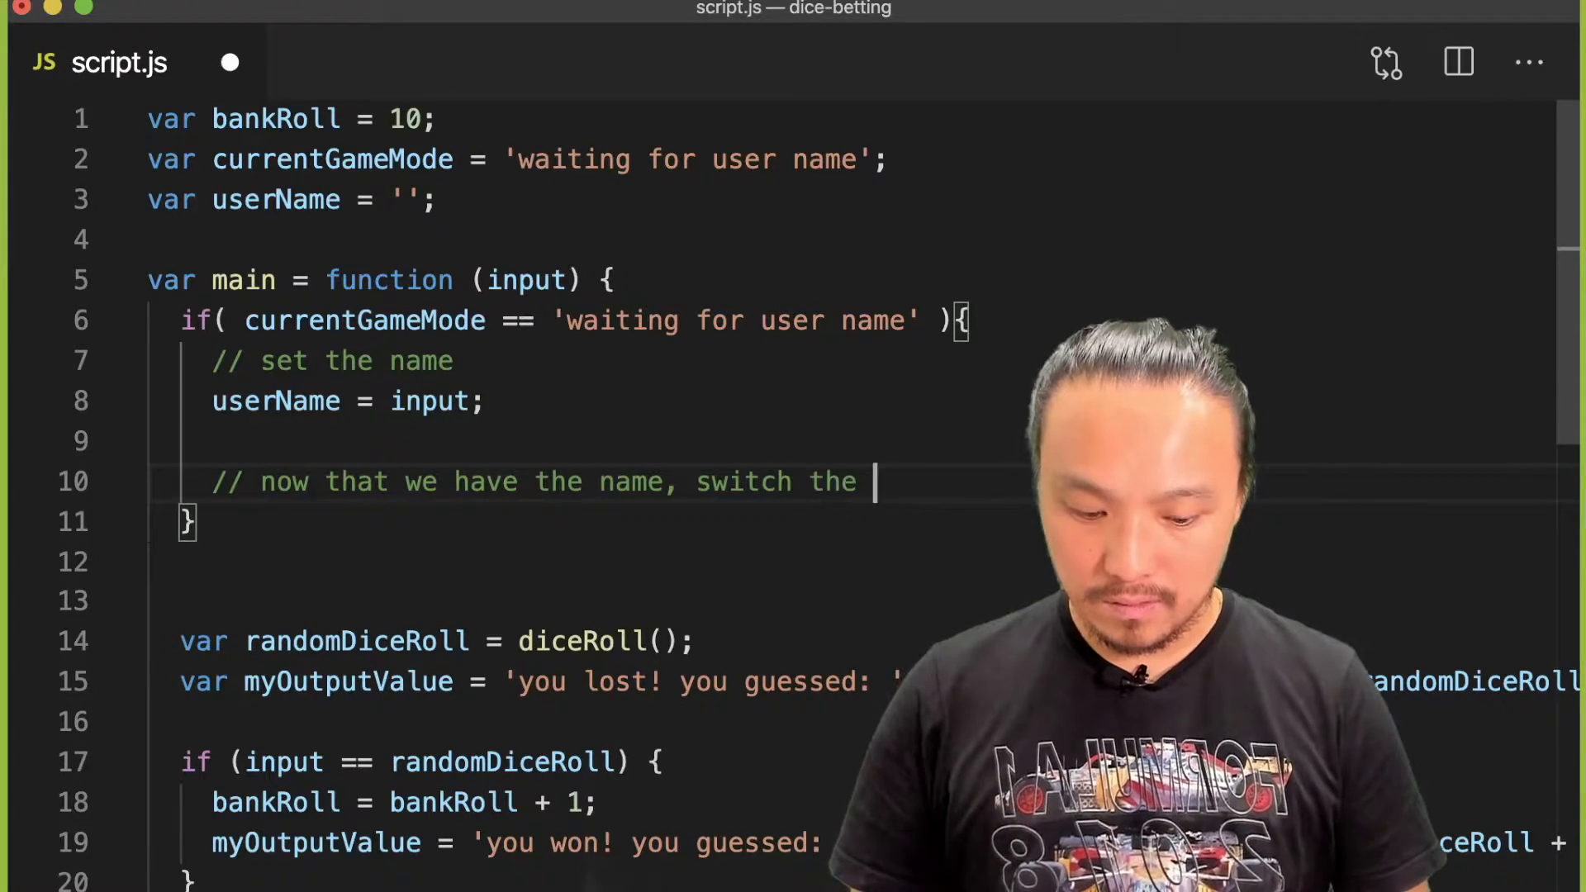
pyautogui.write('mode')
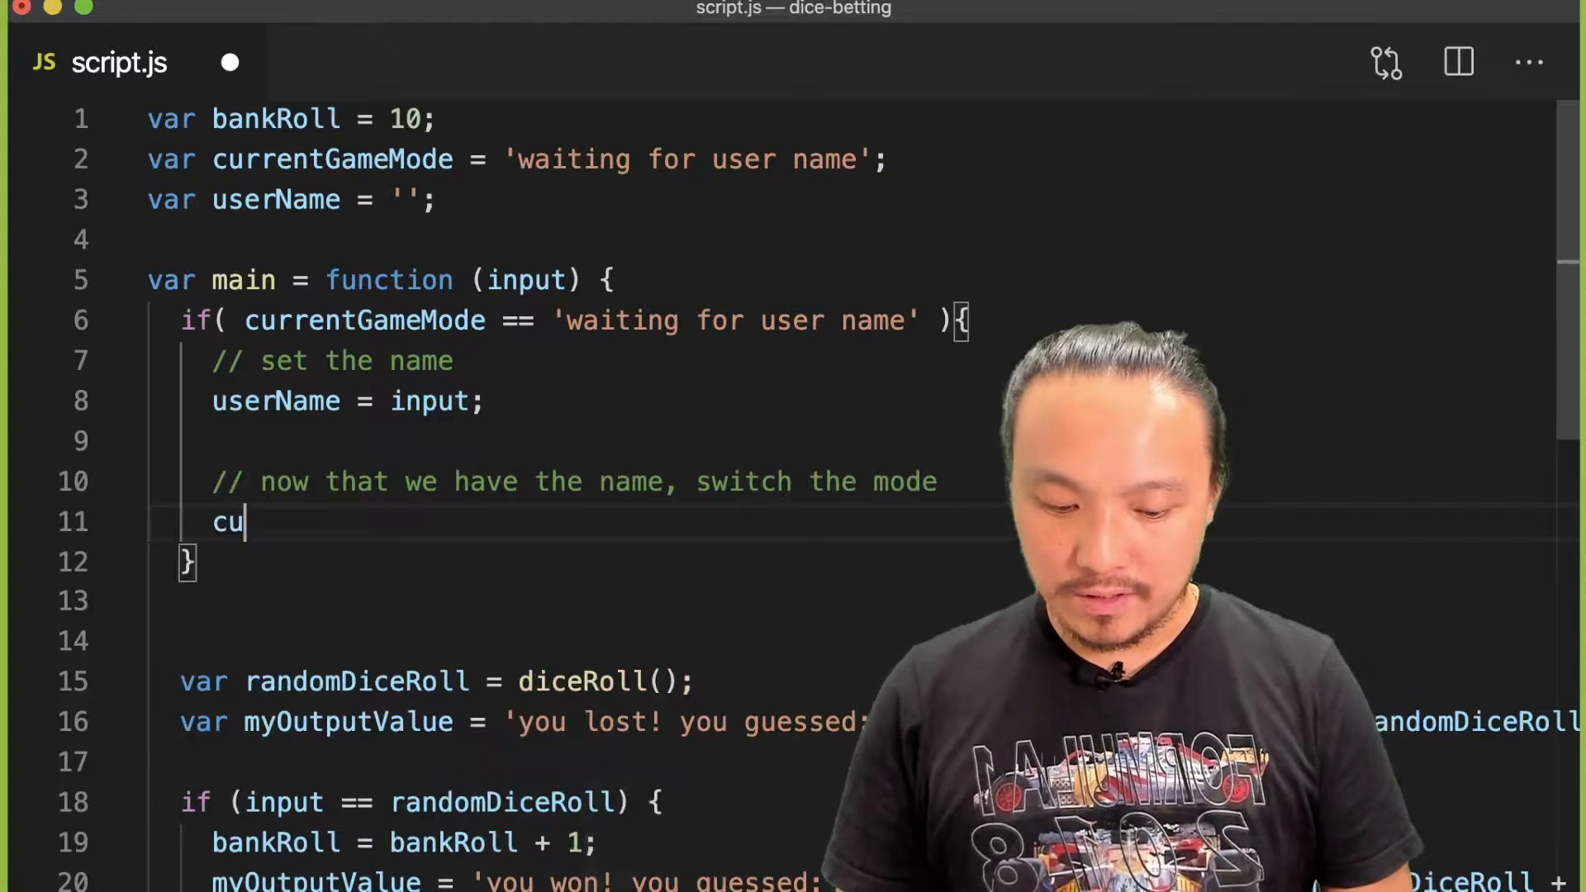
pyautogui.write('rrent')
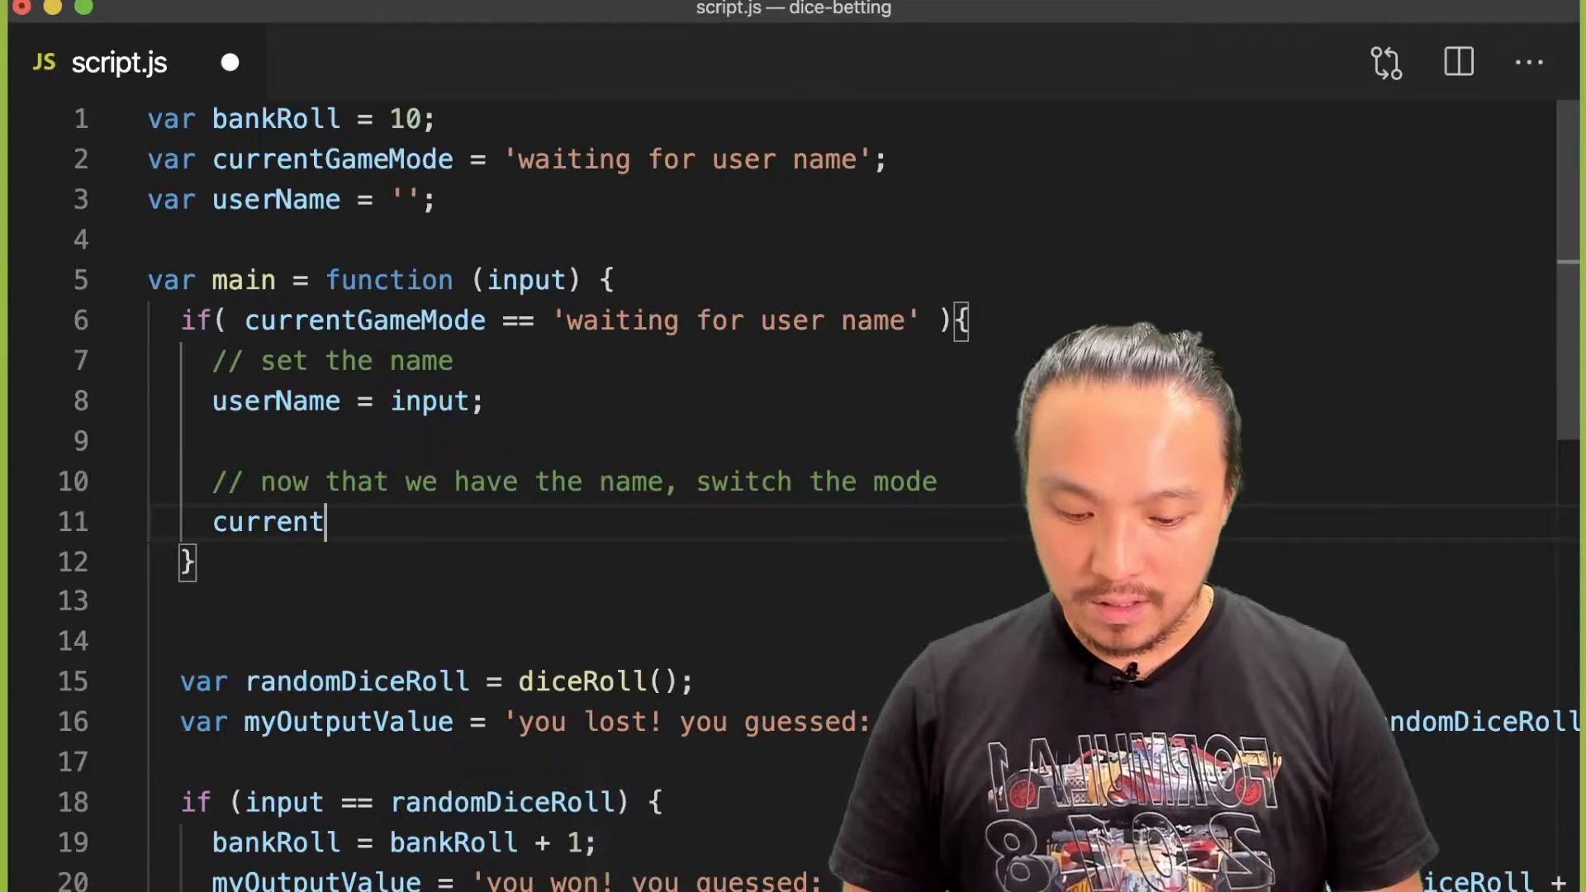
pyautogui.write('GameMod')
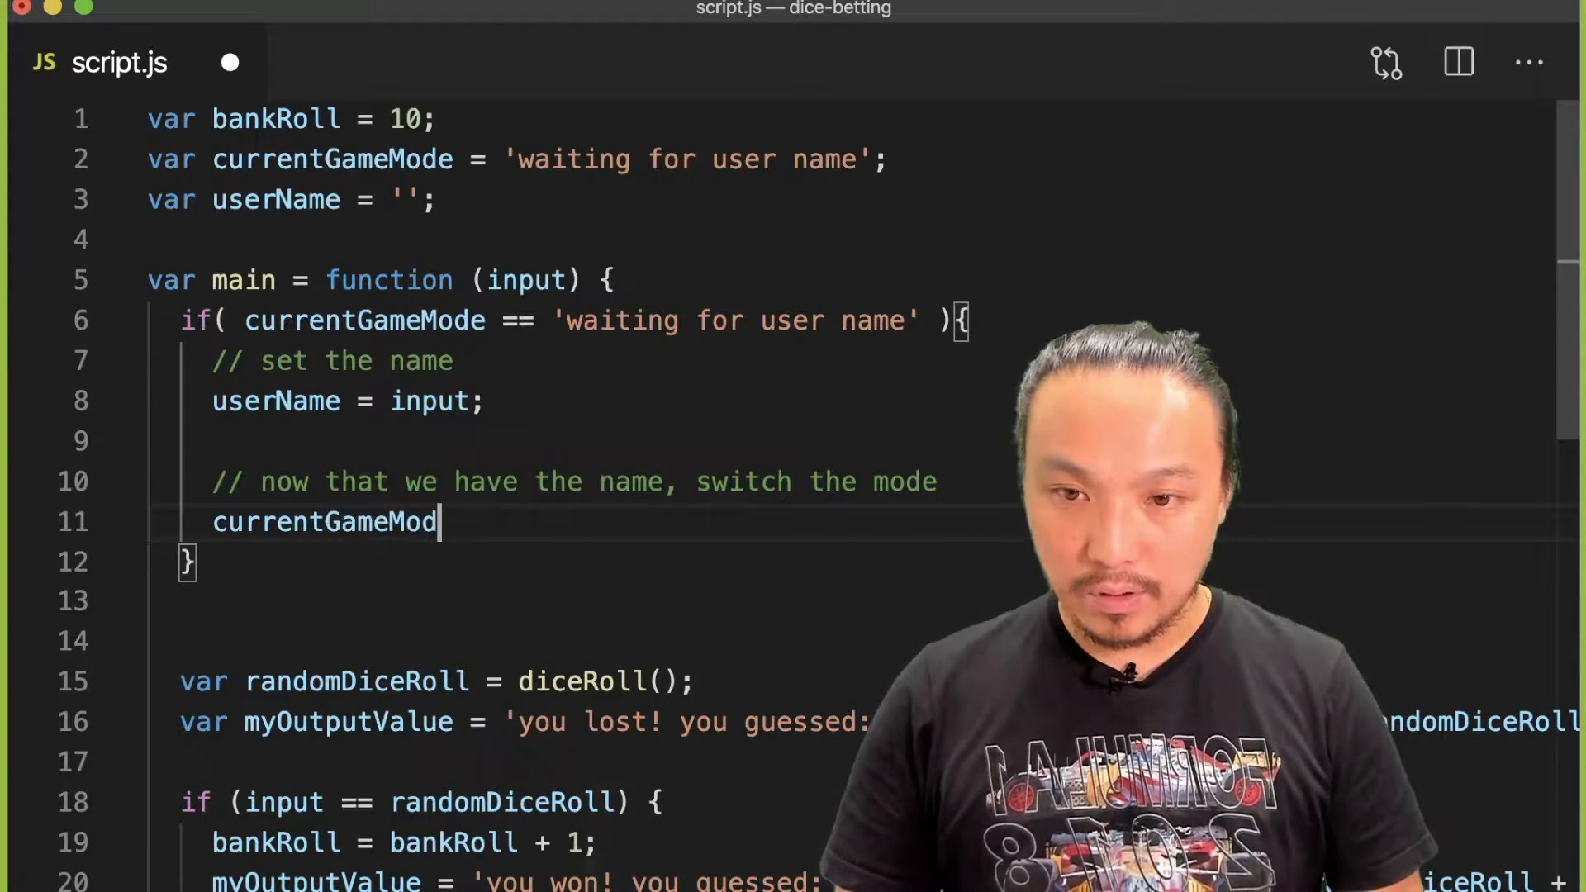
pyautogui.write('e =')
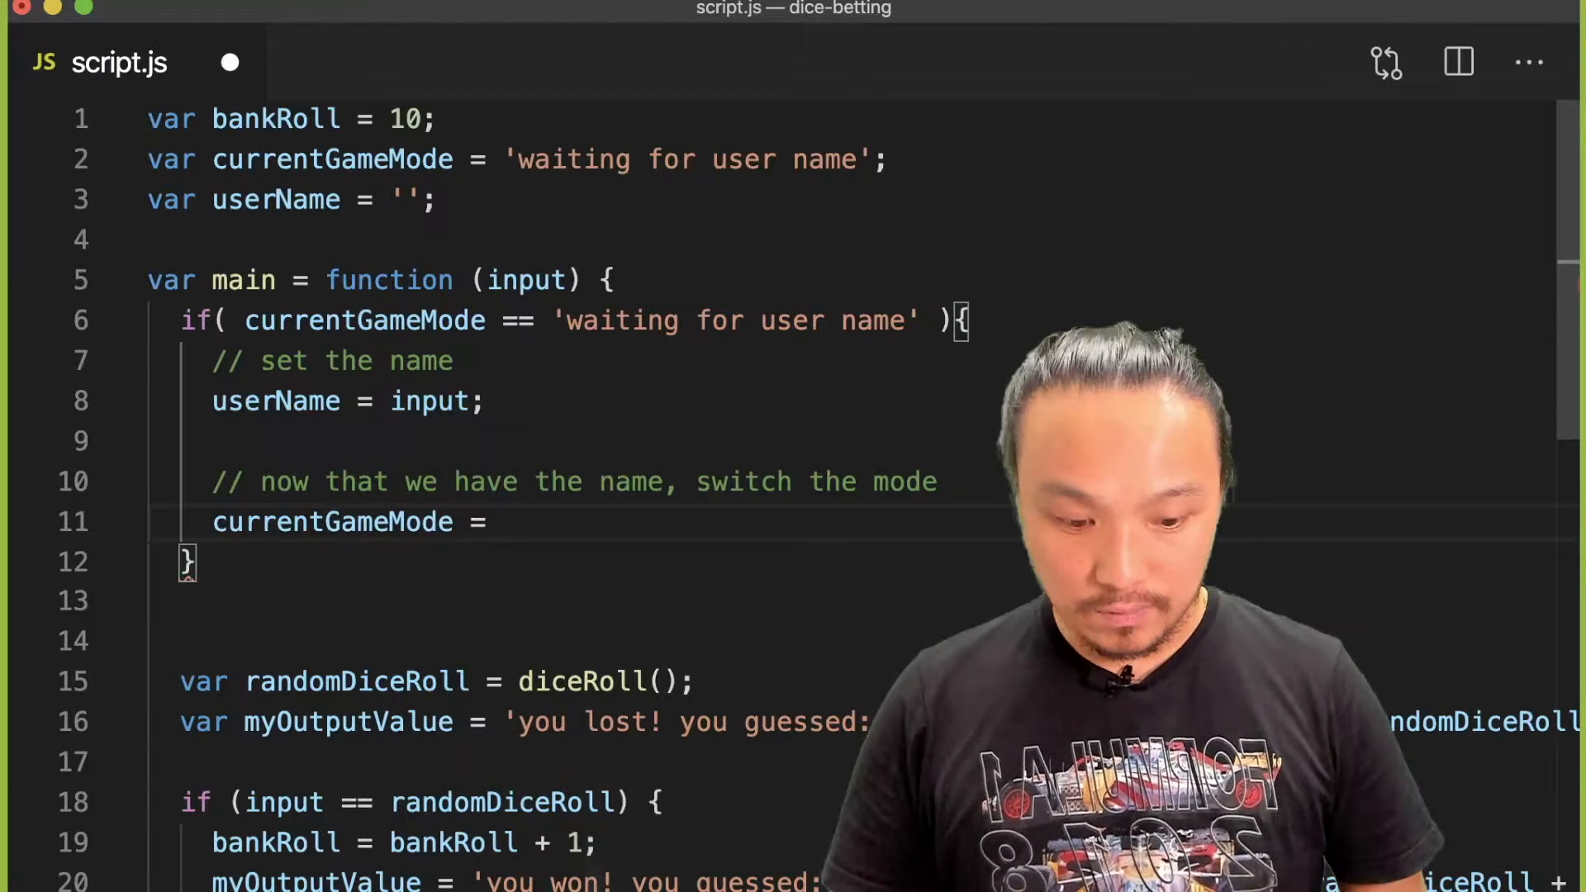
pyautogui.write("''")
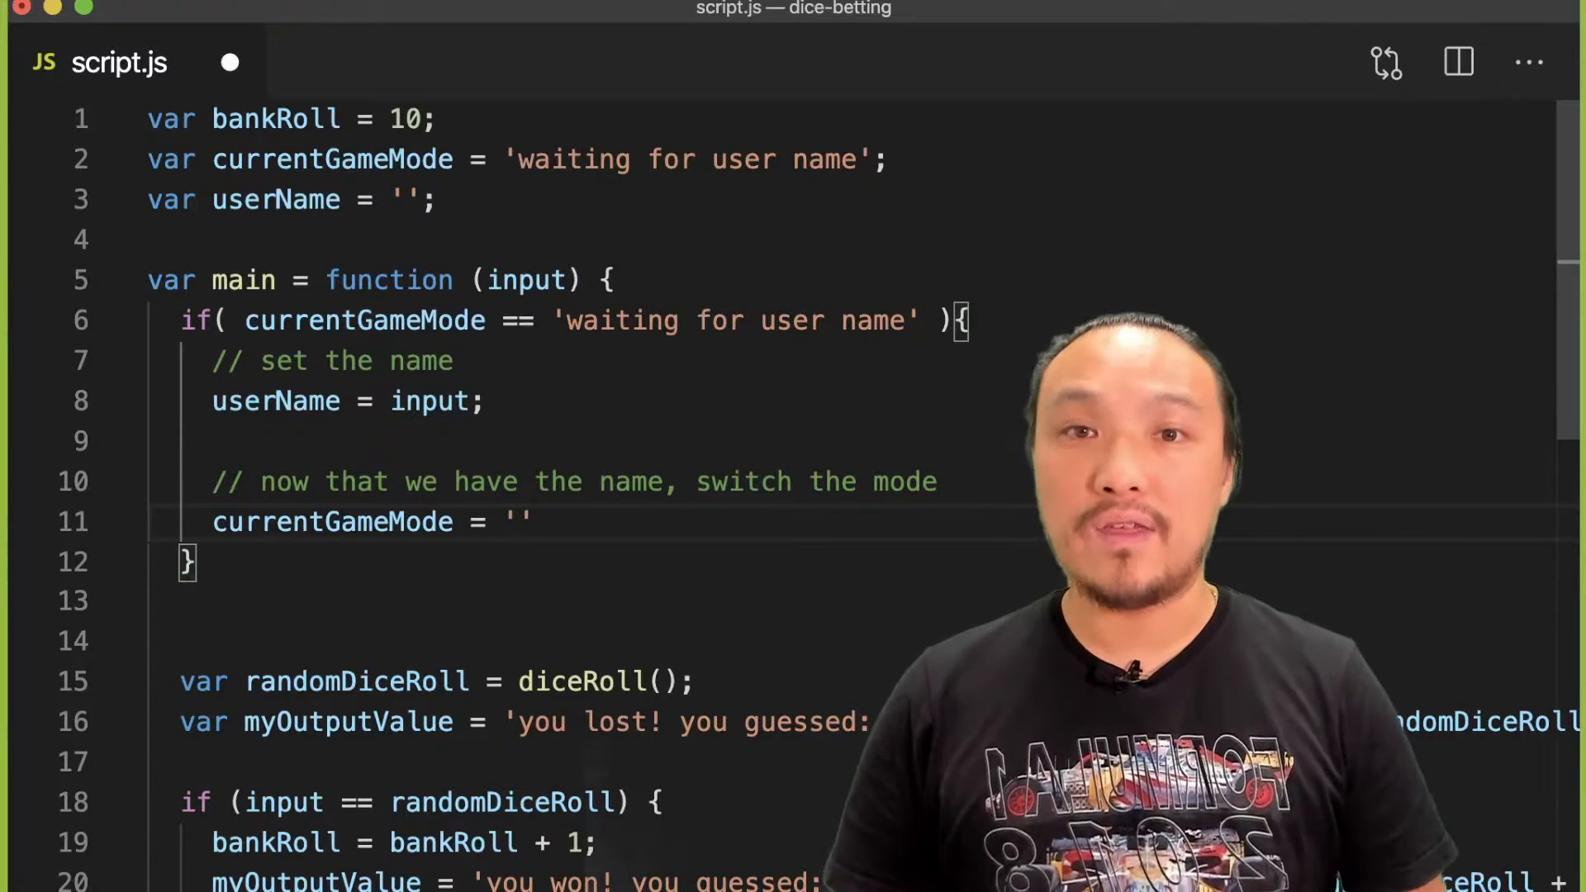
pyautogui.write('dace')
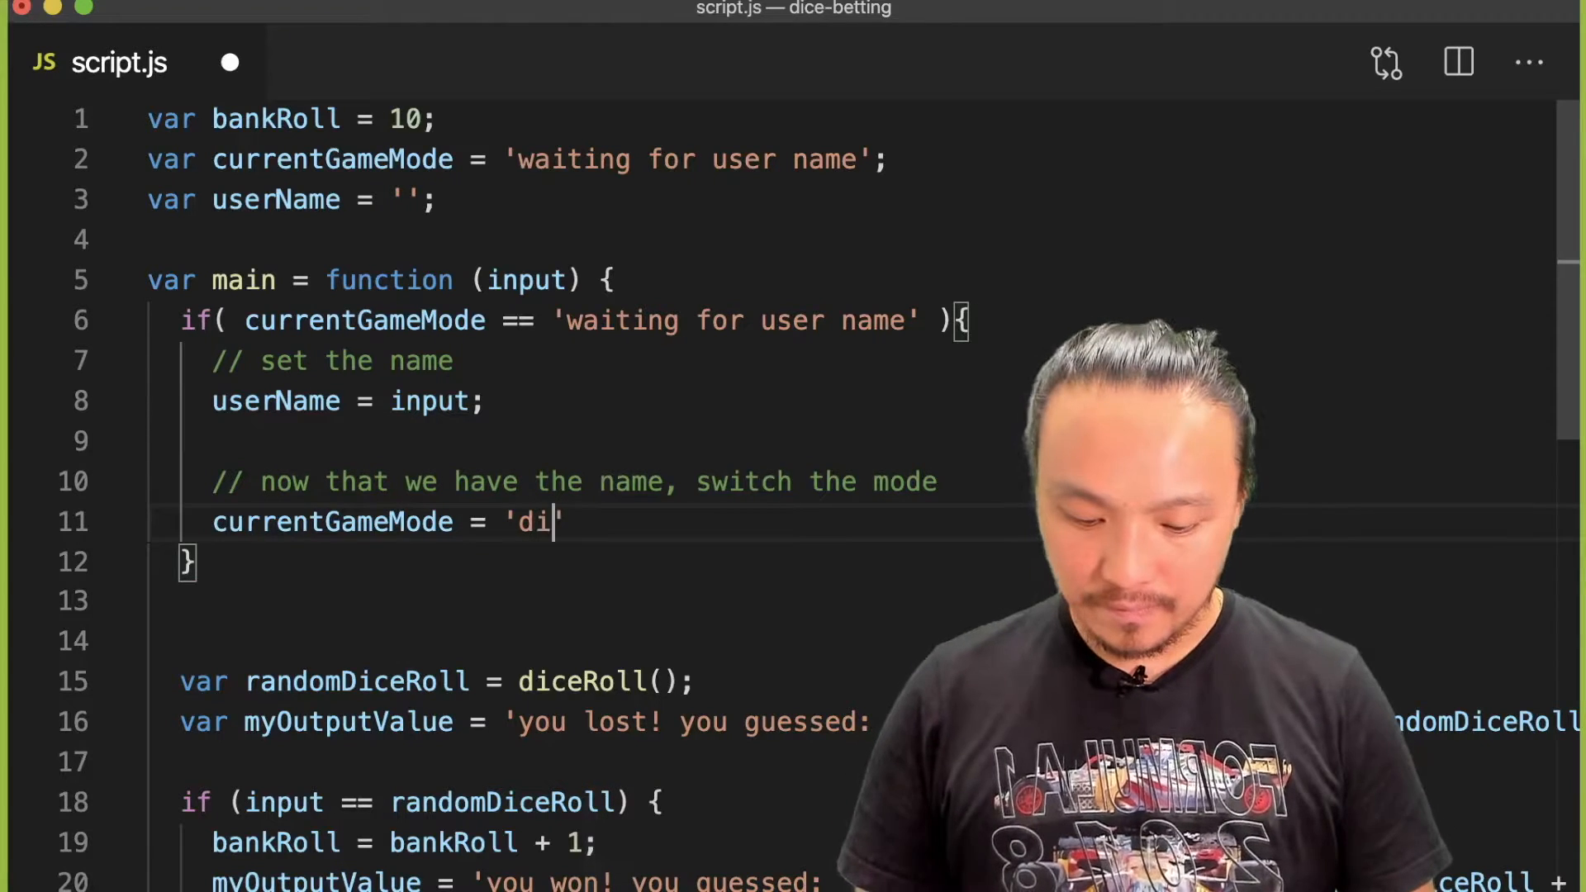
pyautogui.write("ce game'")
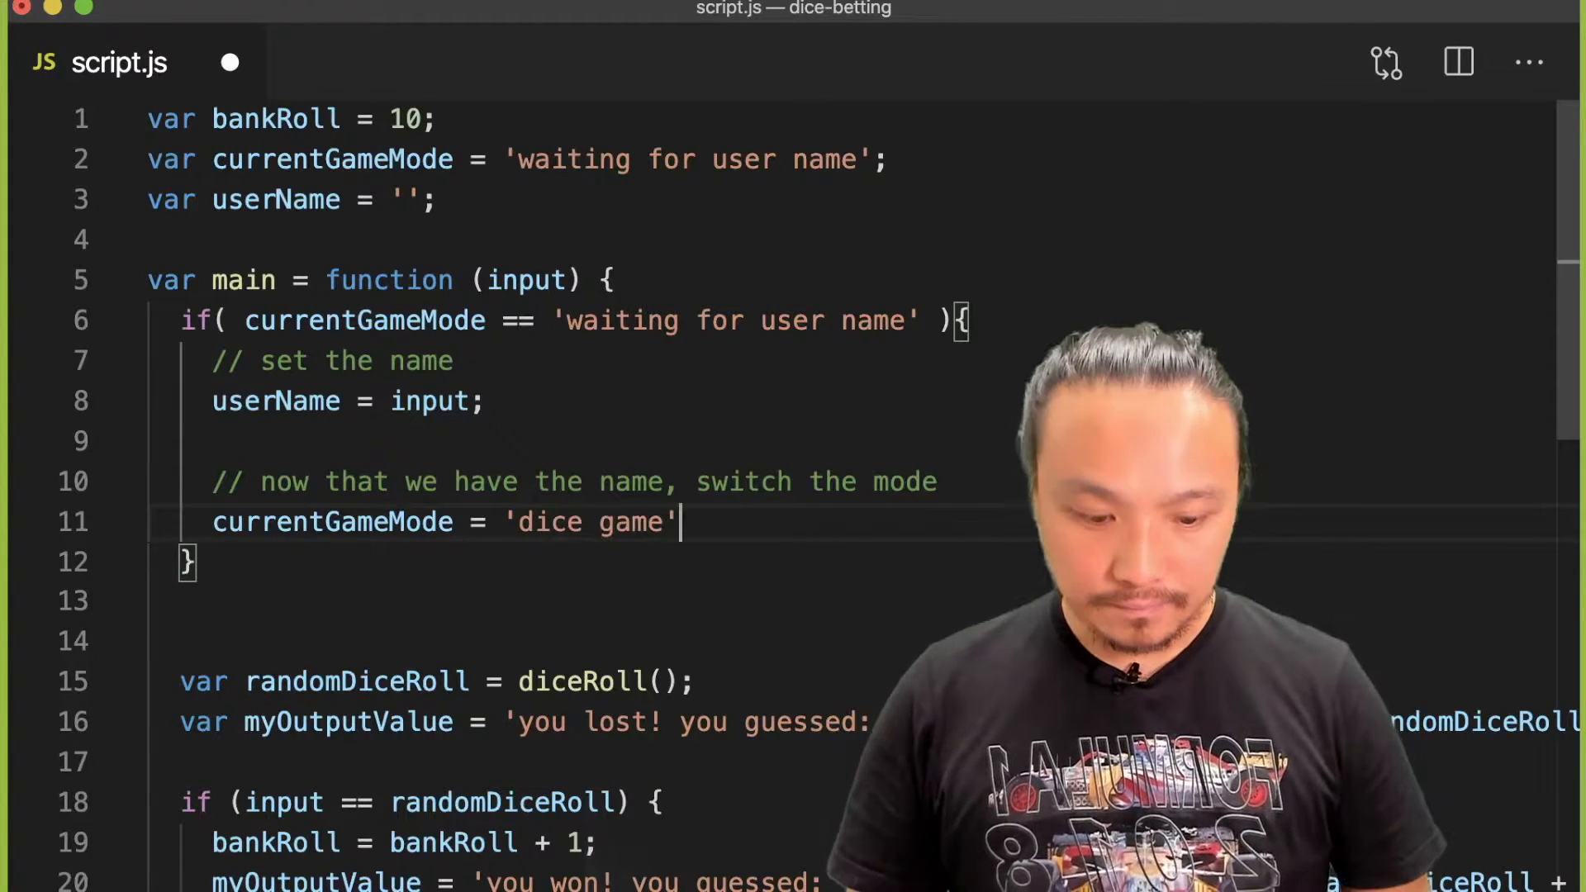
pyautogui.write(';')
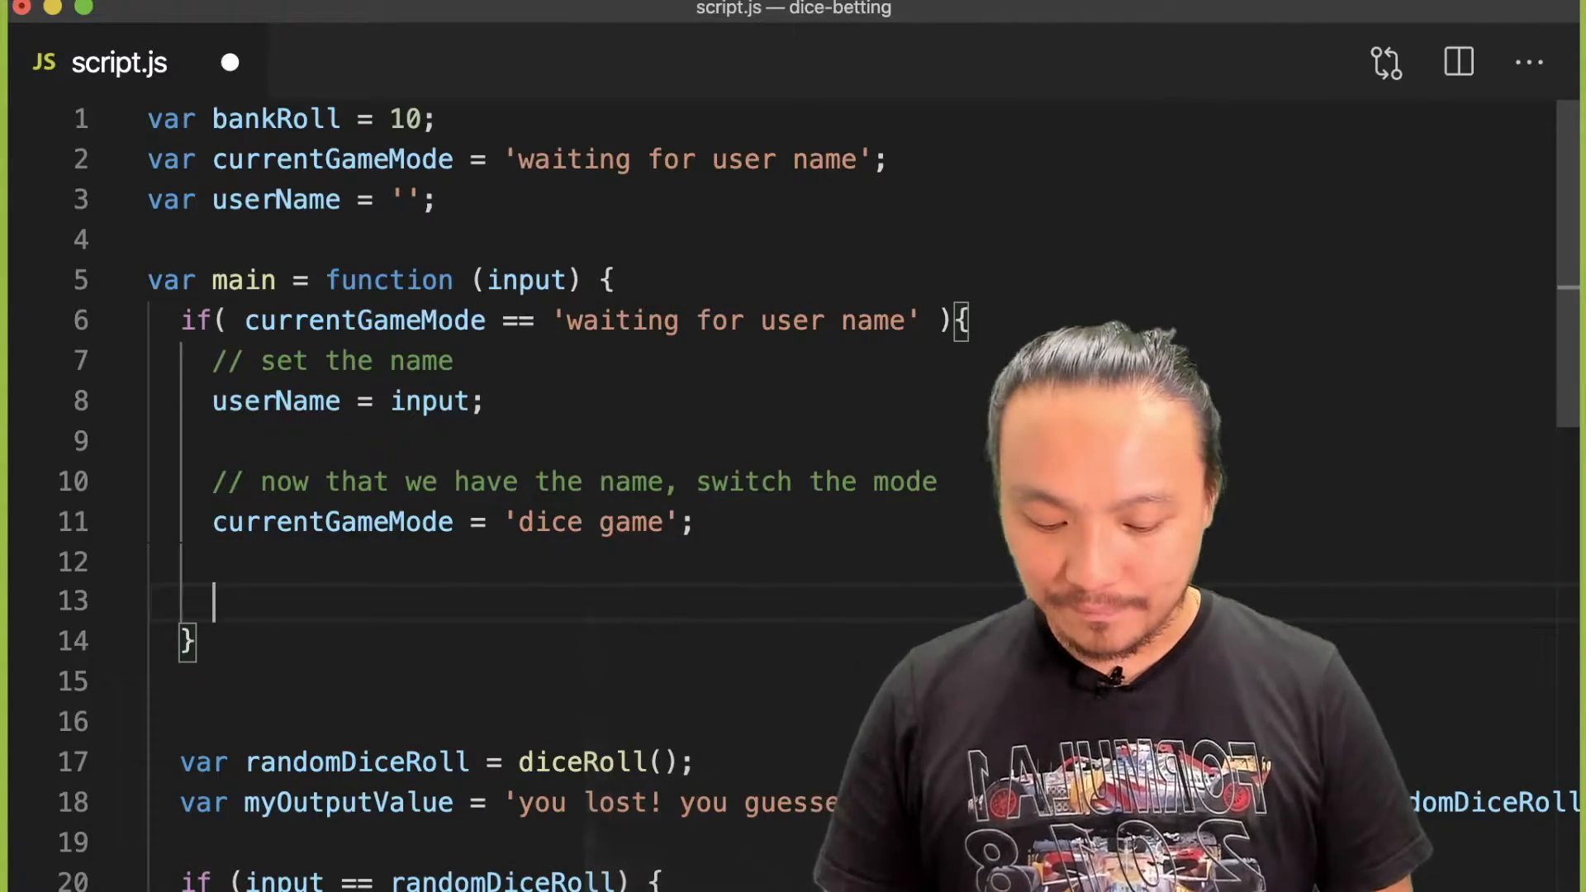
# Step: Set myOutputValue = 'Hello ' + userName; to greet the player
pyautogui.write('my')
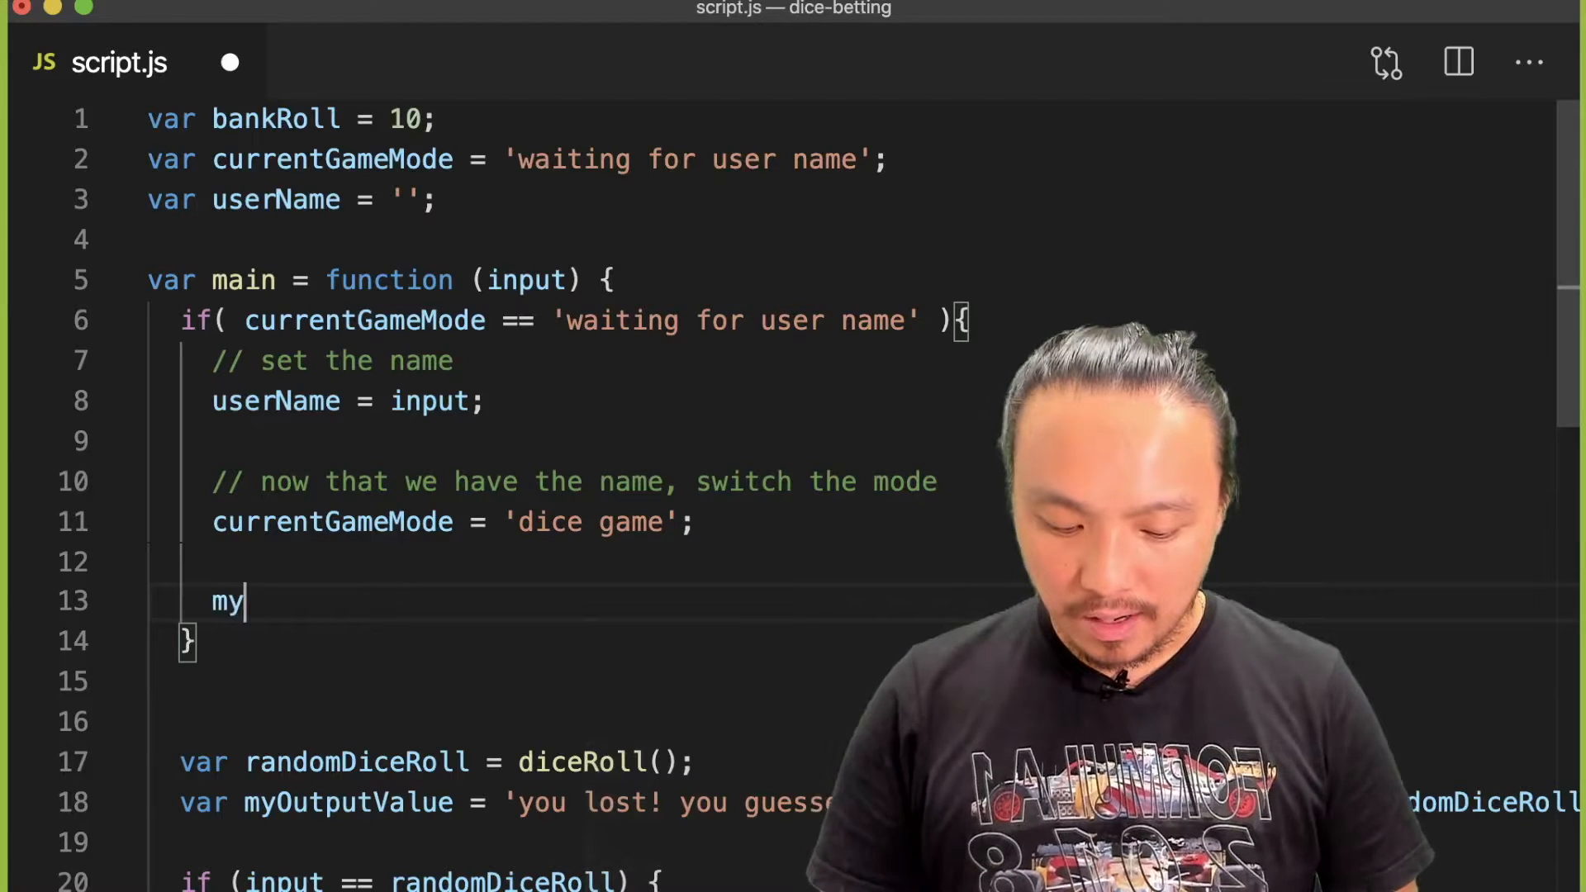
pyautogui.write("OutputValue = ''")
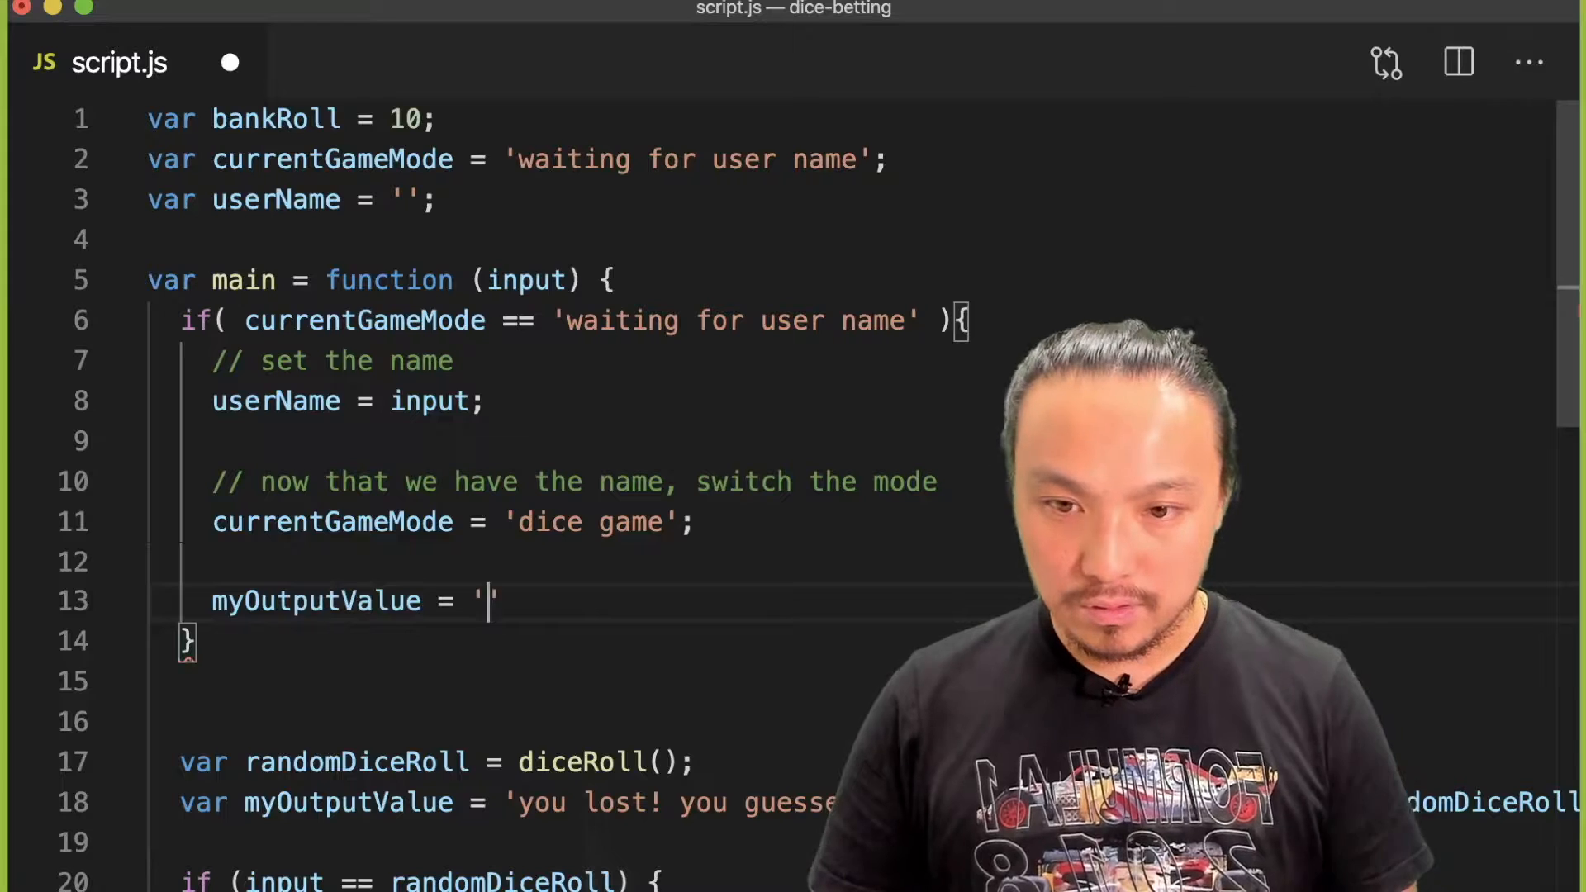
pyautogui.write('Hello')
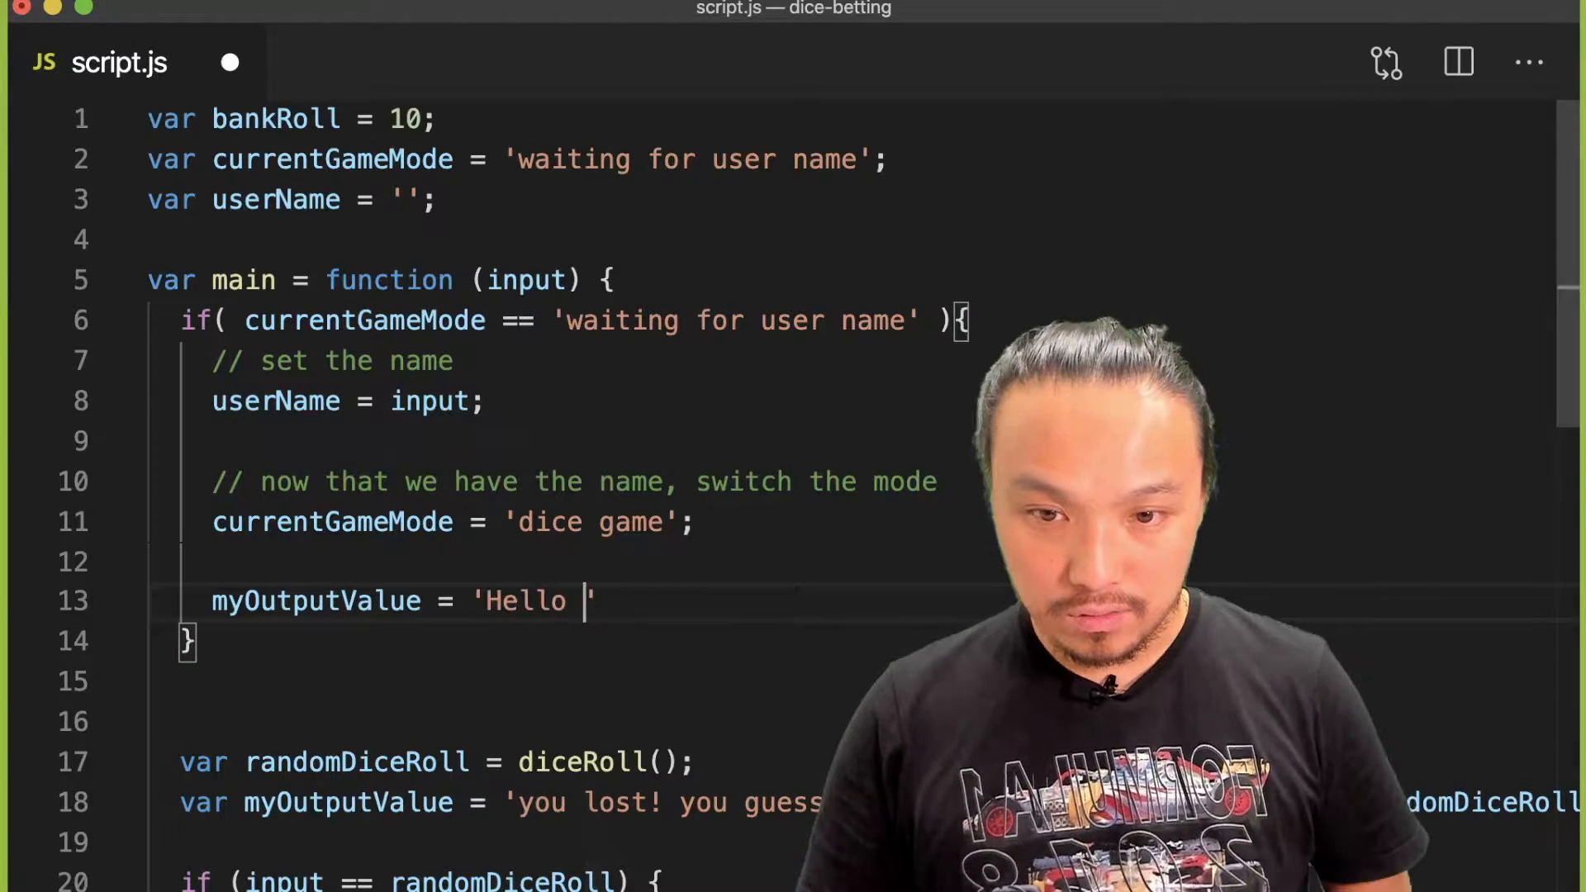
pyautogui.write('+userNa')
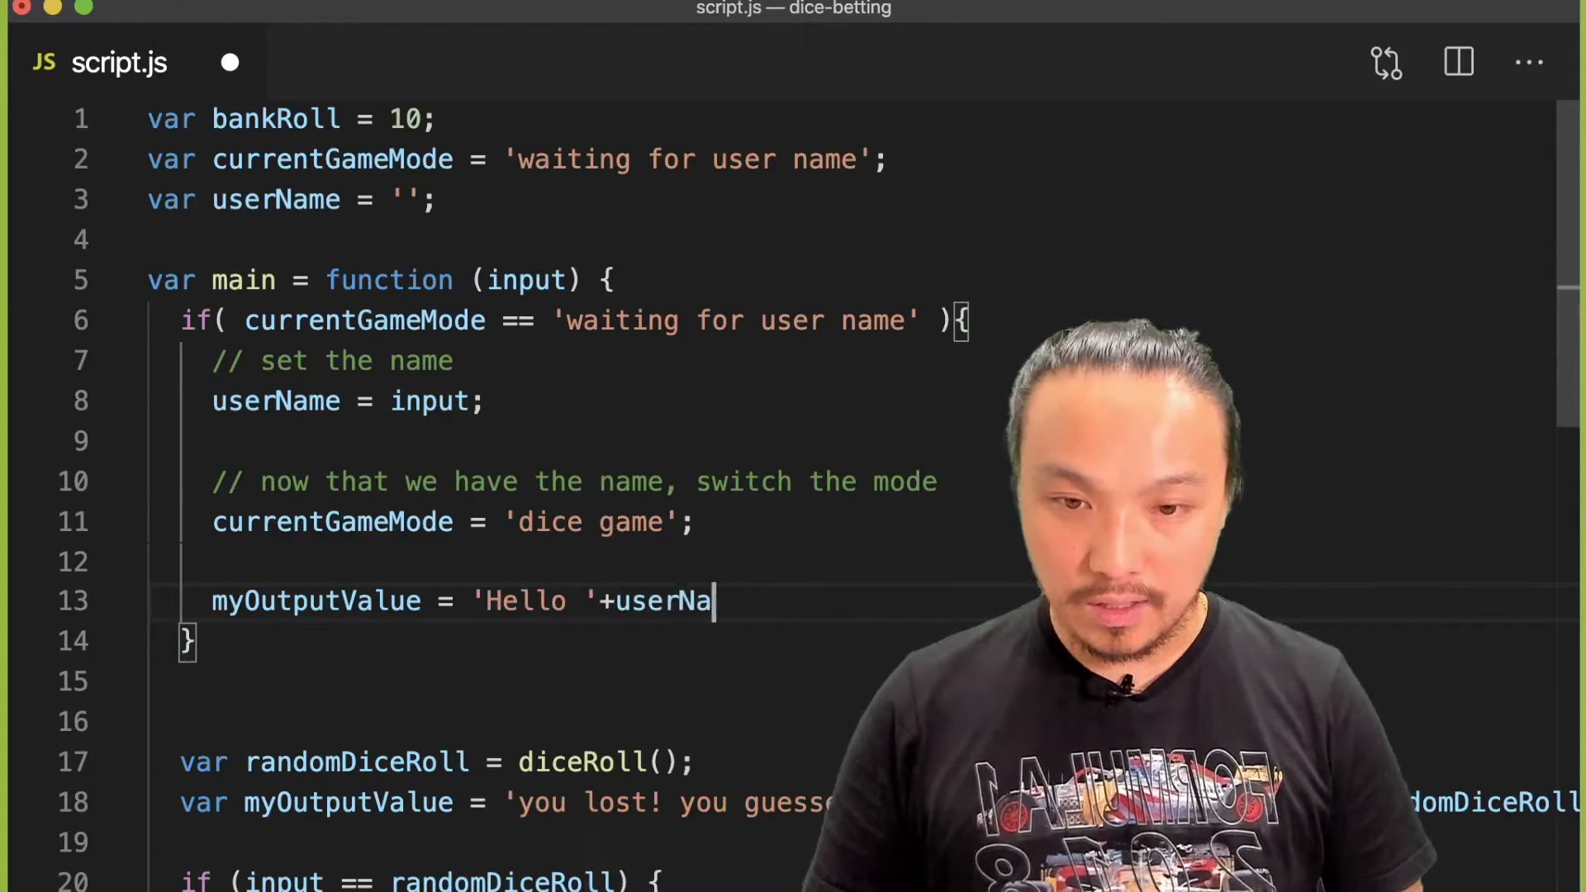
pyautogui.write('me;')
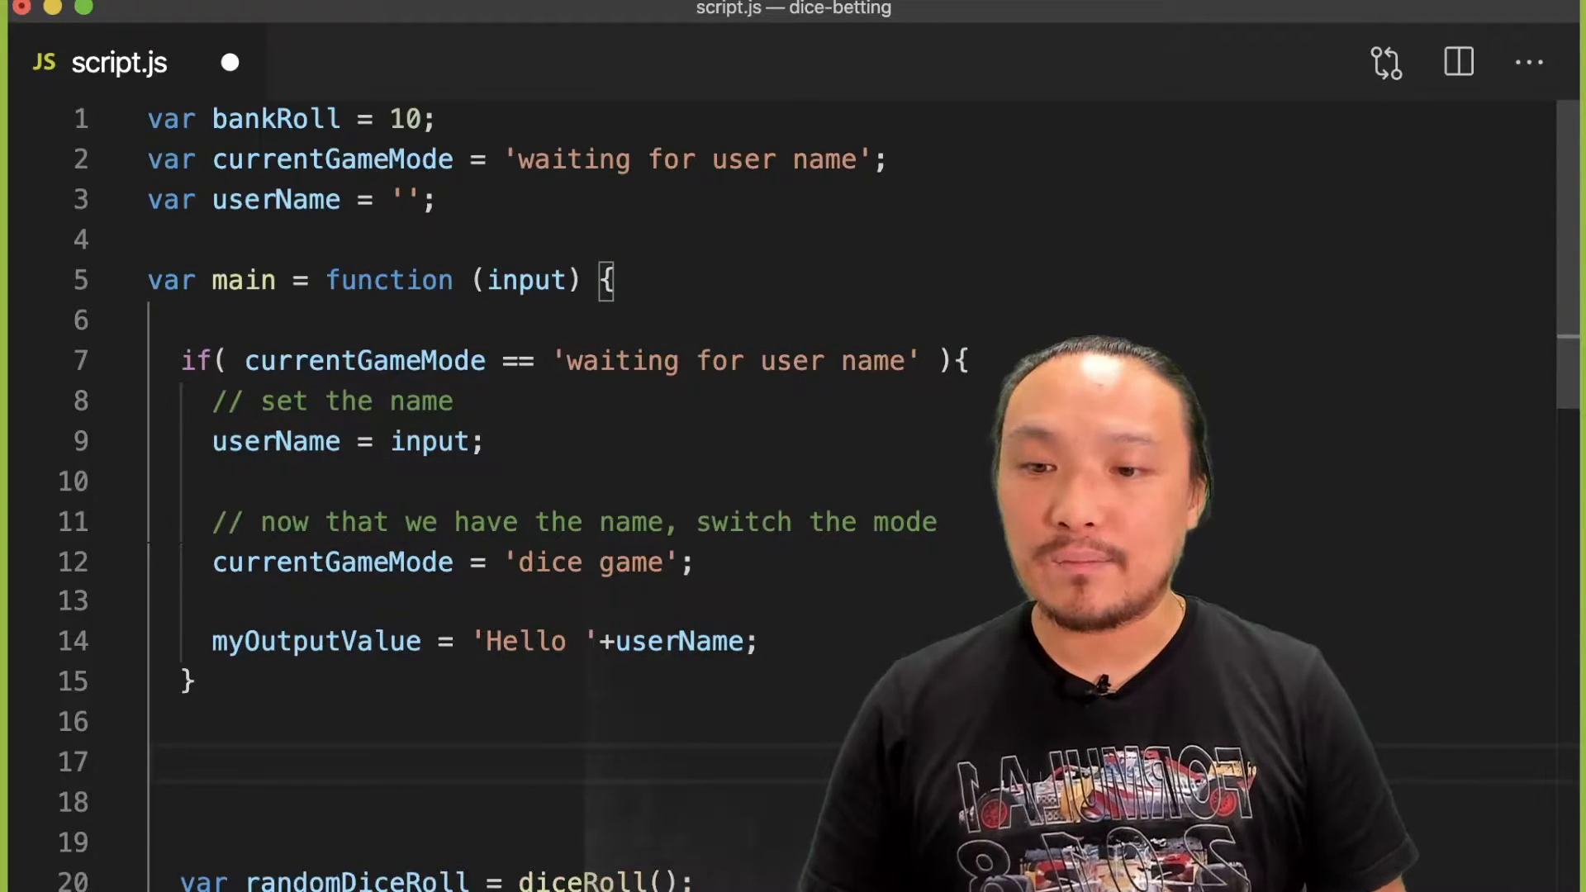
# Step: Write if (currentGameMode == 'dice game') { below the username block, fixing the typo
pyautogui.scroll(-3)
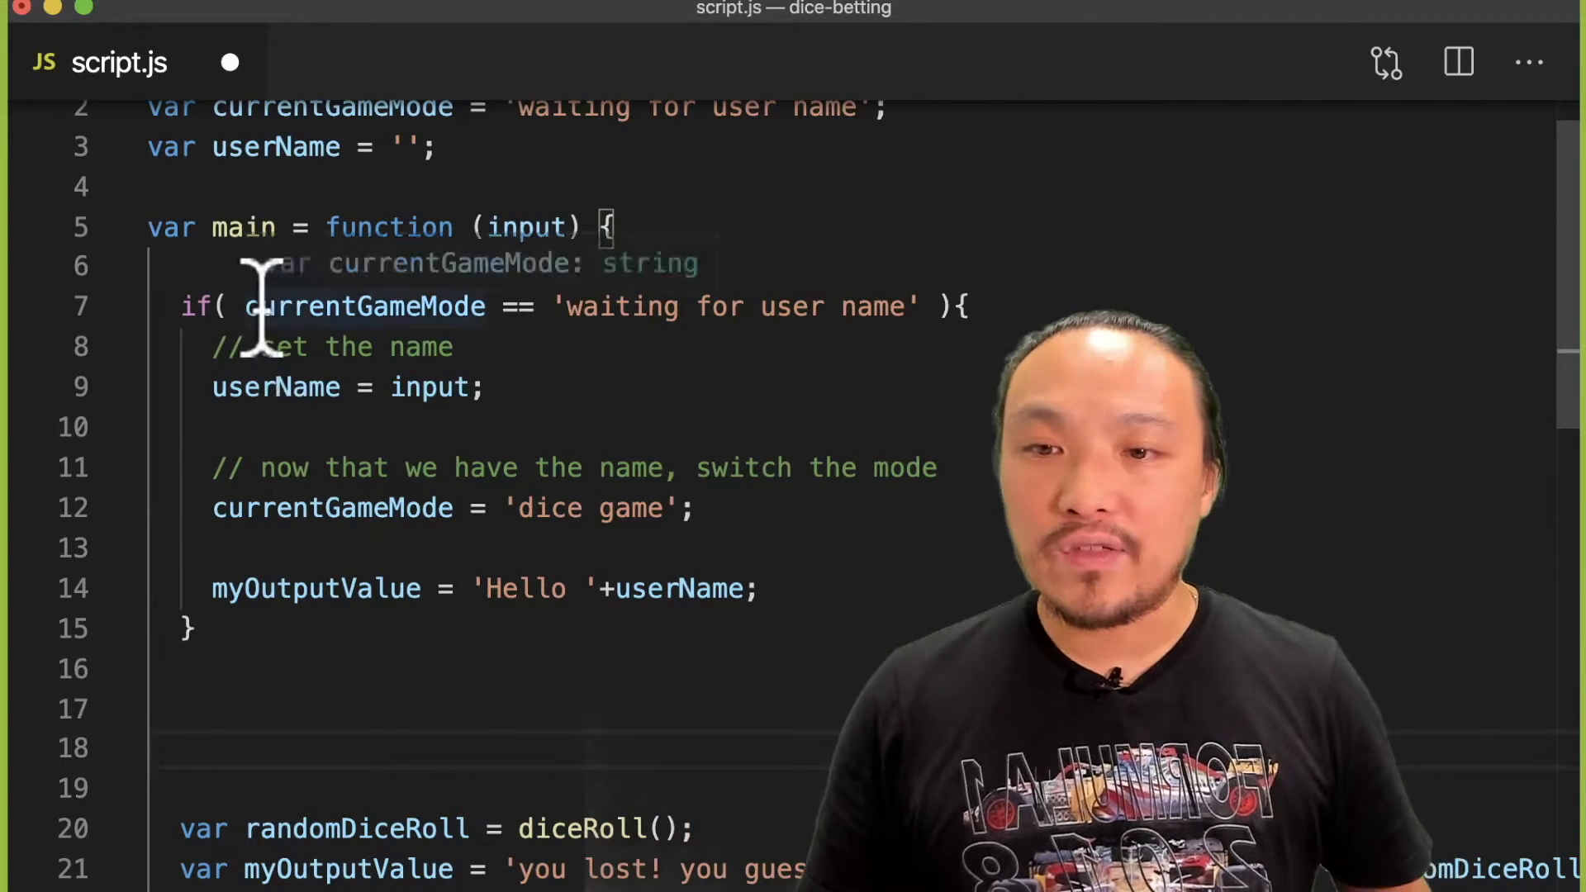
pyautogui.moveTo(262, 308); pyautogui.dragTo(773, 308)
pyautogui.write('if( ')
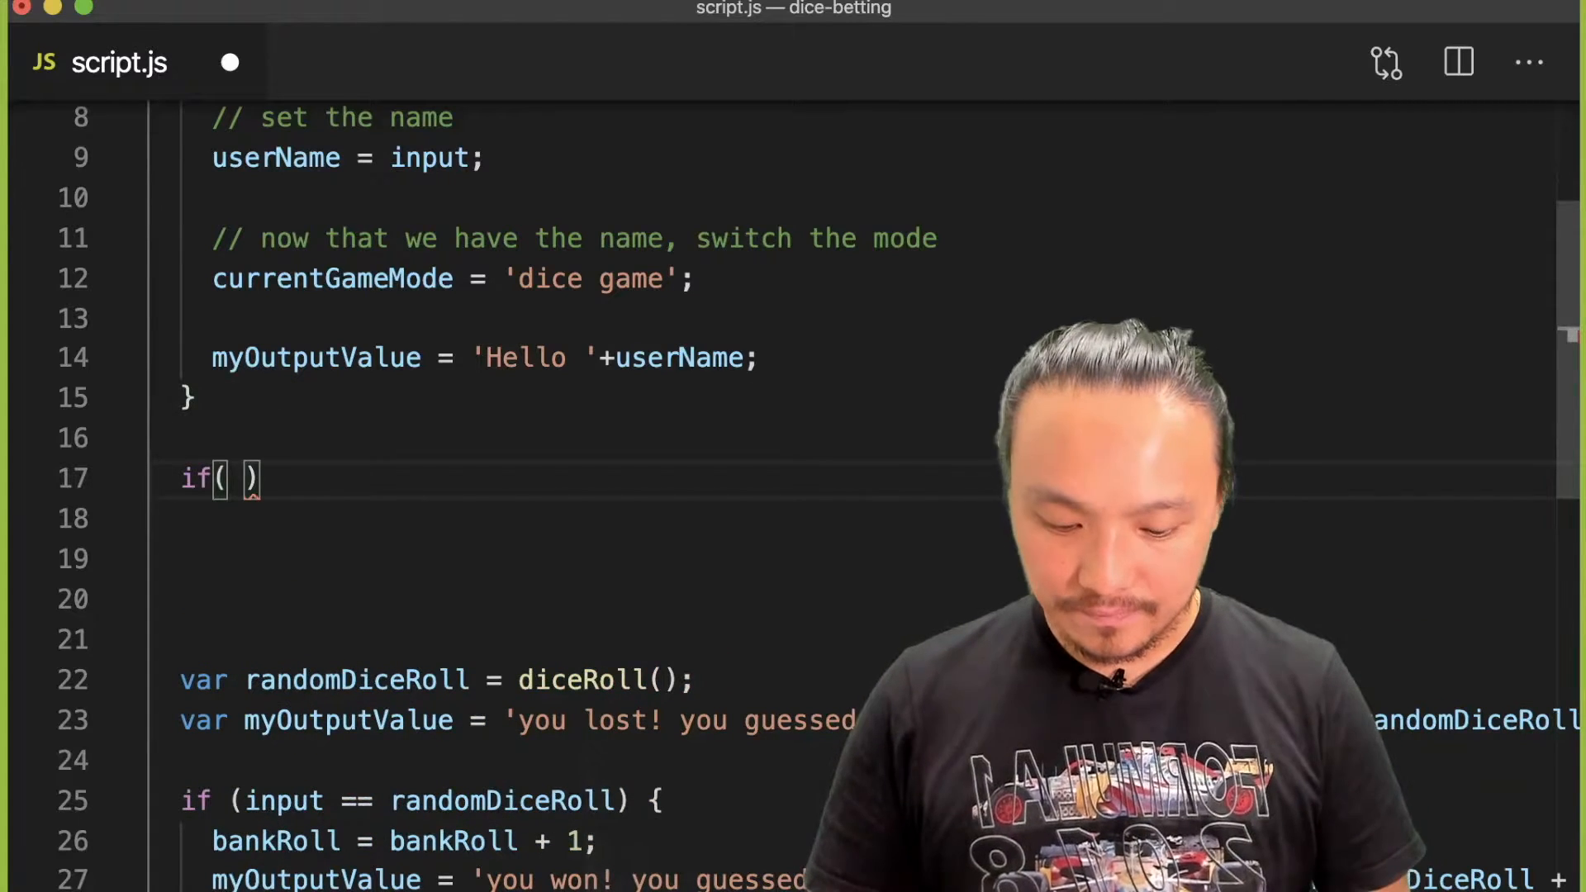
pyautogui.write('currentGa')
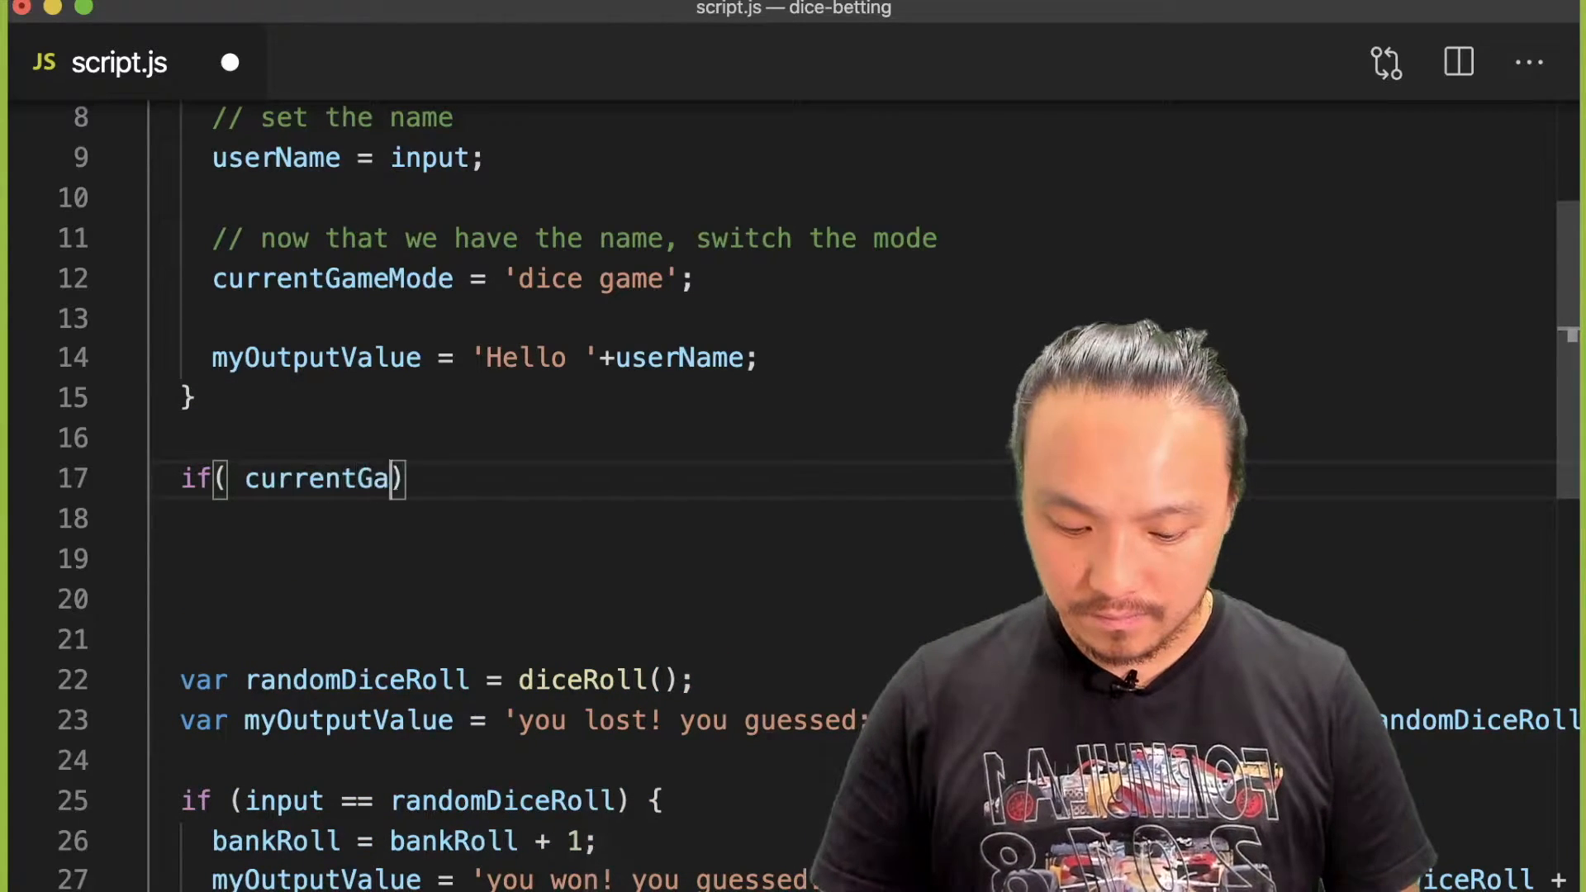
pyautogui.write('meMode =')
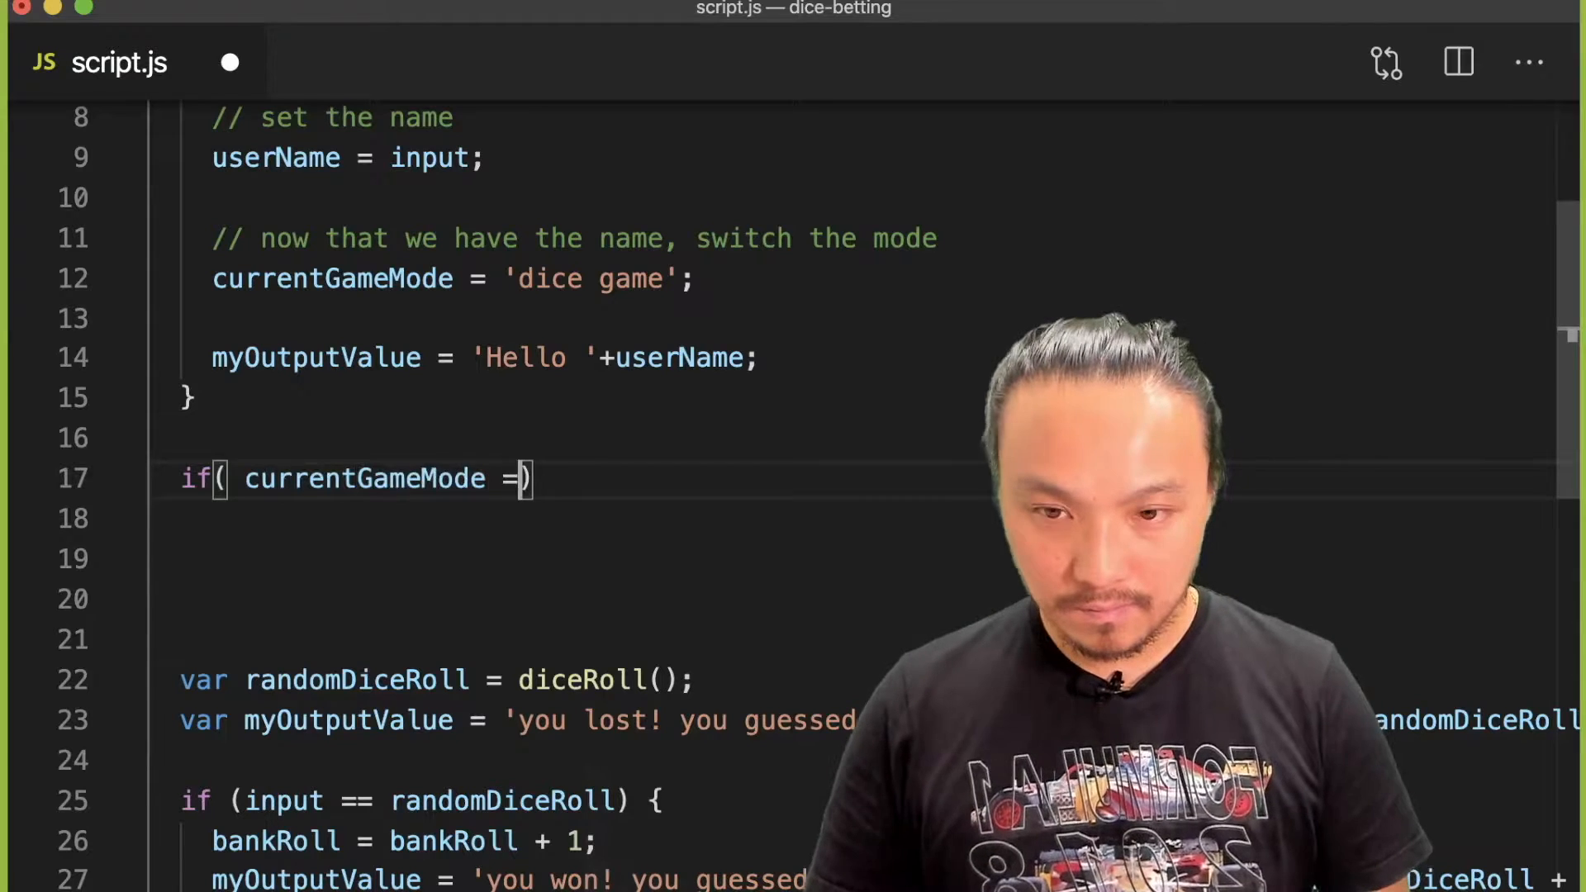
pyautogui.write("= 'diec'")
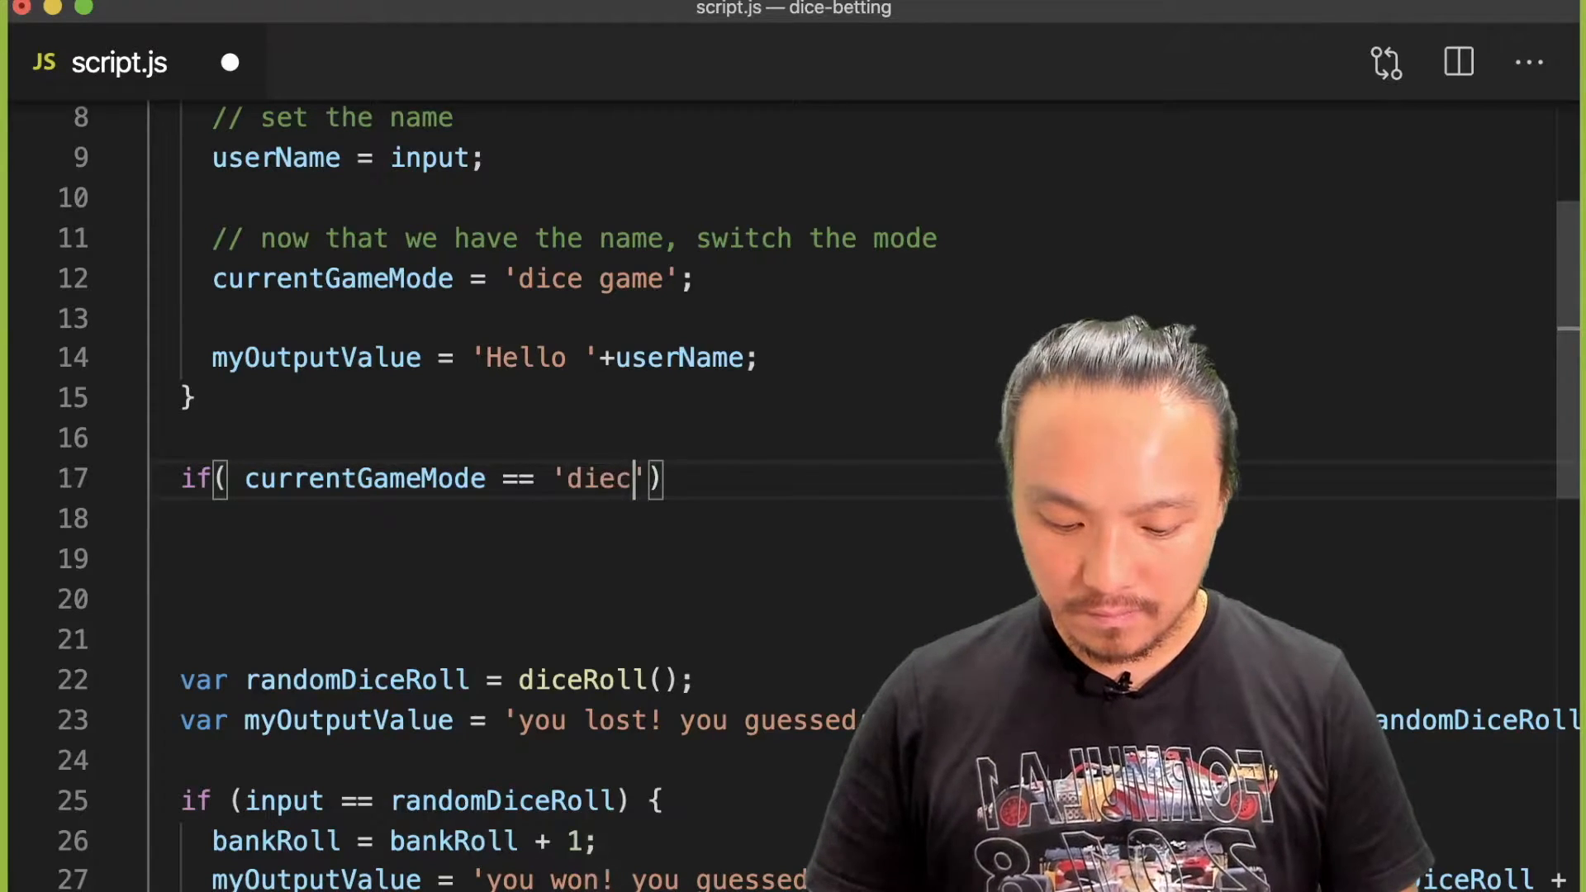
pyautogui.write('Ga')
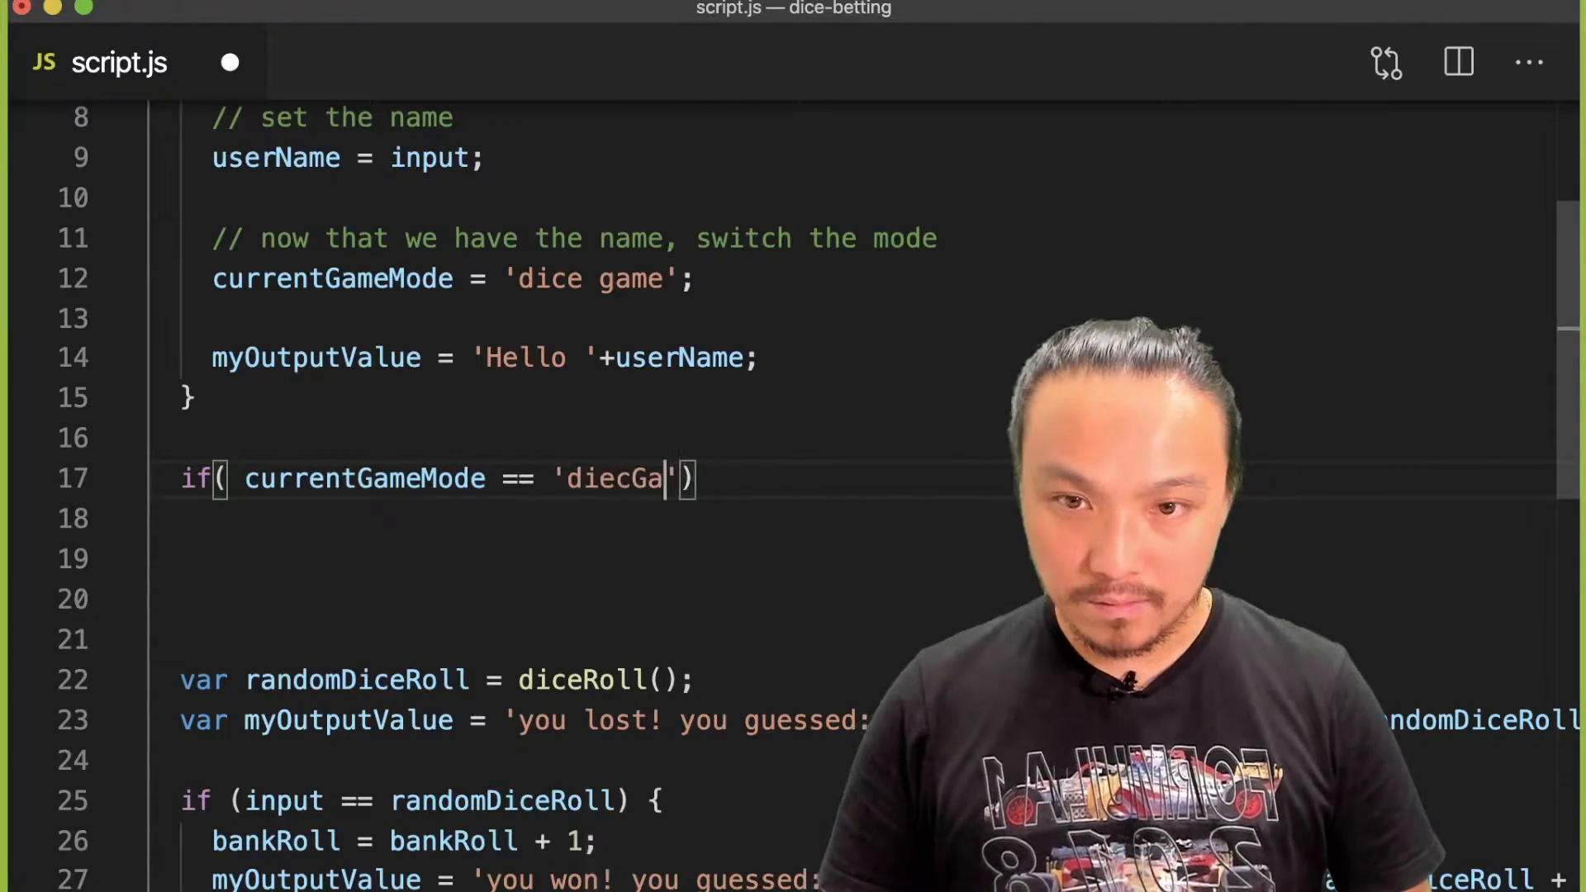
pyautogui.press('Backspace')
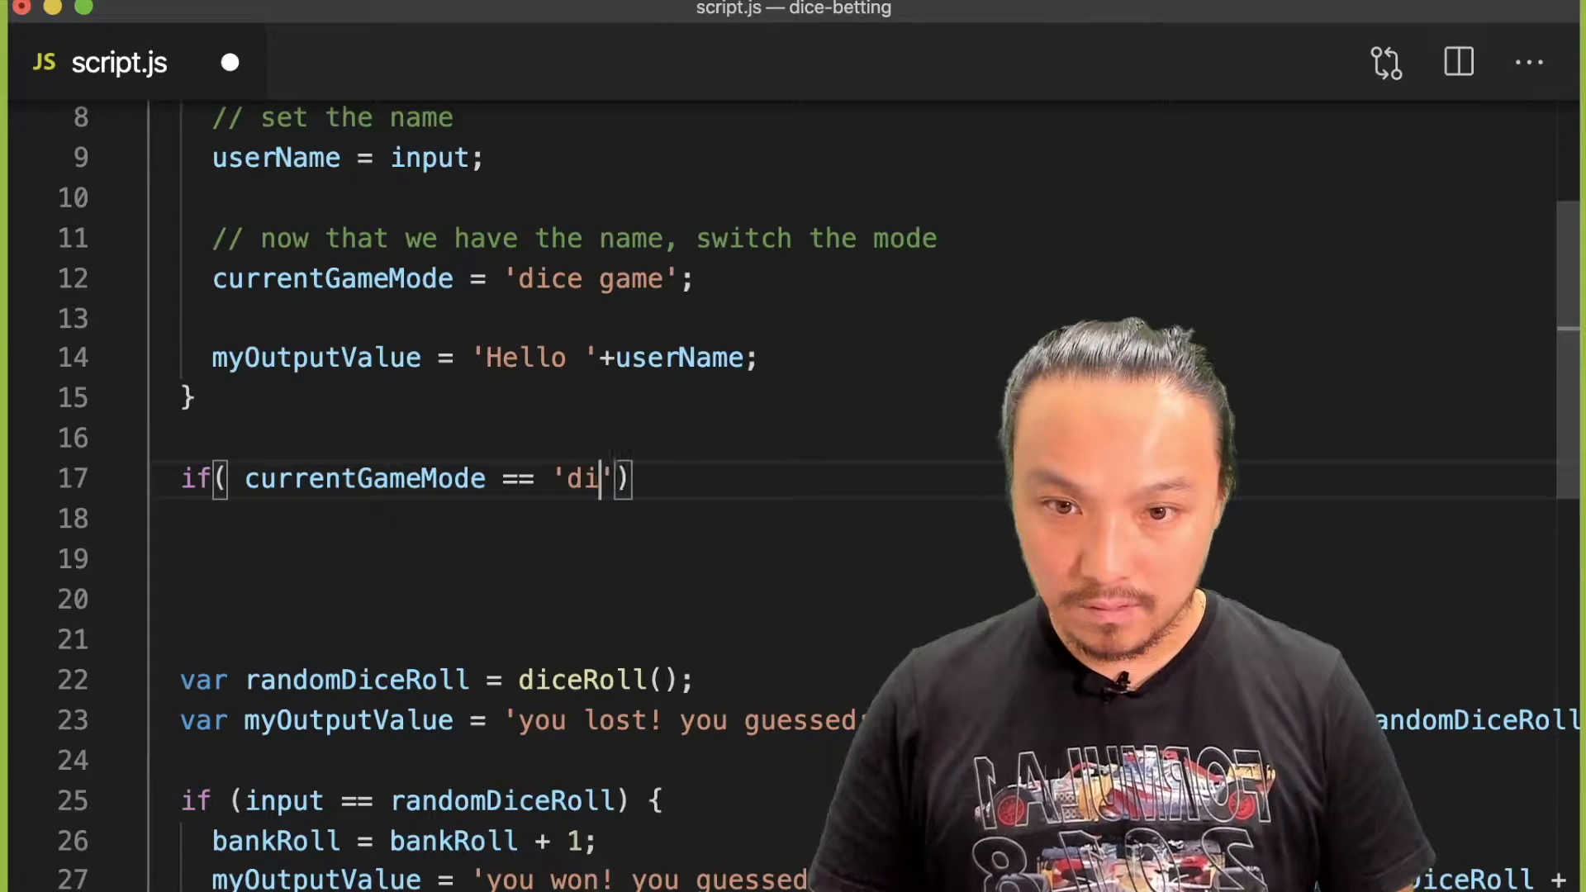
pyautogui.write('ce game')
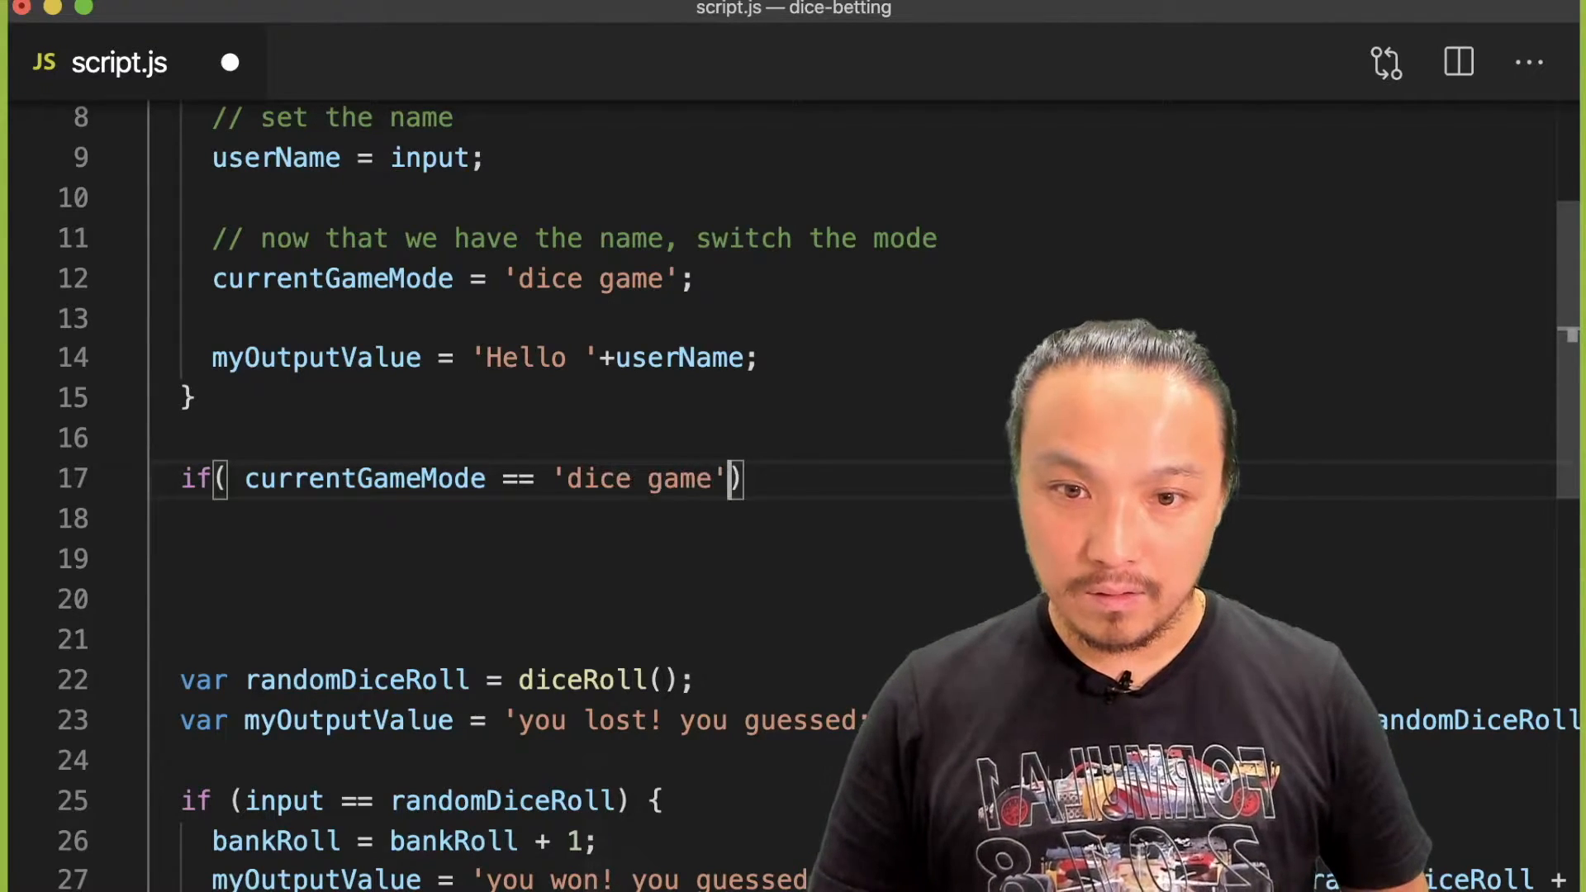
pyautogui.write('{')
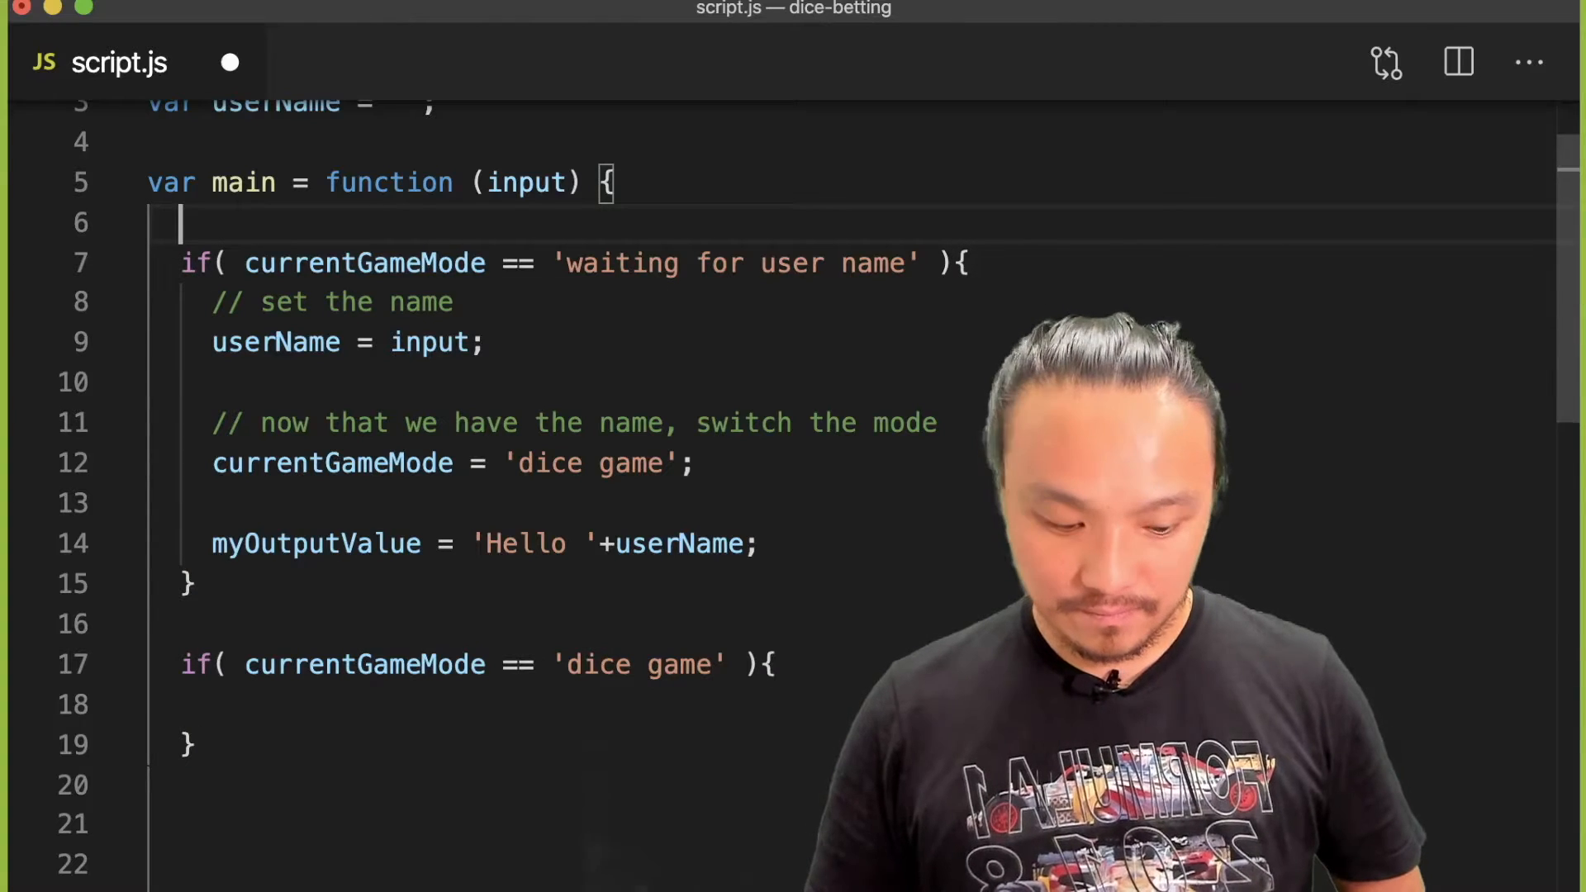
# Step: Add 'do this if game mode is .....' and 'if game mode is .....' comments above the two mode checks
pyautogui.write('// do thi')
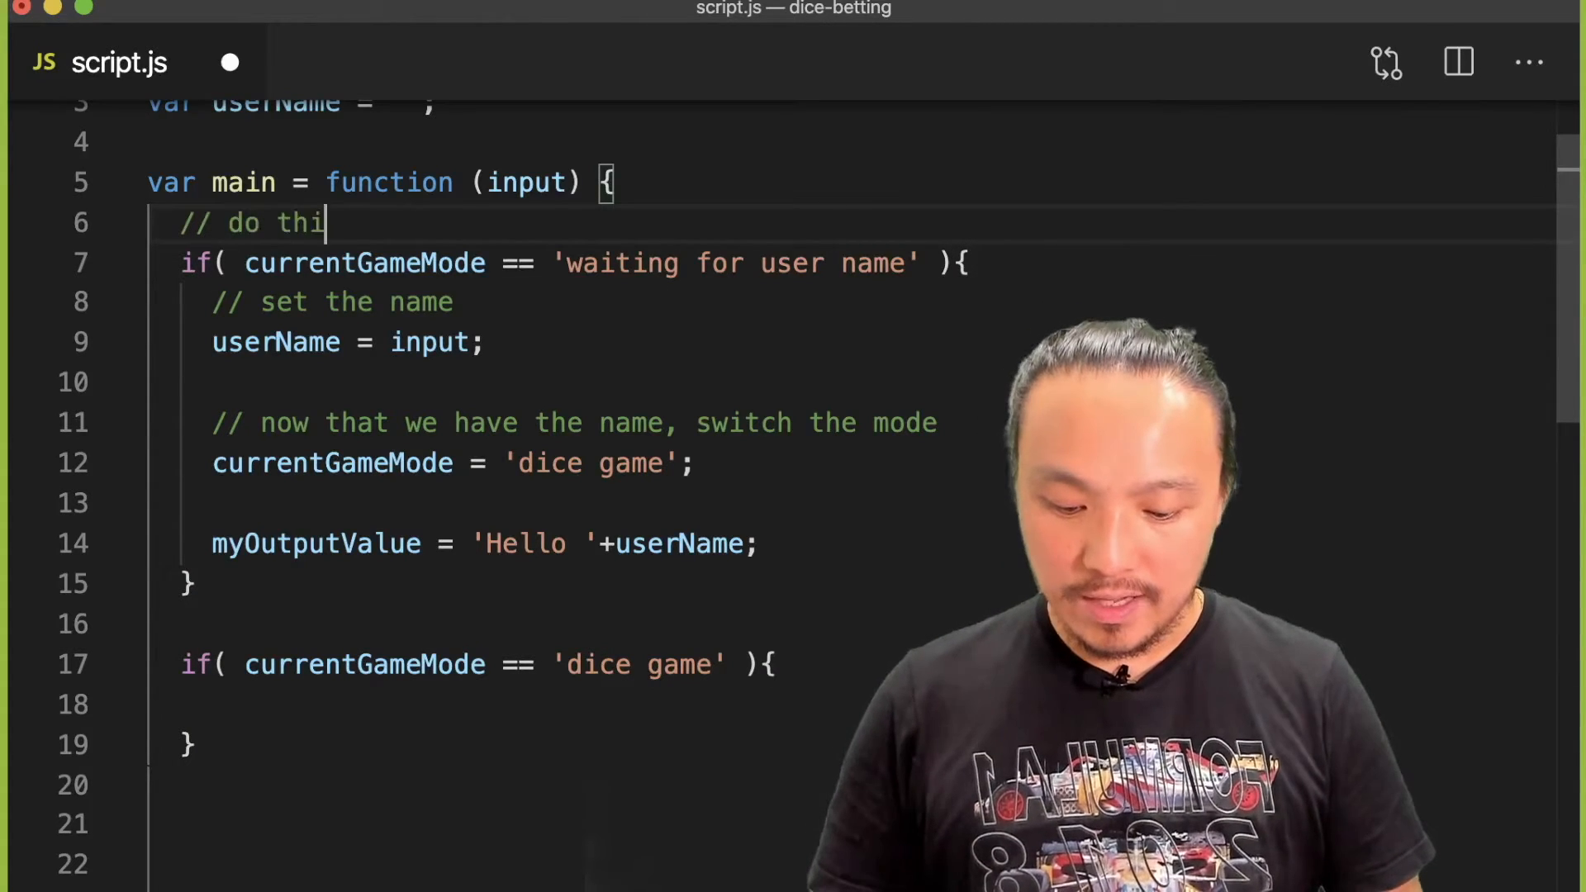
pyautogui.write('s if game mode is')
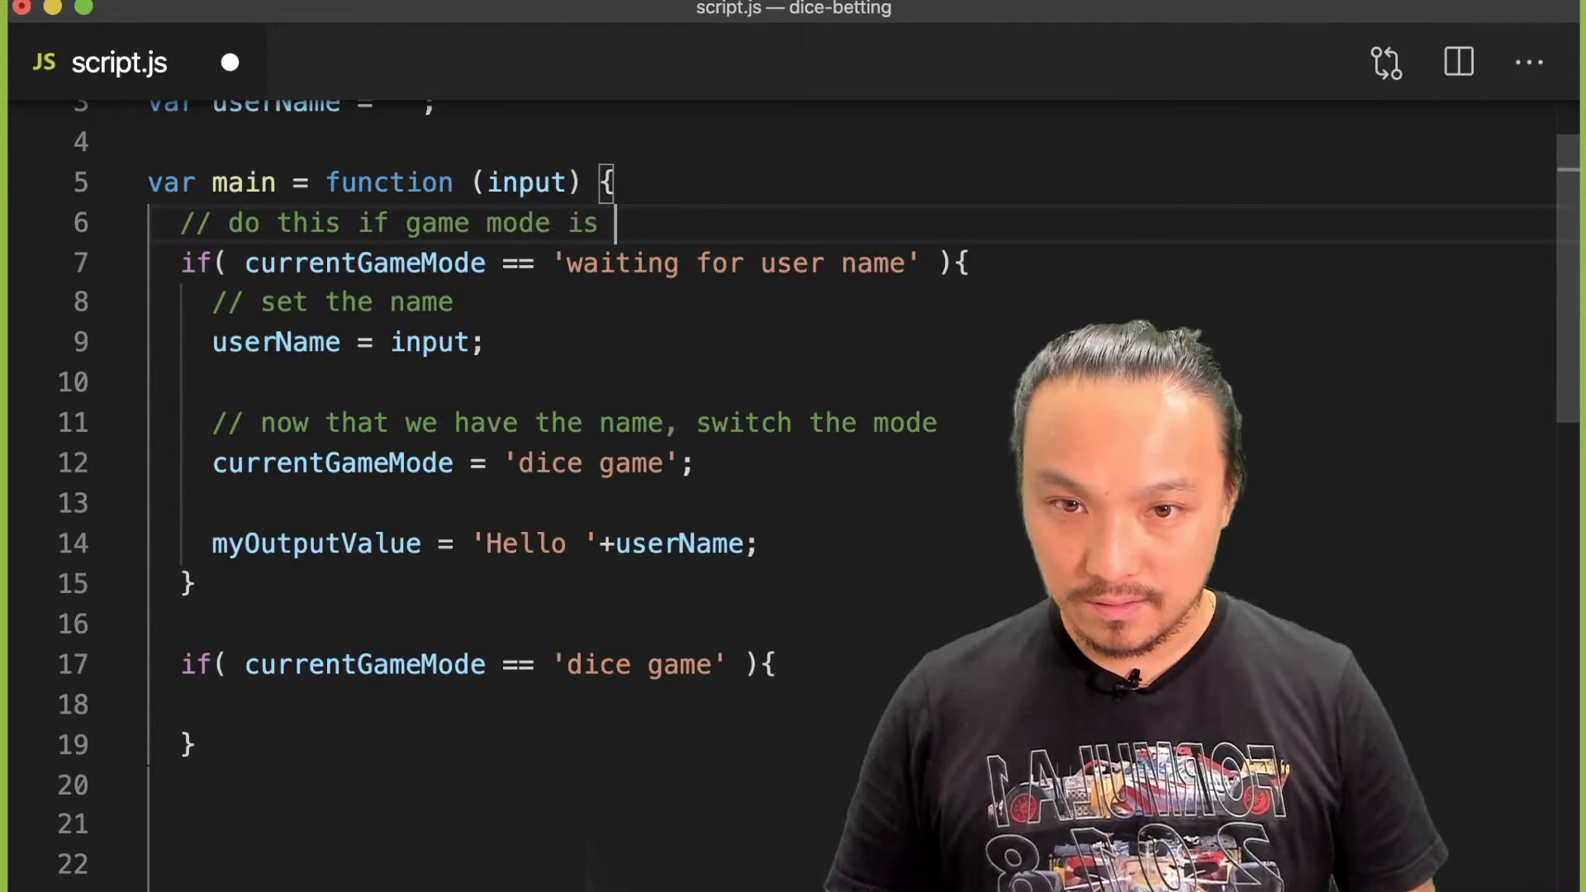
pyautogui.write('.....')
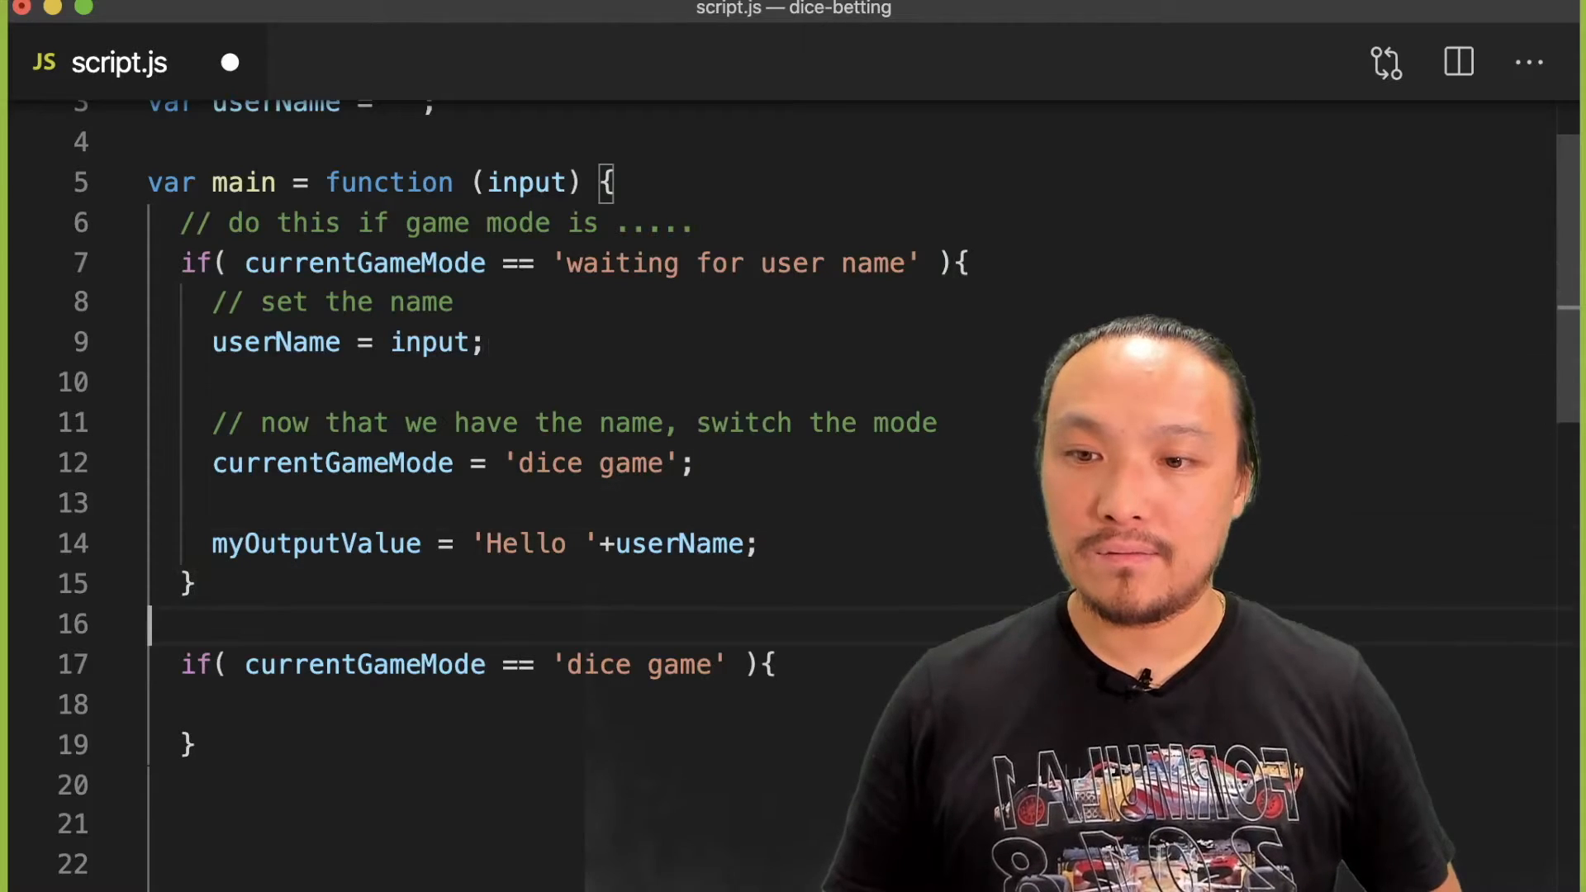
pyautogui.write('//')
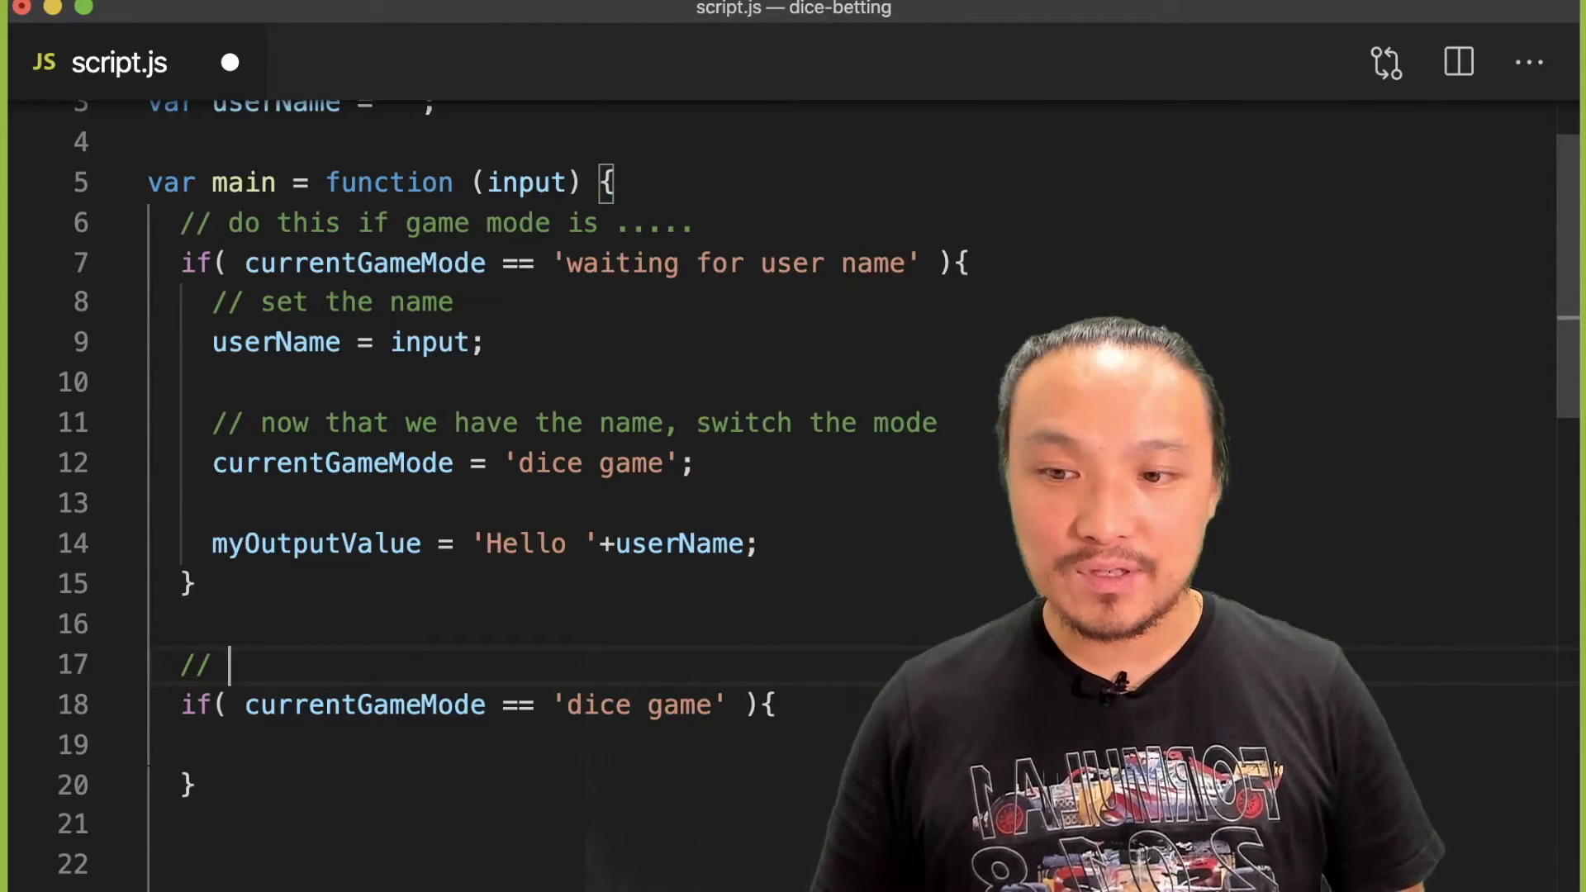
pyautogui.write('if game mode is')
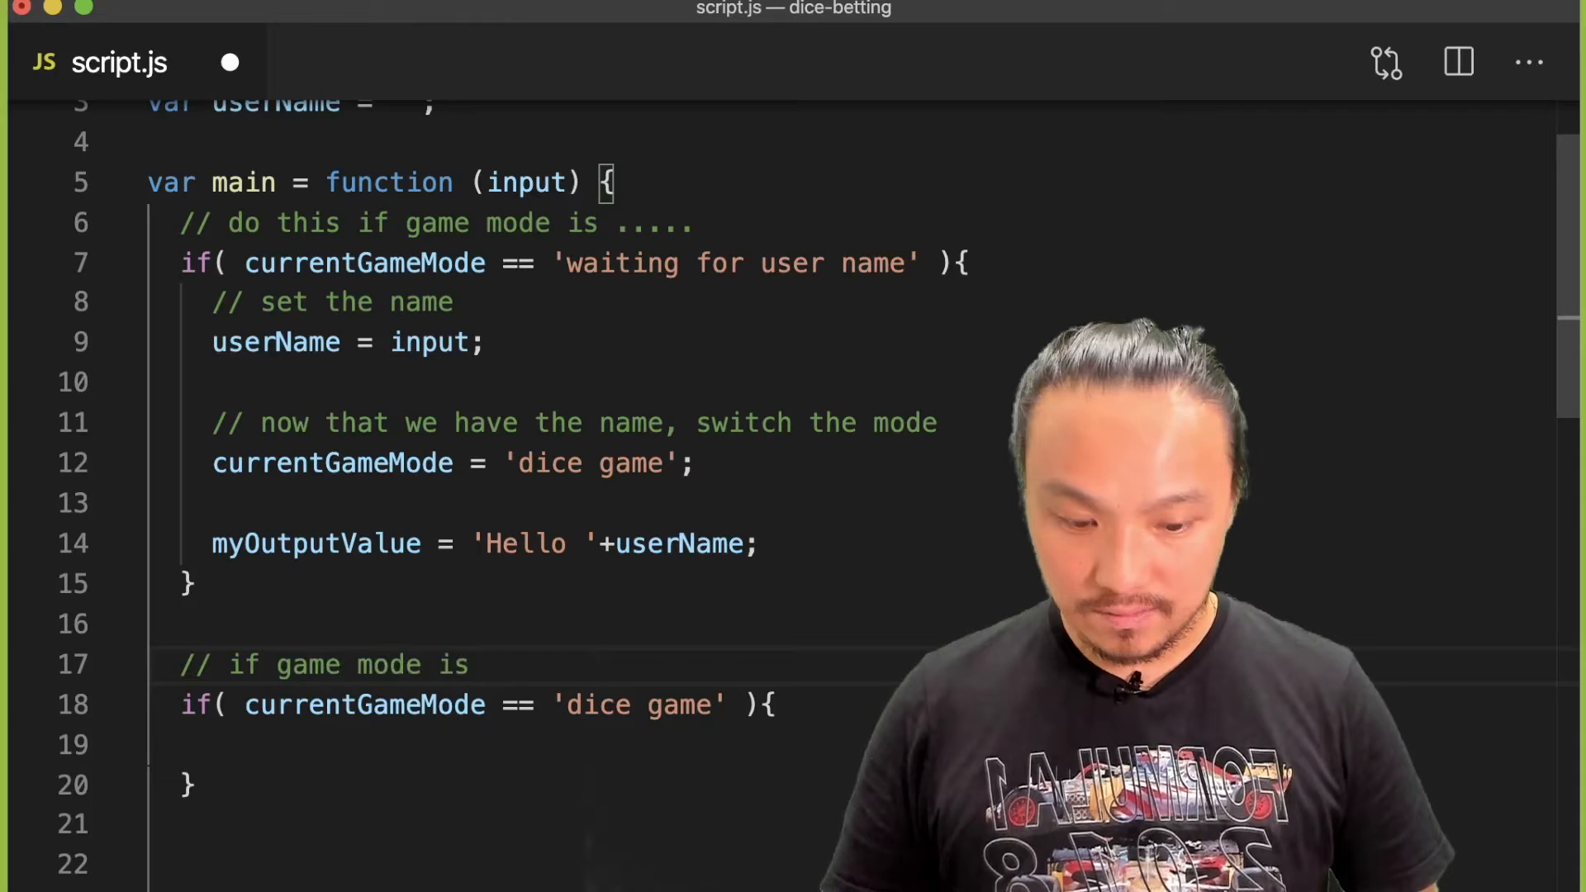
pyautogui.write('.....')
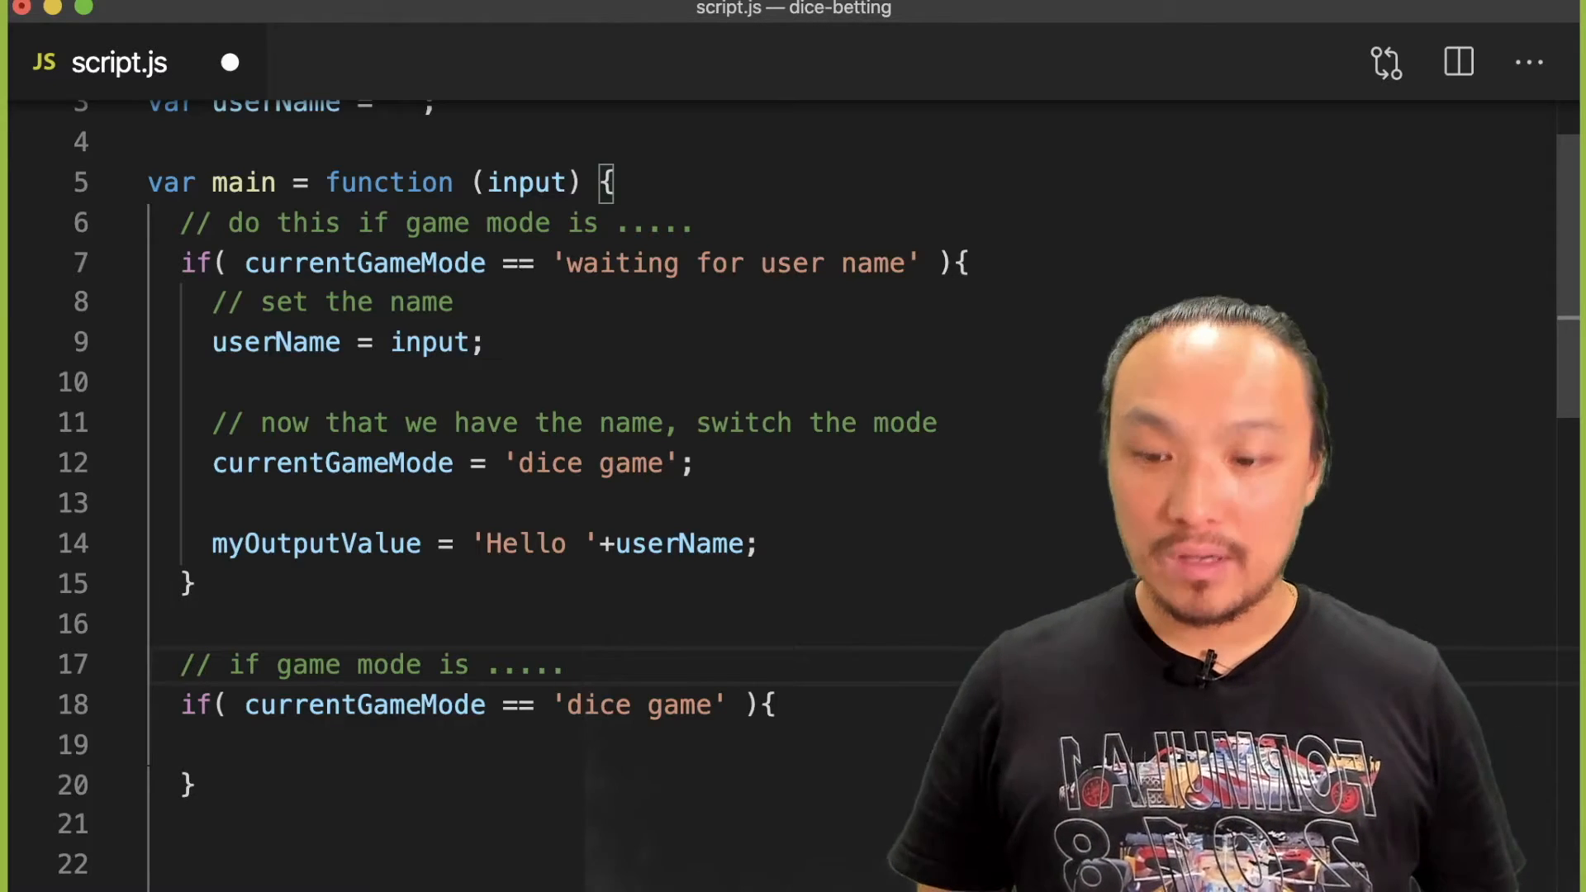
# Step: Turn the dice game check into an else if holding the dice roll and win logic
pyautogui.write('ddd')
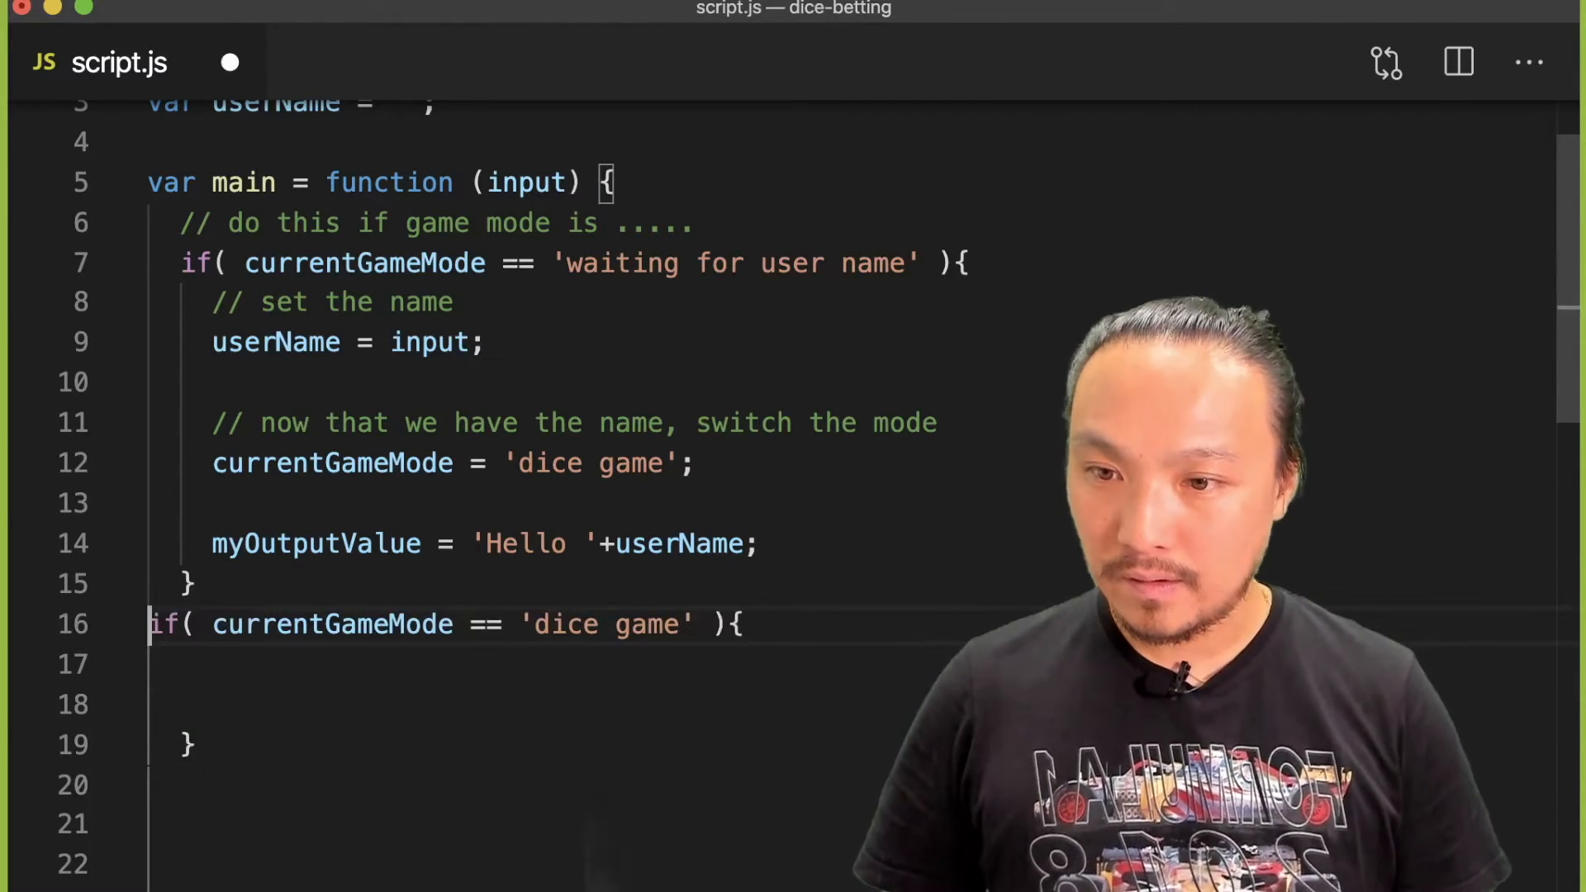
pyautogui.write('else')
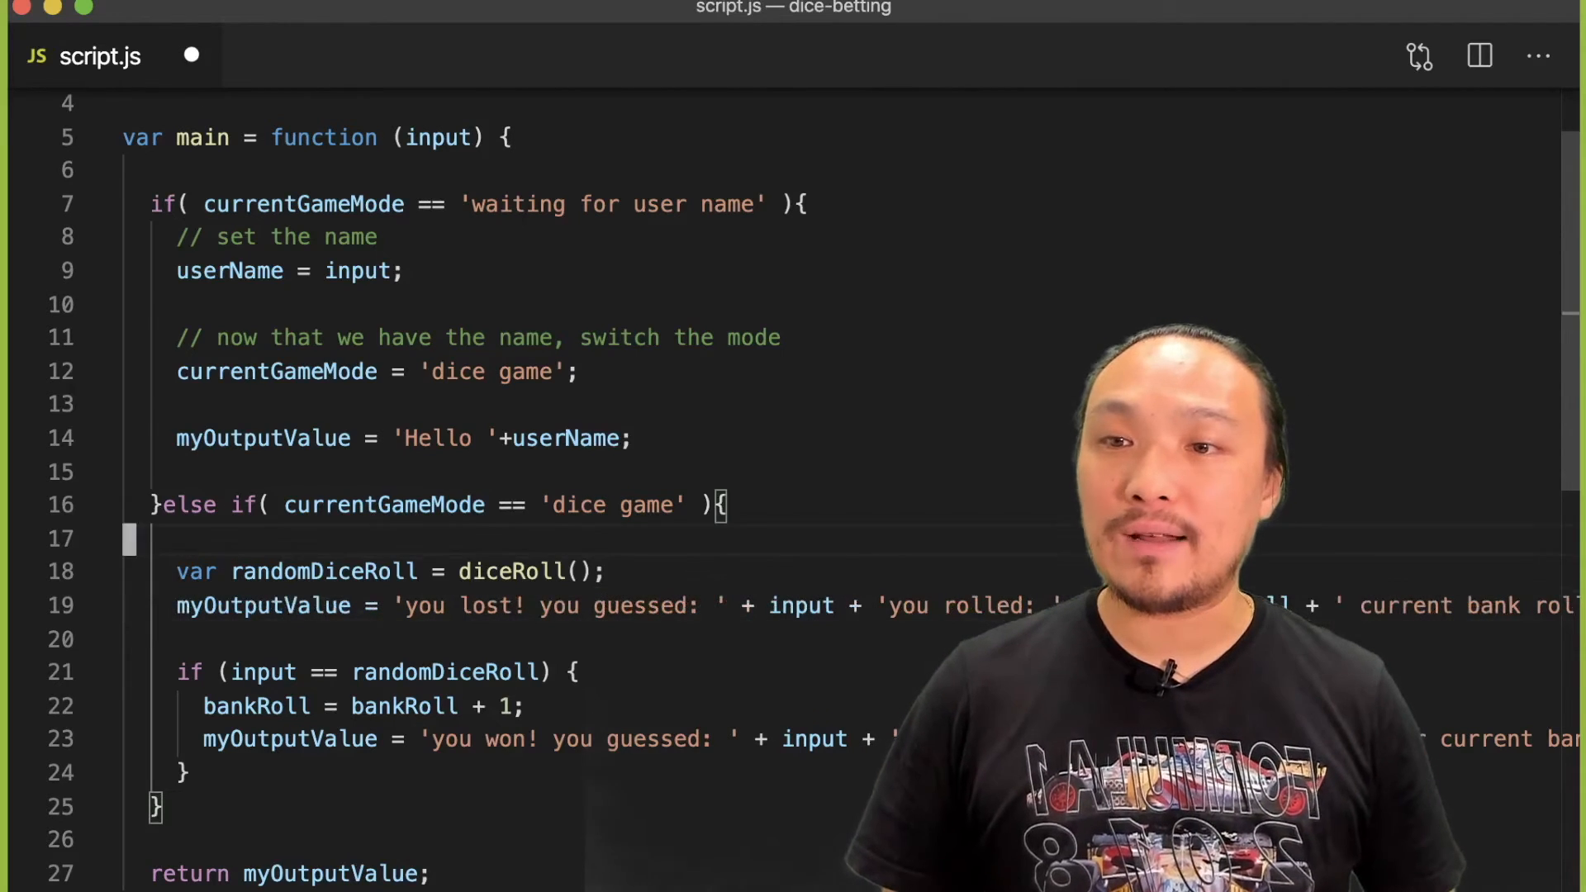
# Step: Declare var myOutputValue = ''; at the top of main and save the script
pyautogui.click(182, 137)
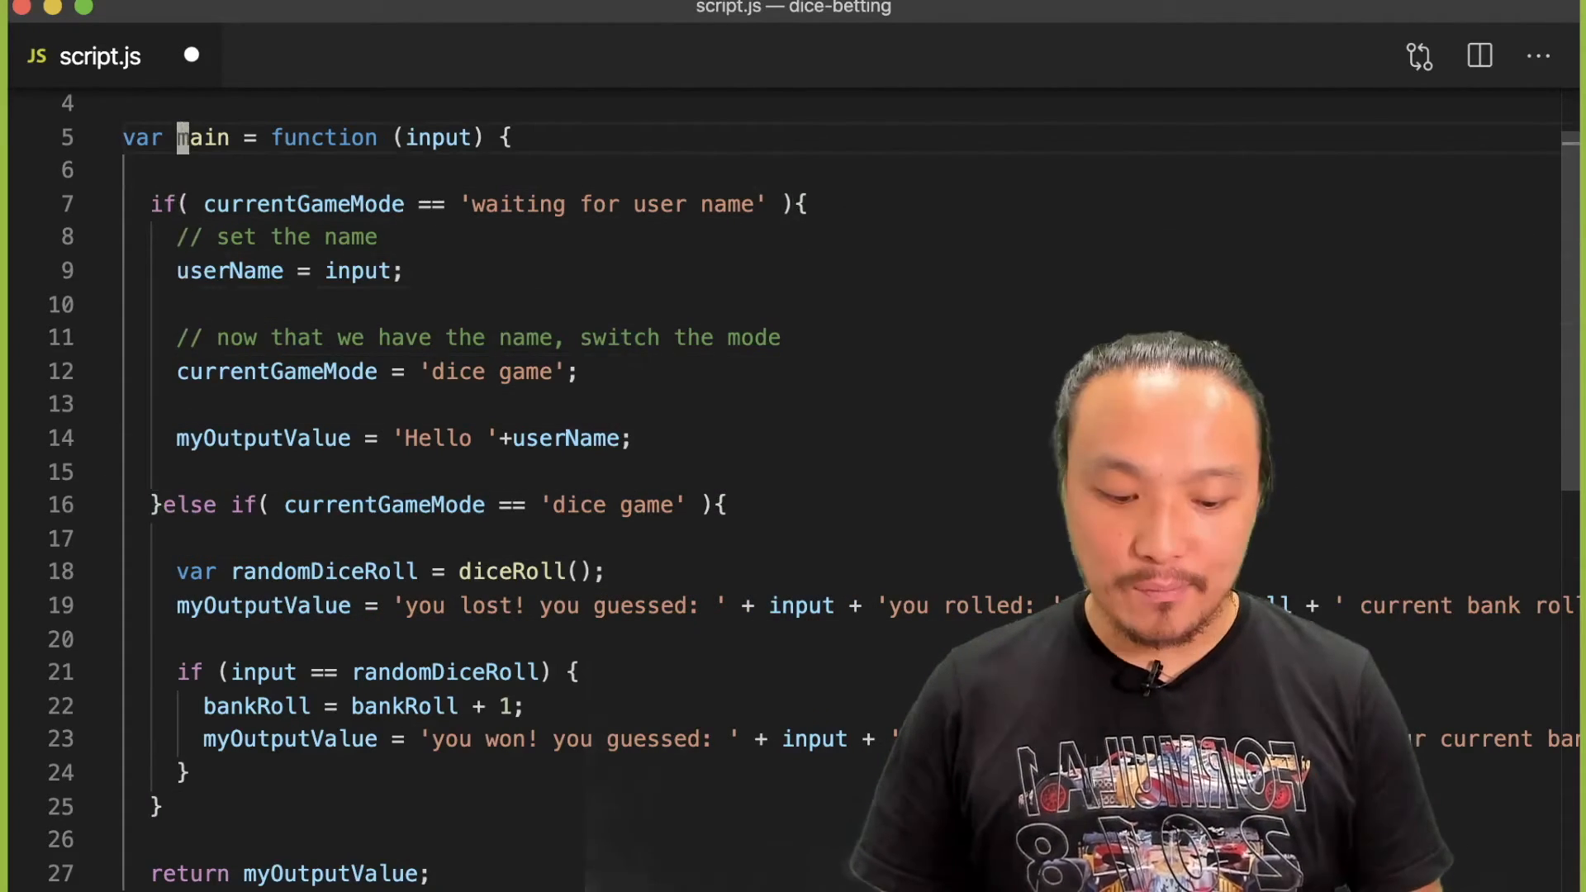
pyautogui.write('var')
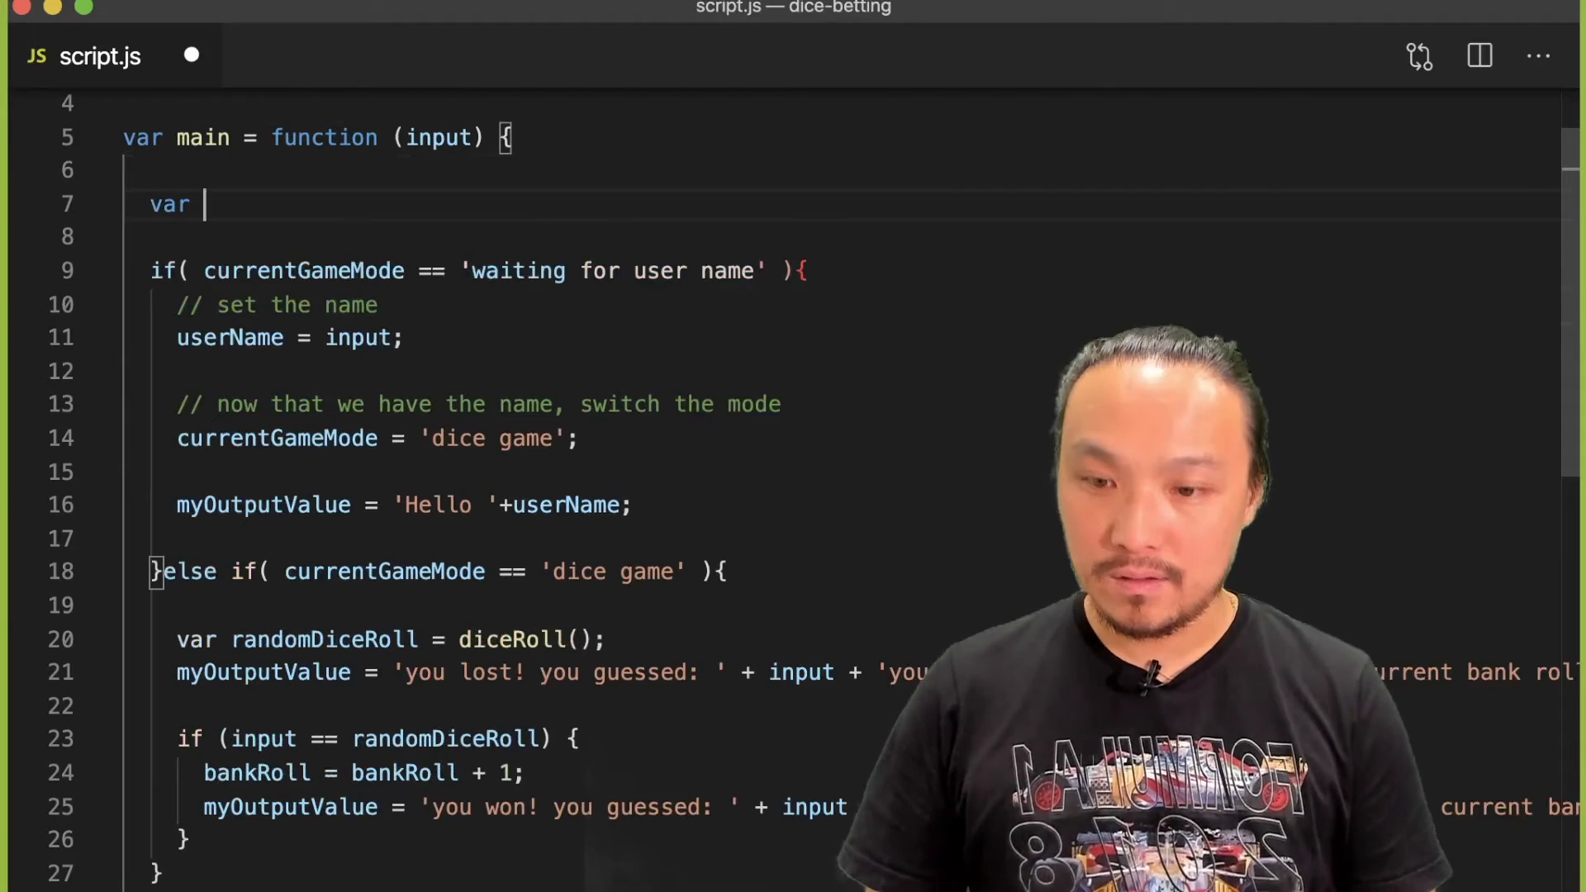
pyautogui.write('myO')
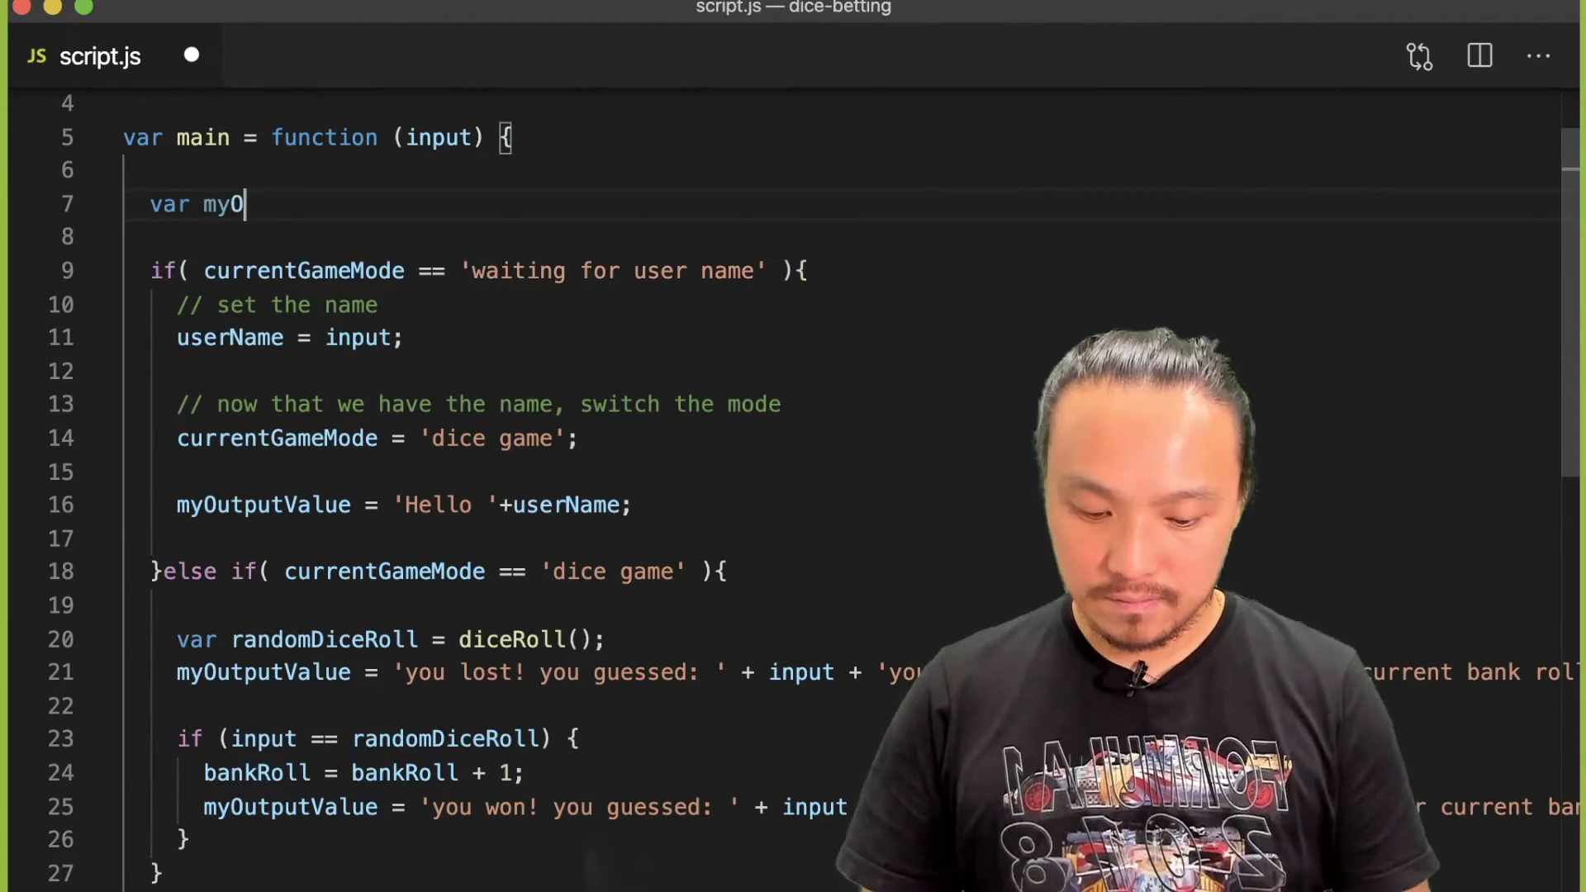
pyautogui.write('utputValue')
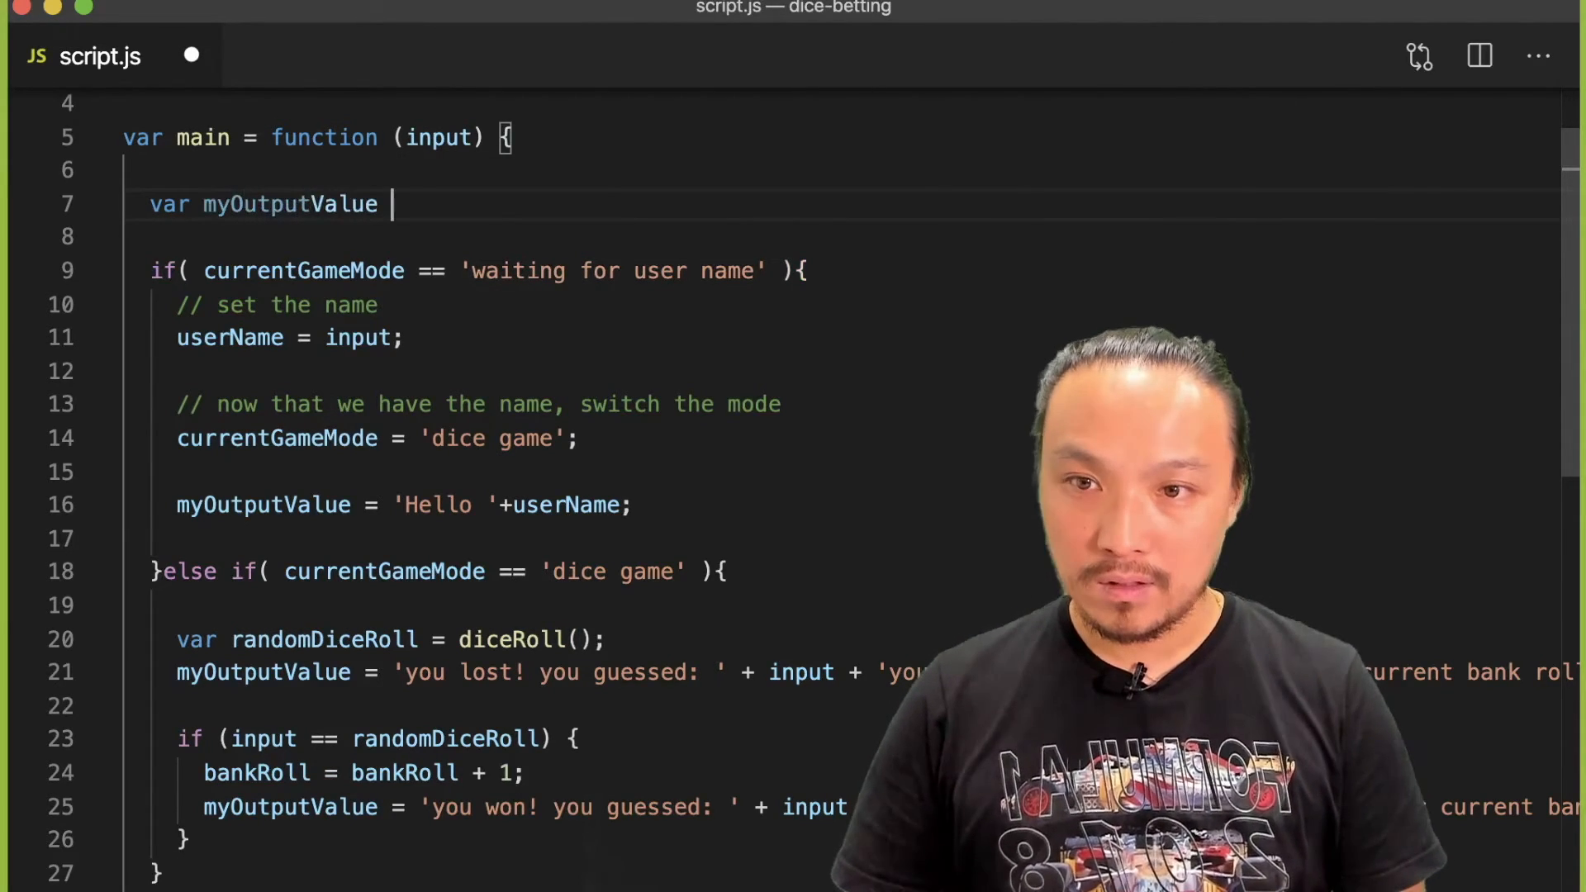
pyautogui.write("= '';")
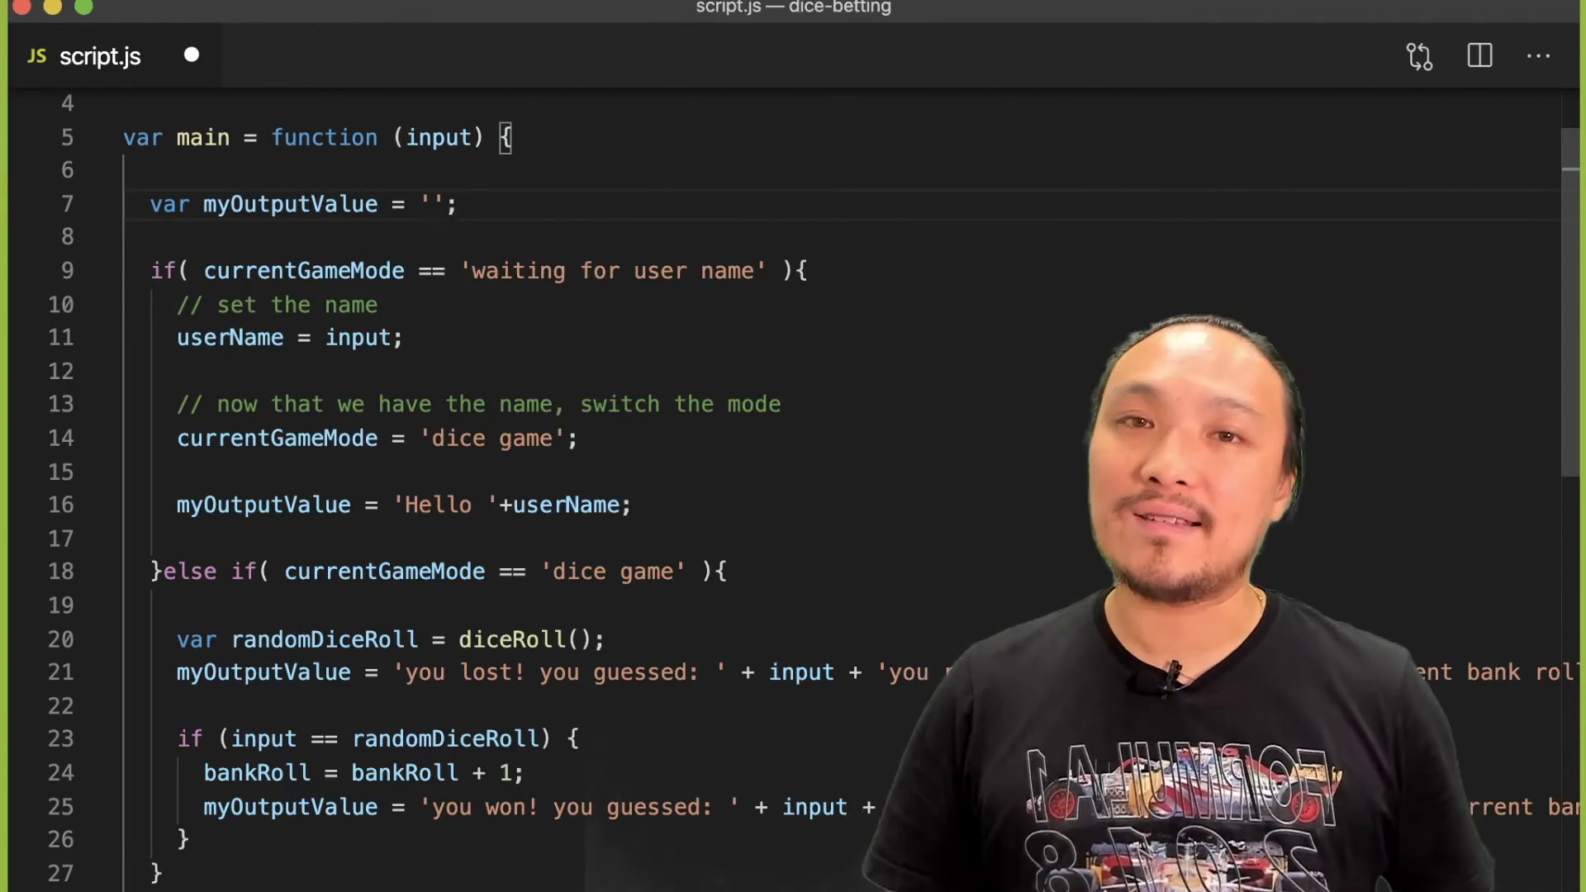
pyautogui.press('cmd+s')
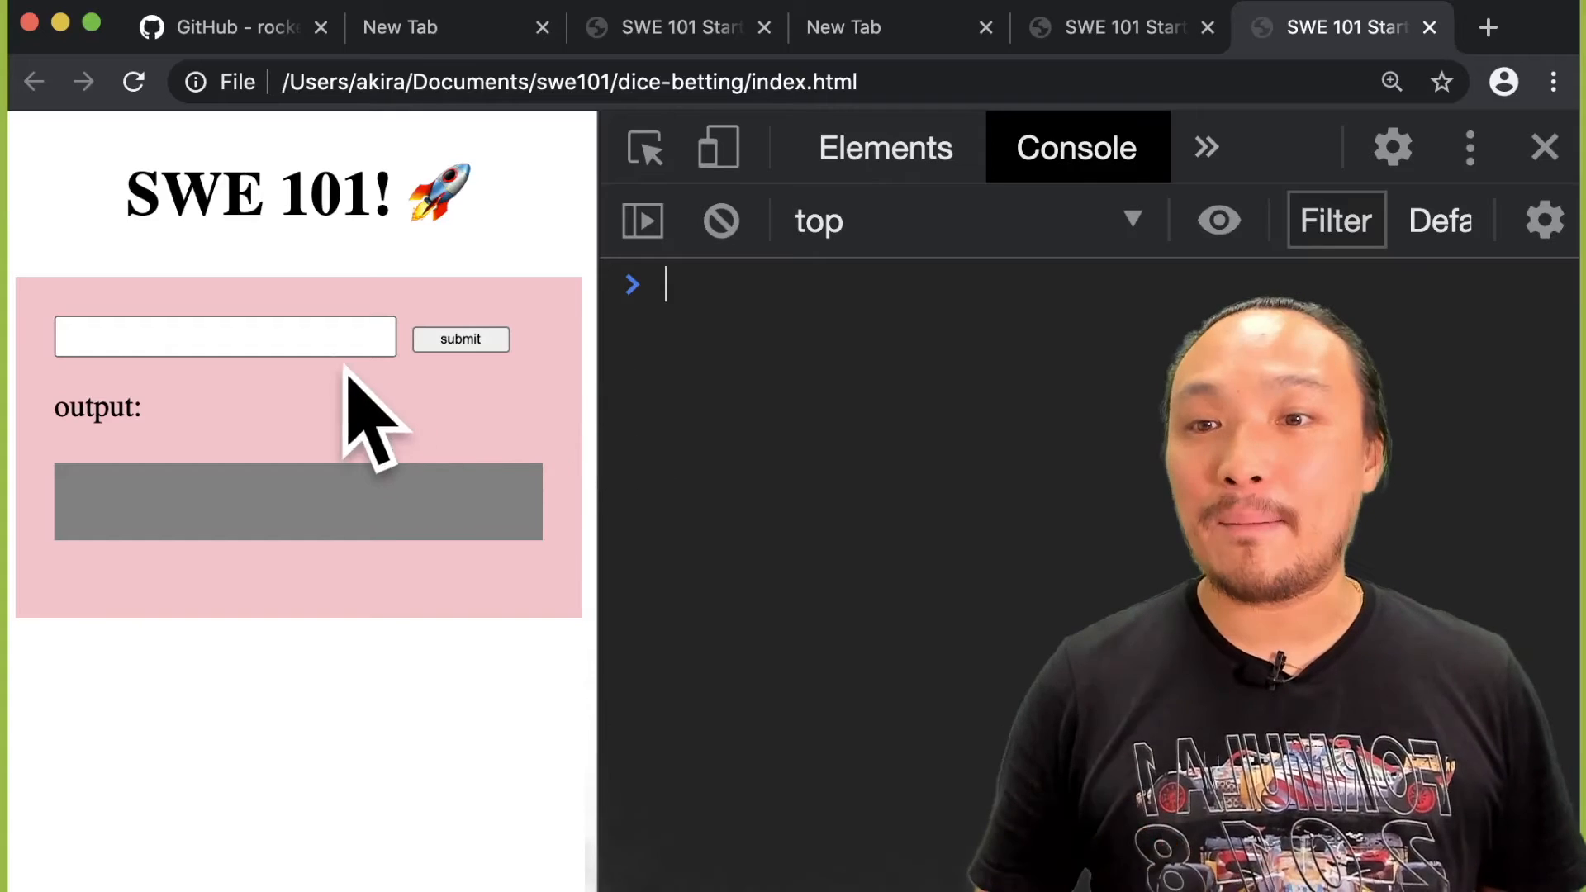
# Step: Submit the name 'akira' for a greeting, then submit guesses 1 and 2 to see lost messages
pyautogui.write('akira')
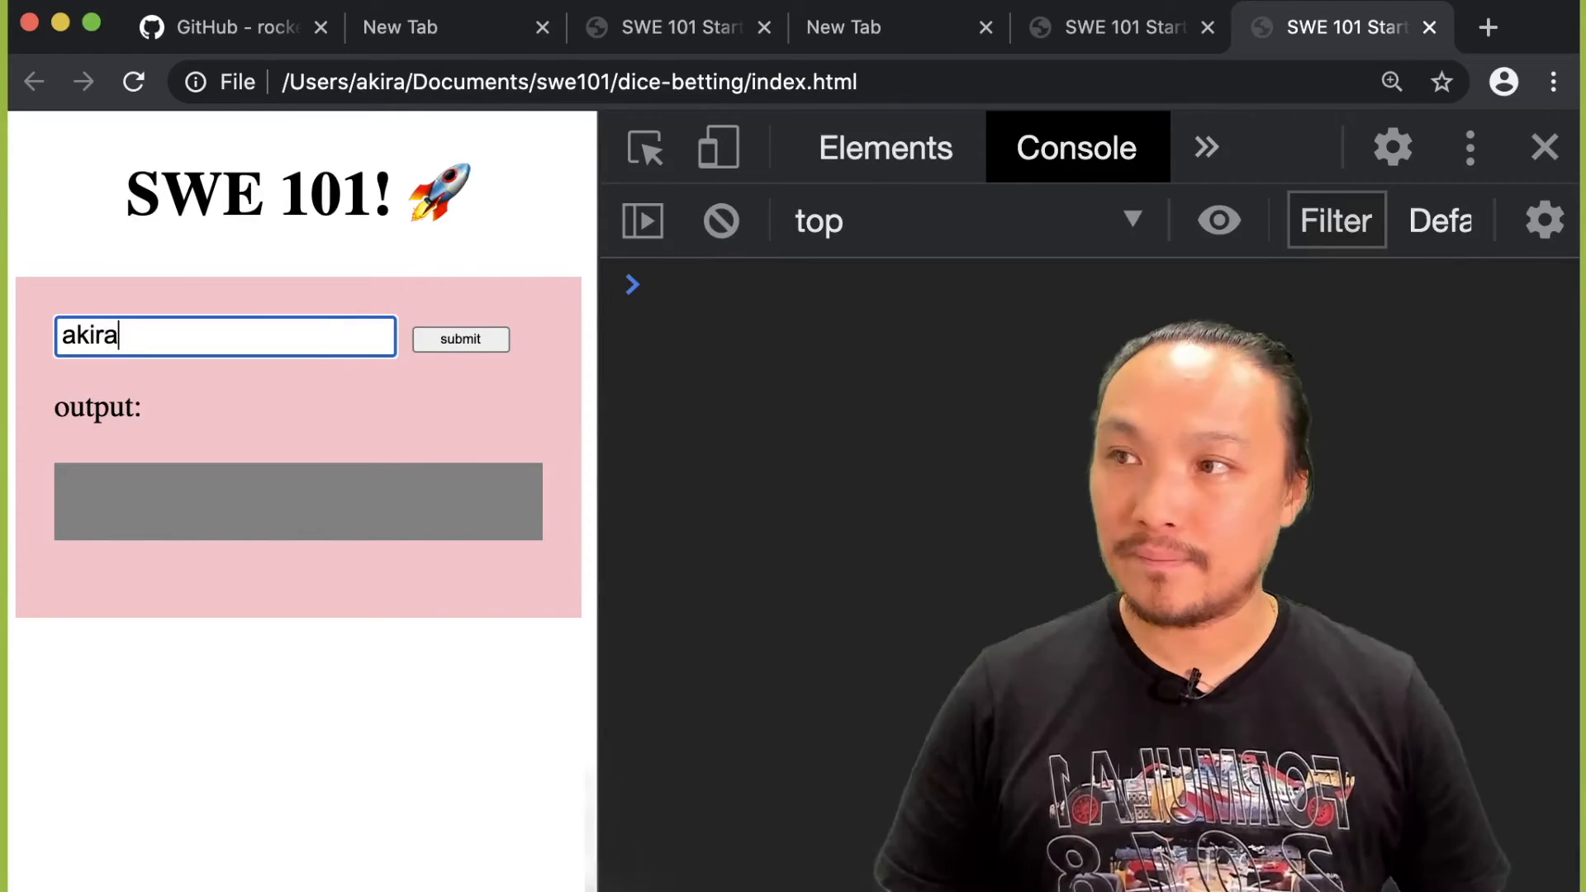
pyautogui.click(461, 338)
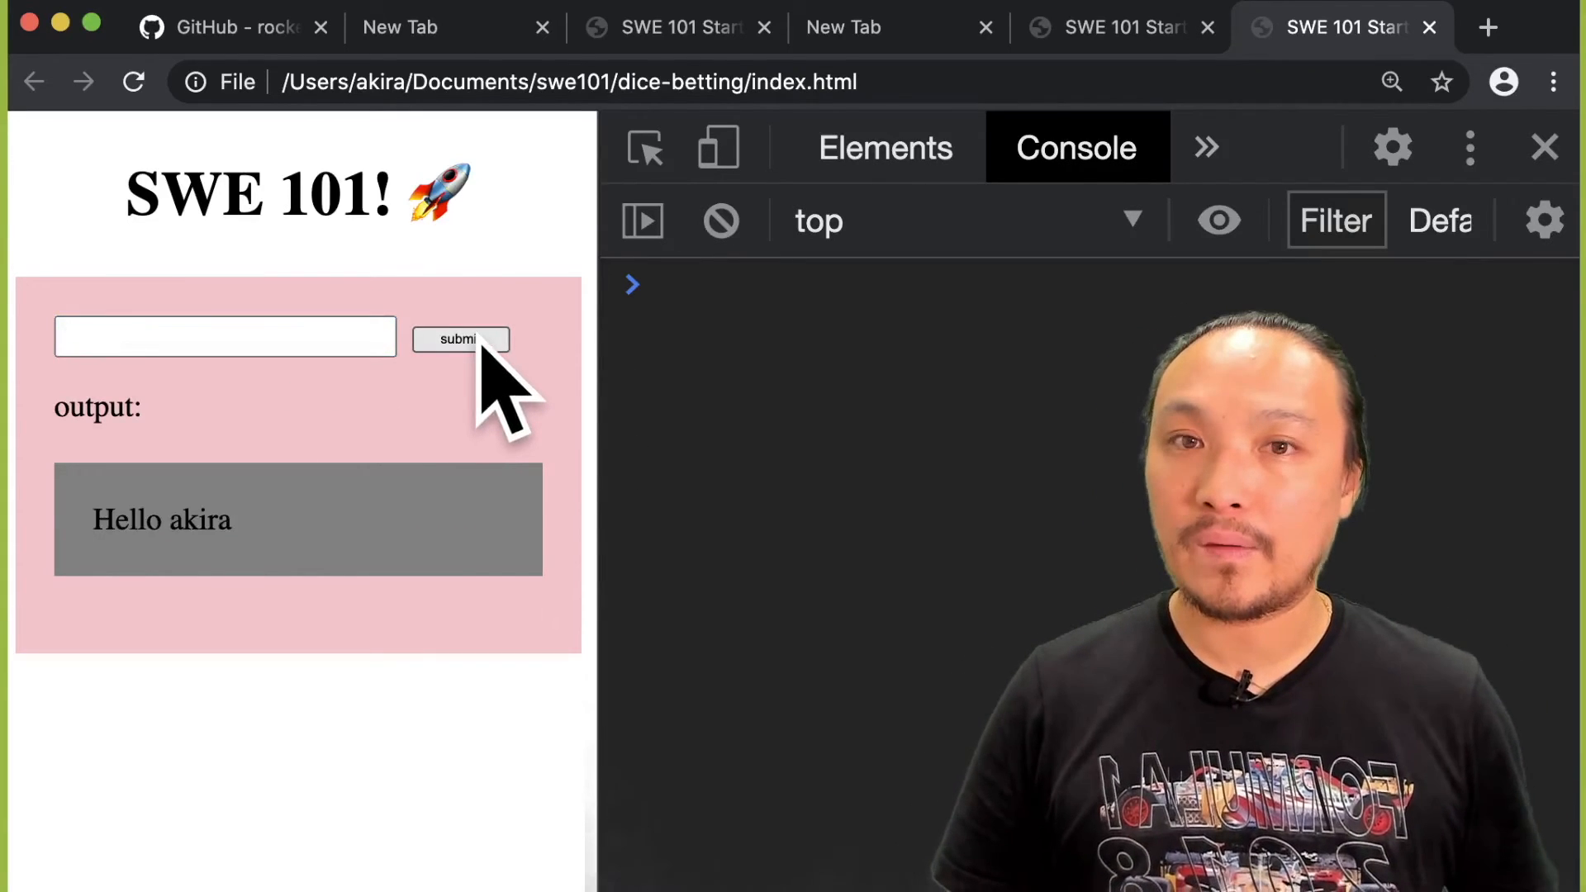
pyautogui.moveTo(672, 405)
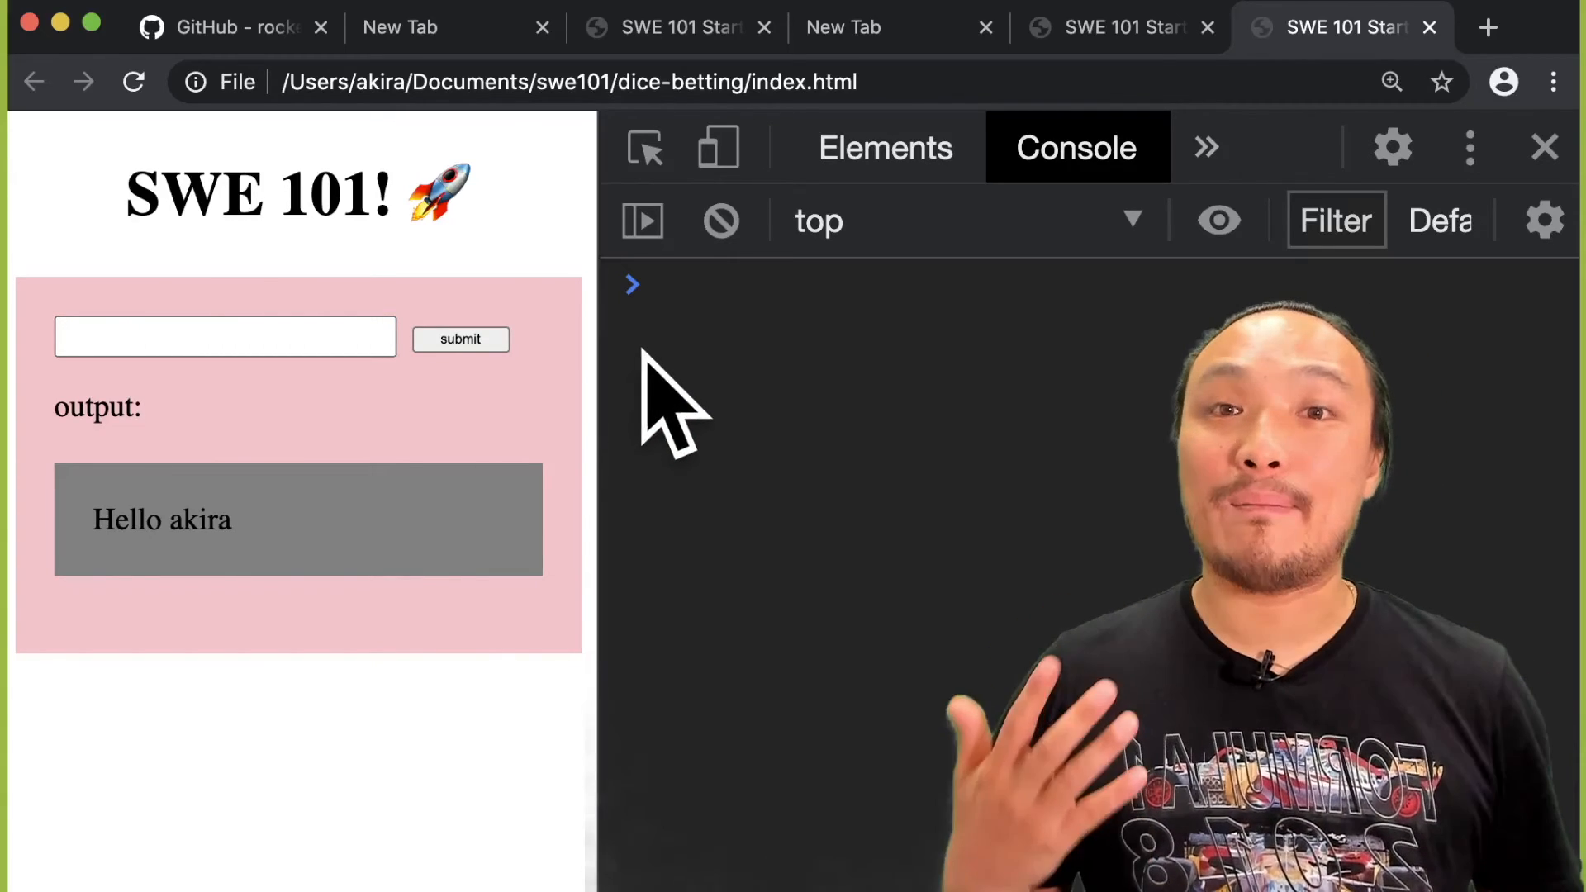
pyautogui.click(226, 335)
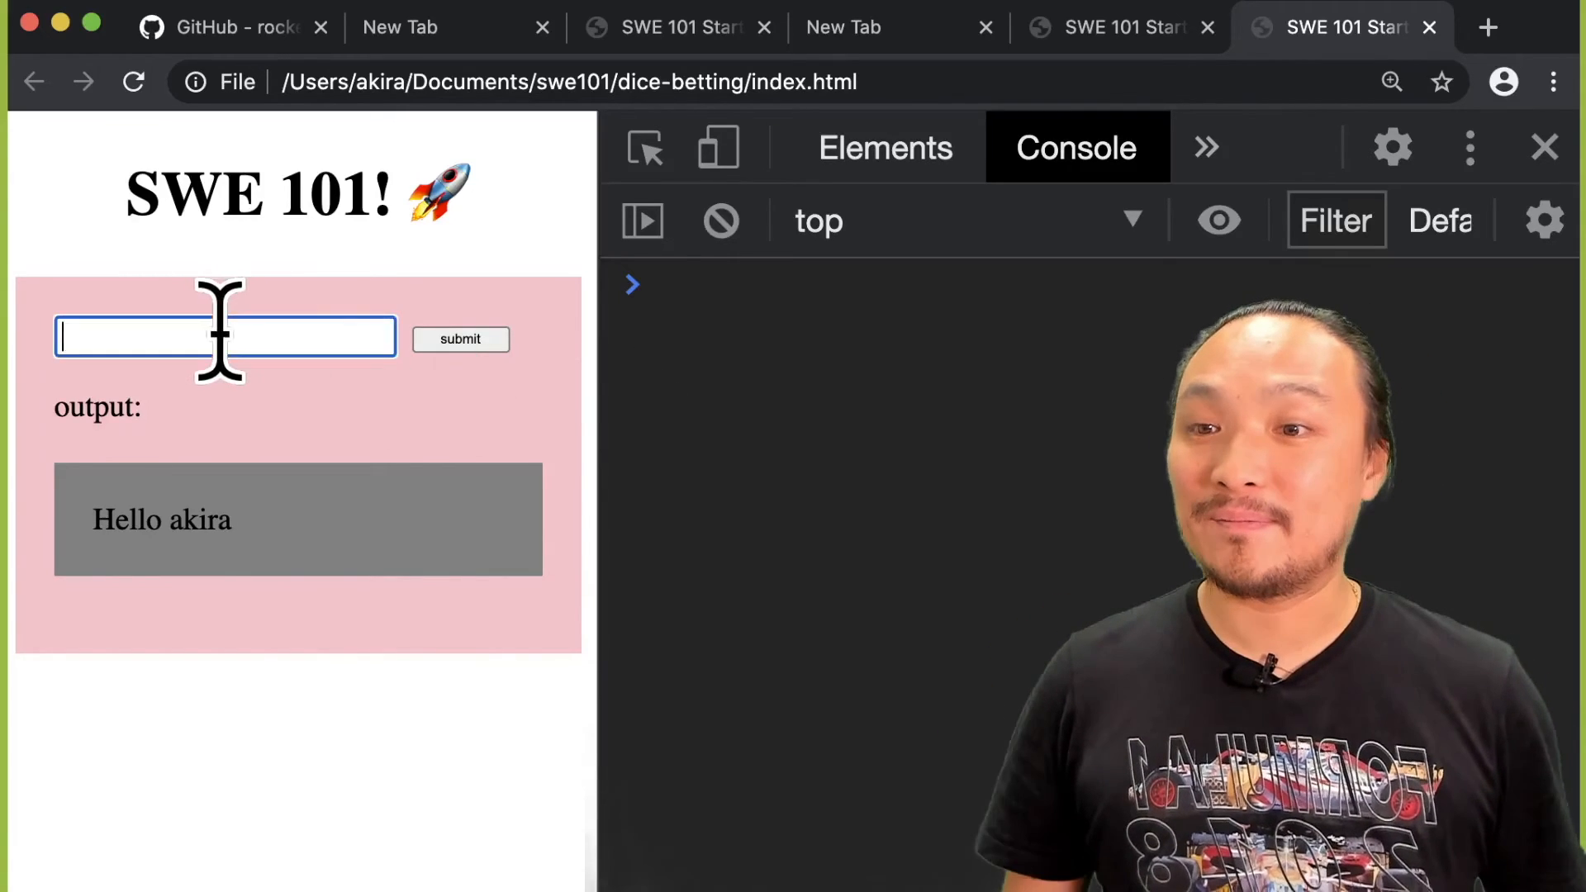
pyautogui.click(459, 339)
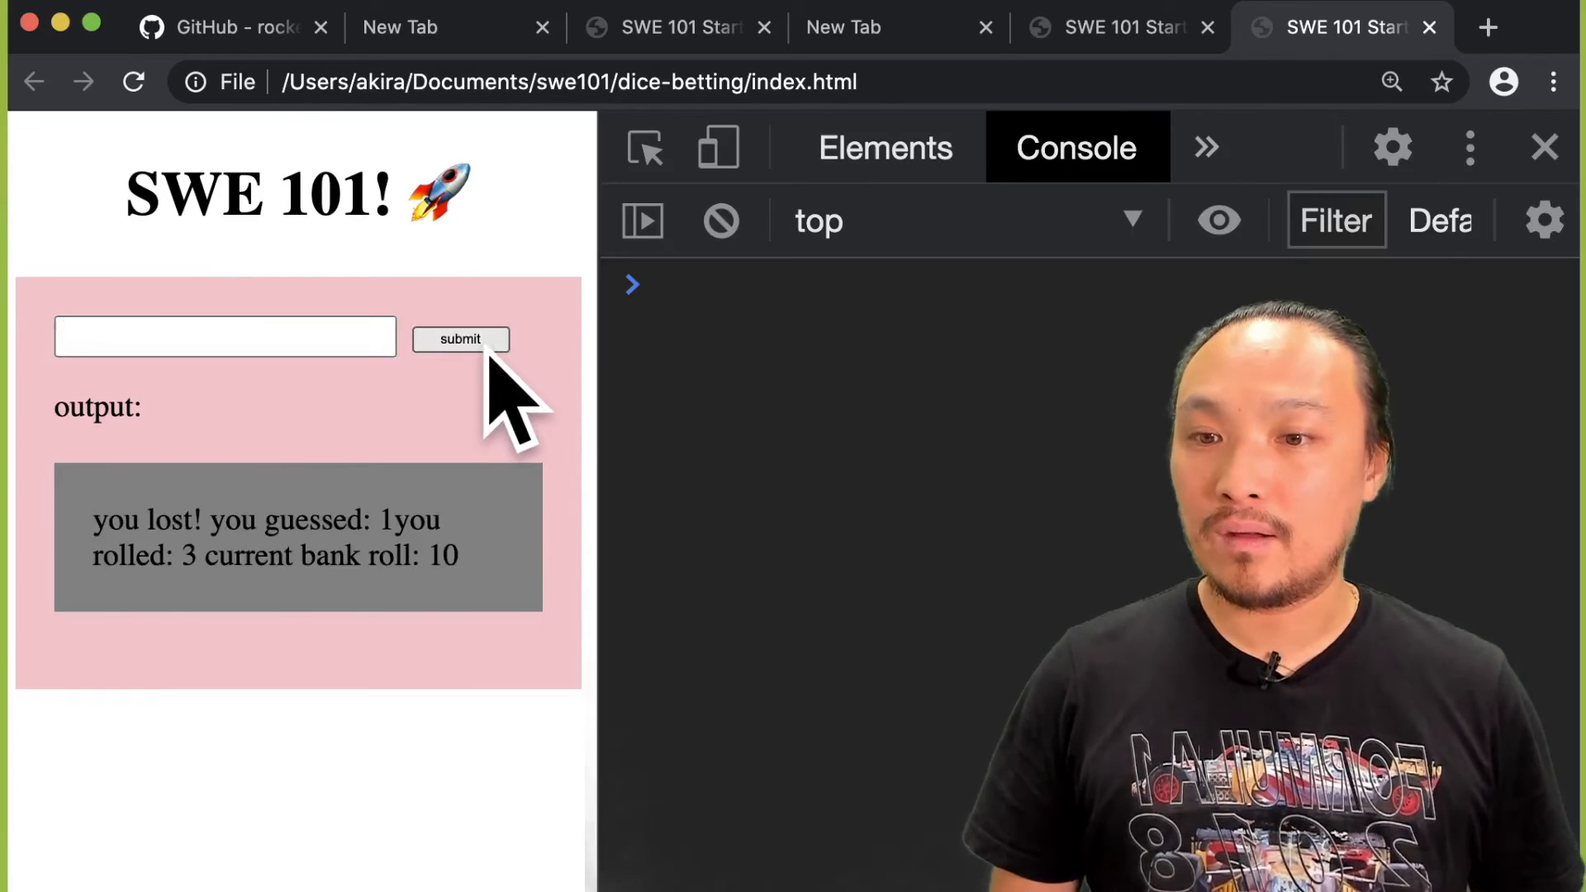
pyautogui.click(459, 339)
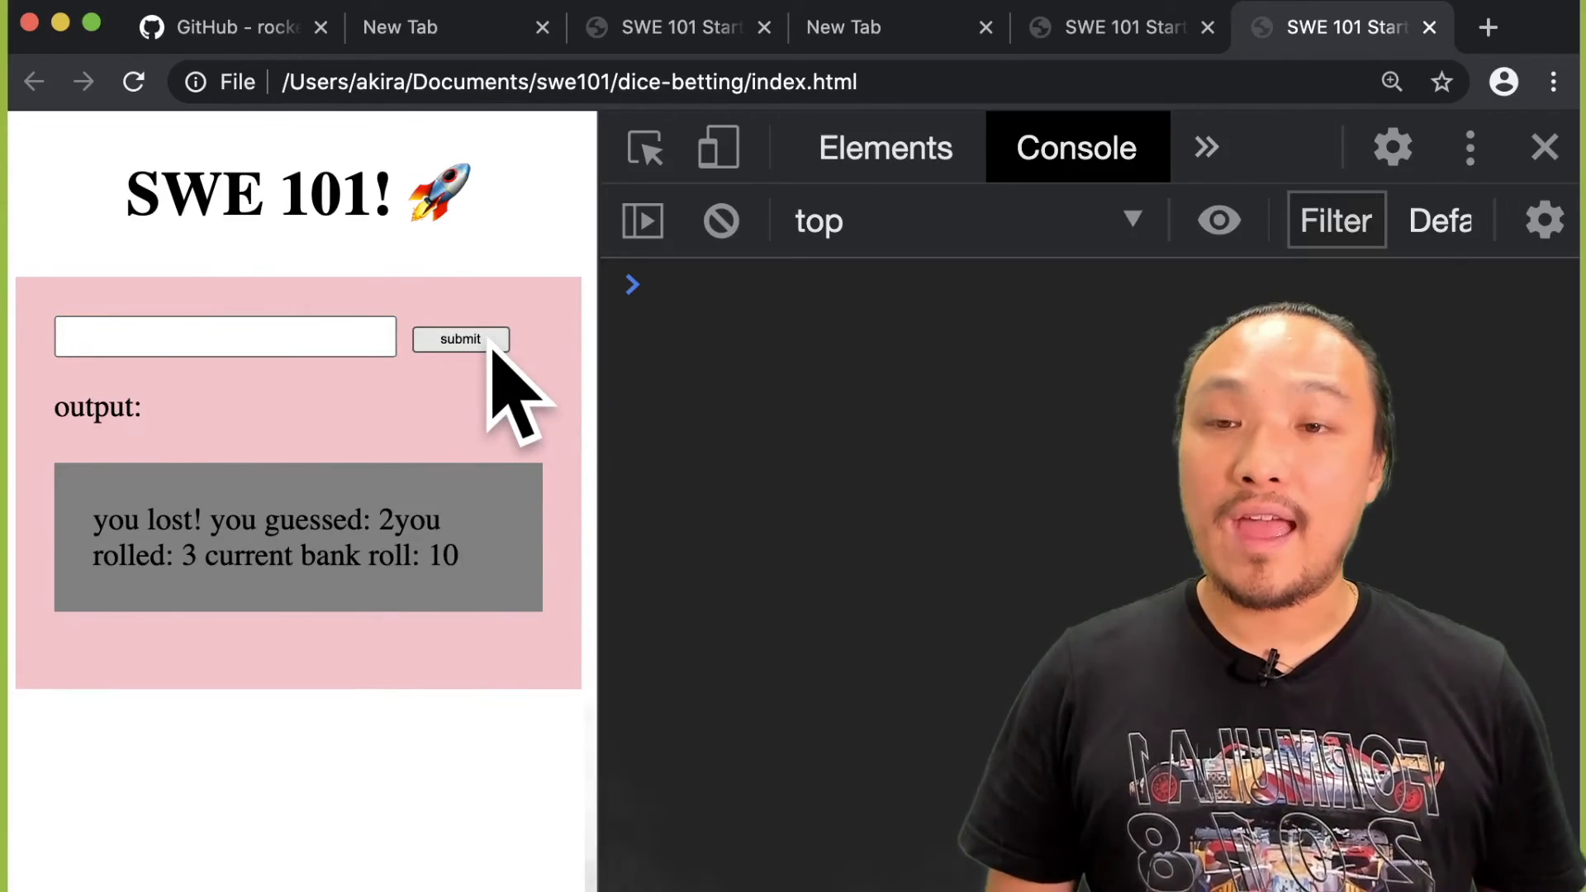
pyautogui.click(462, 338)
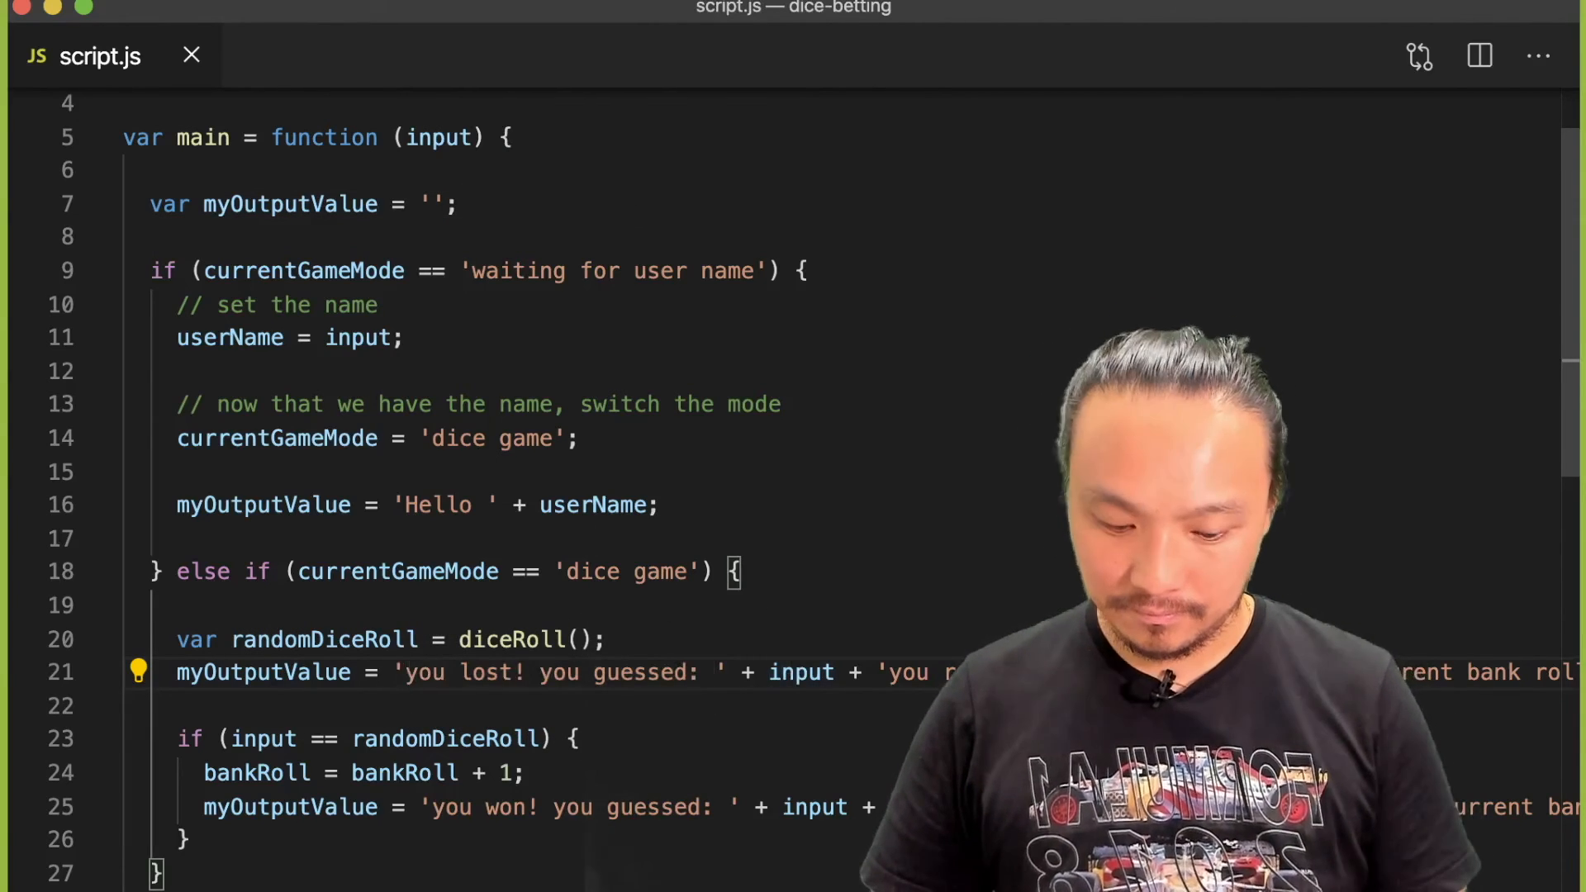
# Step: Prefix the 'you lost!' and 'you won!' messages with userName +
pyautogui.write('userName +')
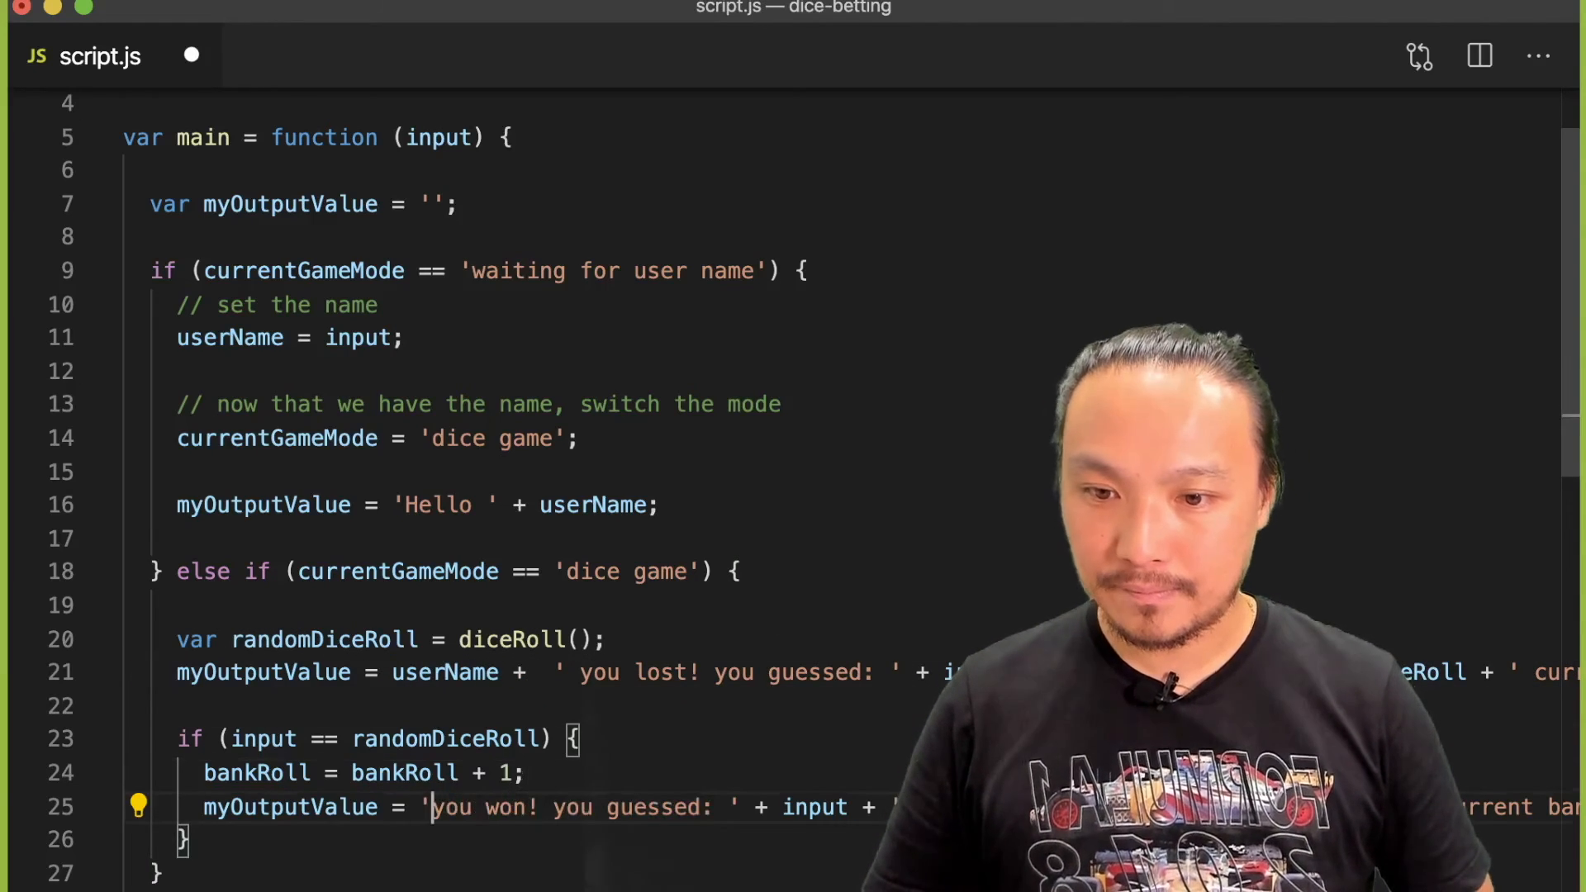
pyautogui.write("userName + '")
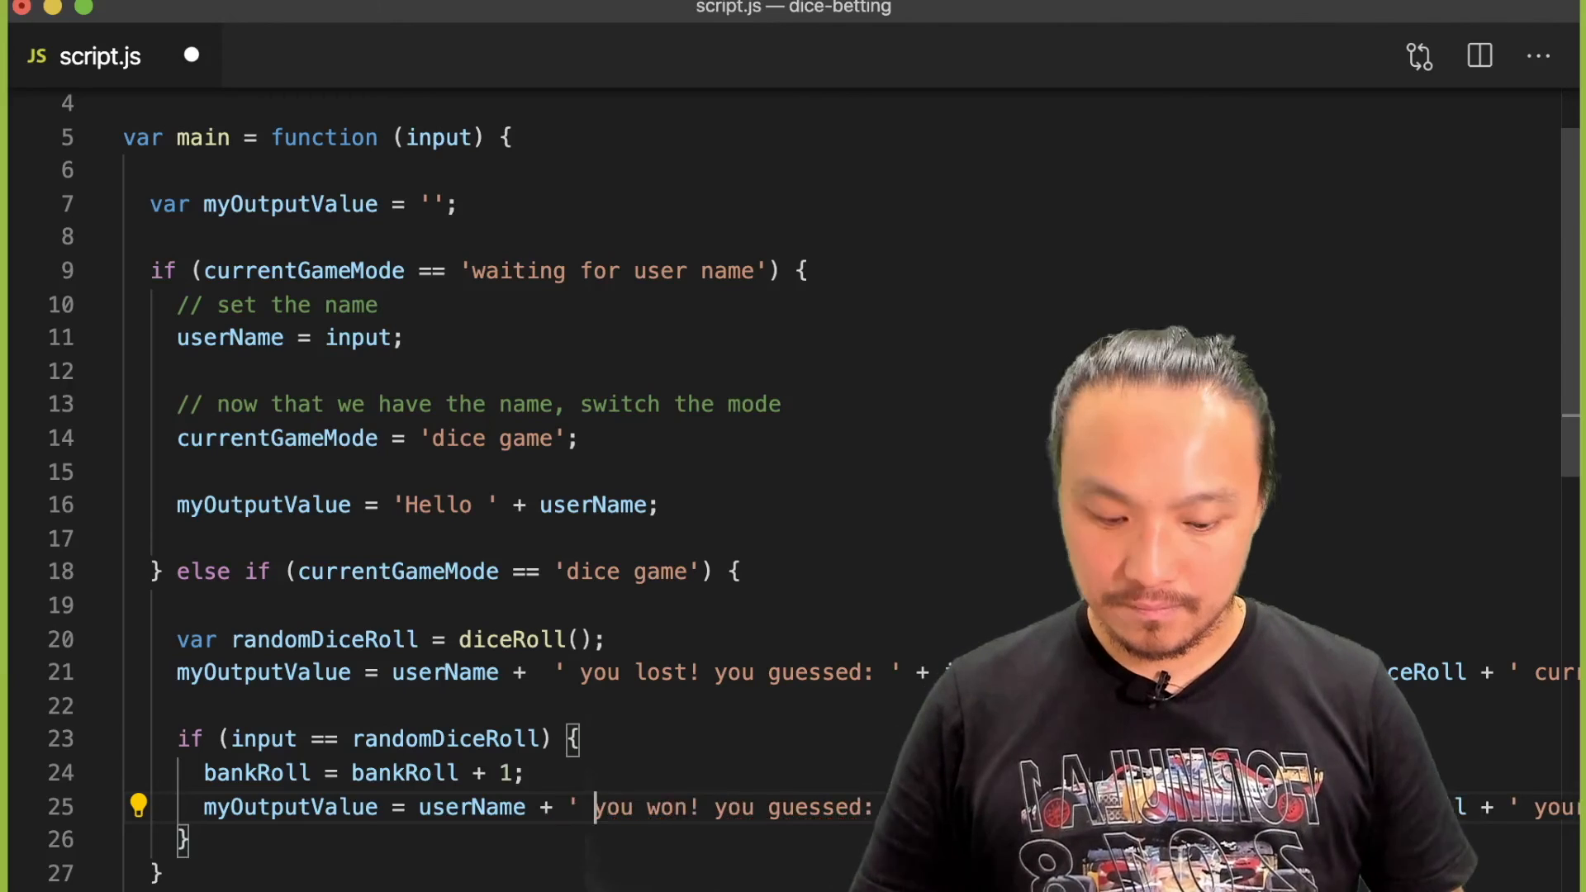